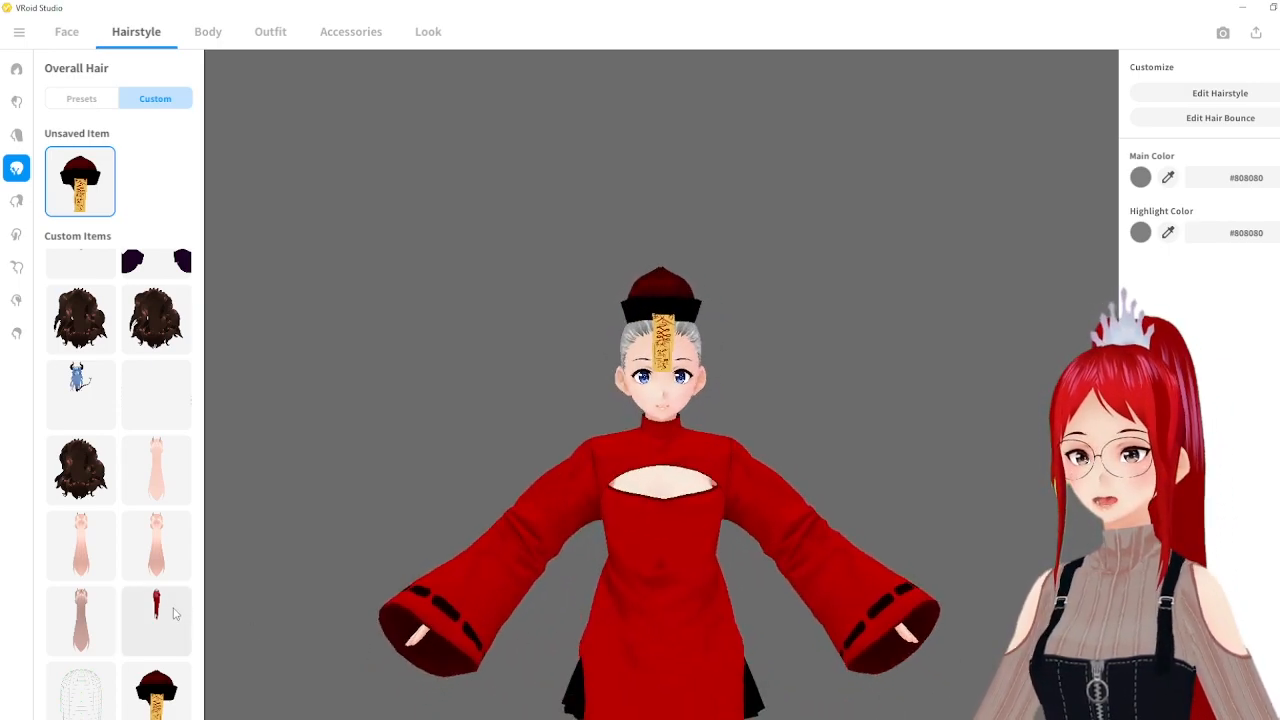
Try the red ponytail hairstyle on the model, then restore the hat hairstyle.
click(155, 620)
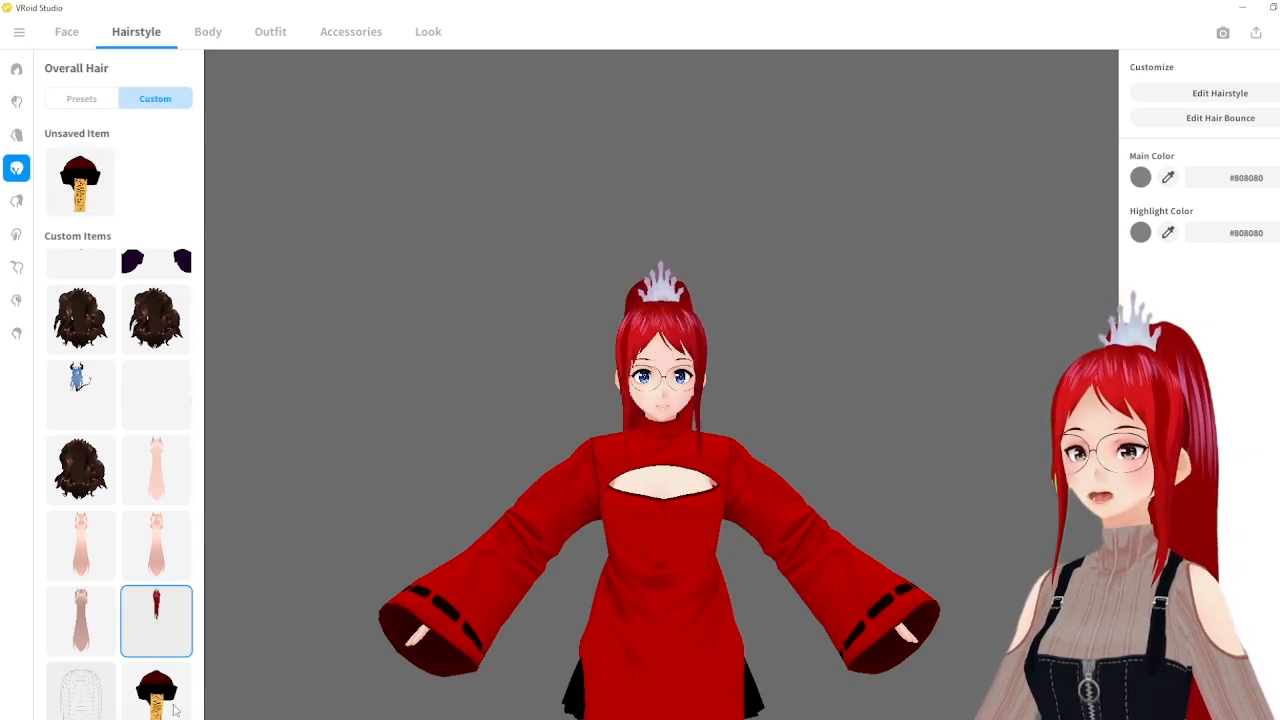
click(156, 690)
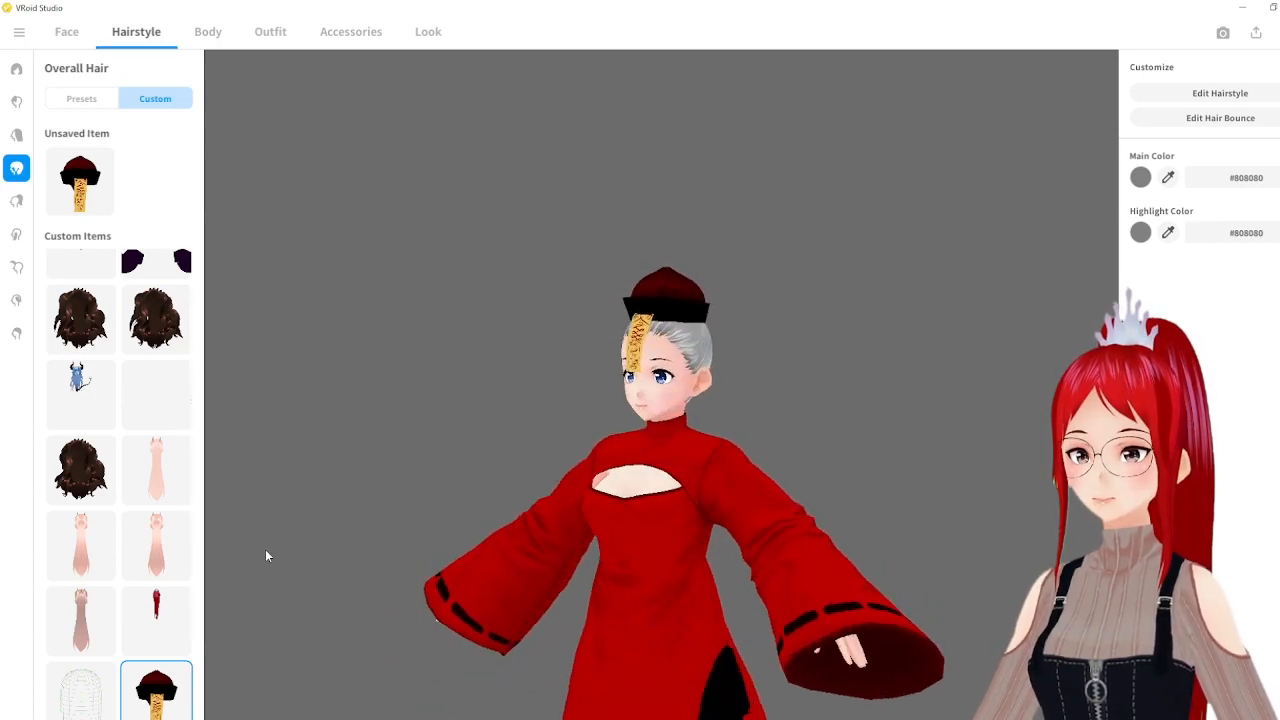
click(81, 394)
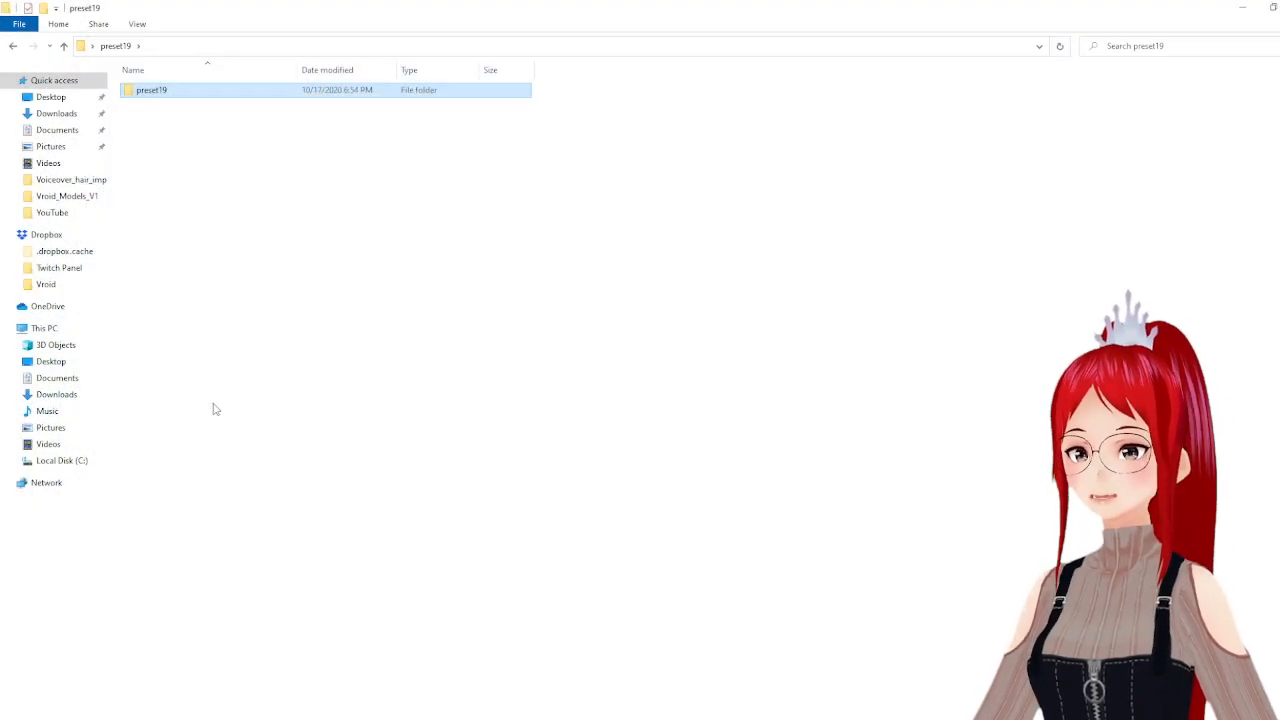
Browse AppData > LocalLow > pixiv > VRoidStudio > hair_presets, refresh, and open preset19.
click(61, 460)
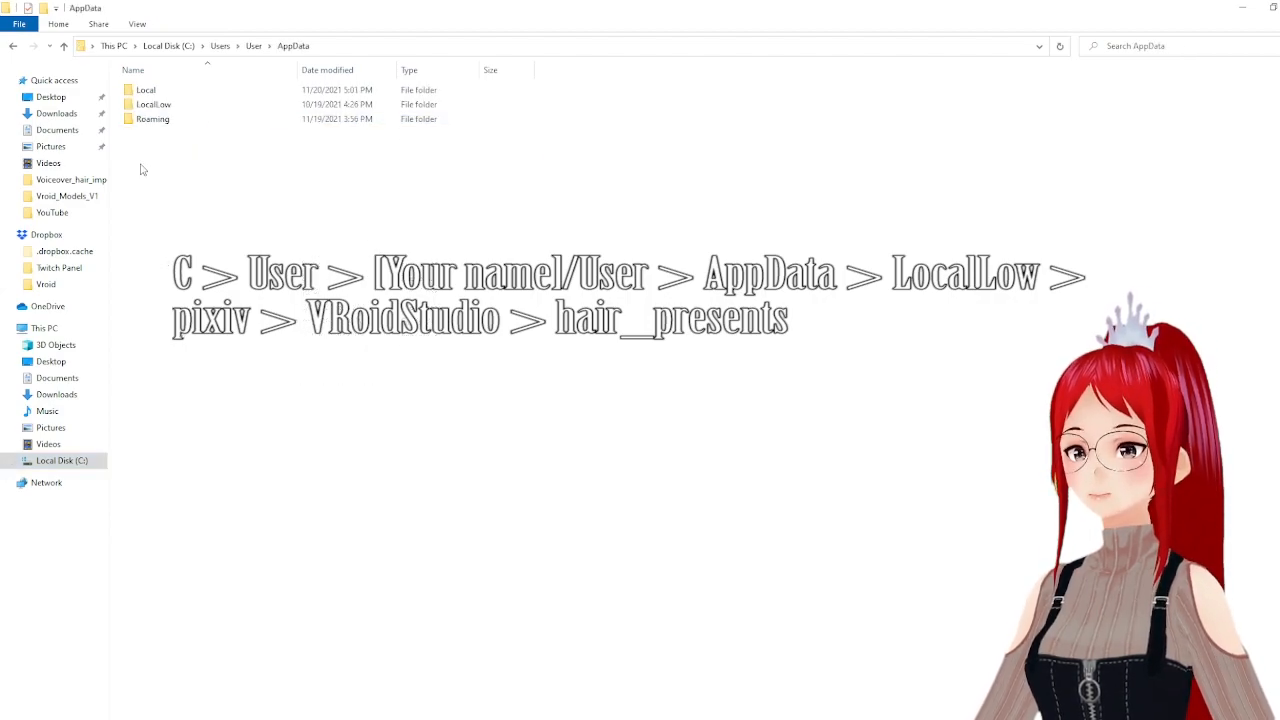
double_click(153, 104)
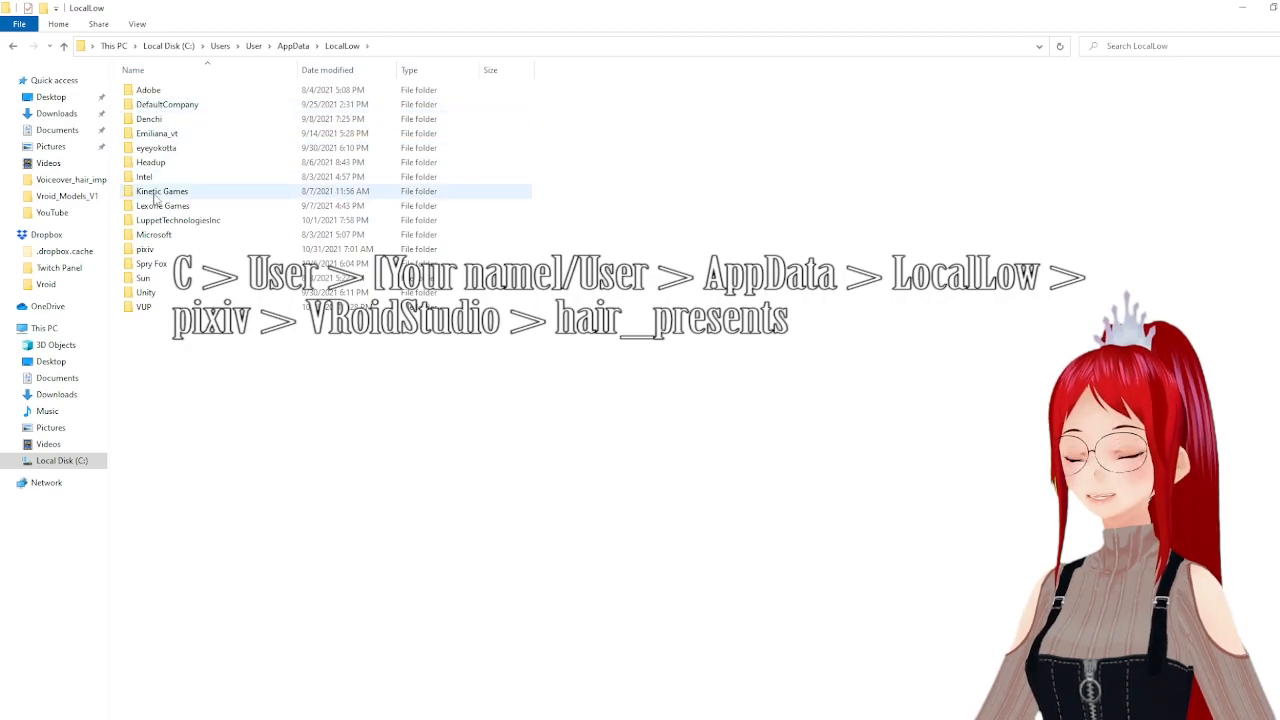
double_click(145, 249)
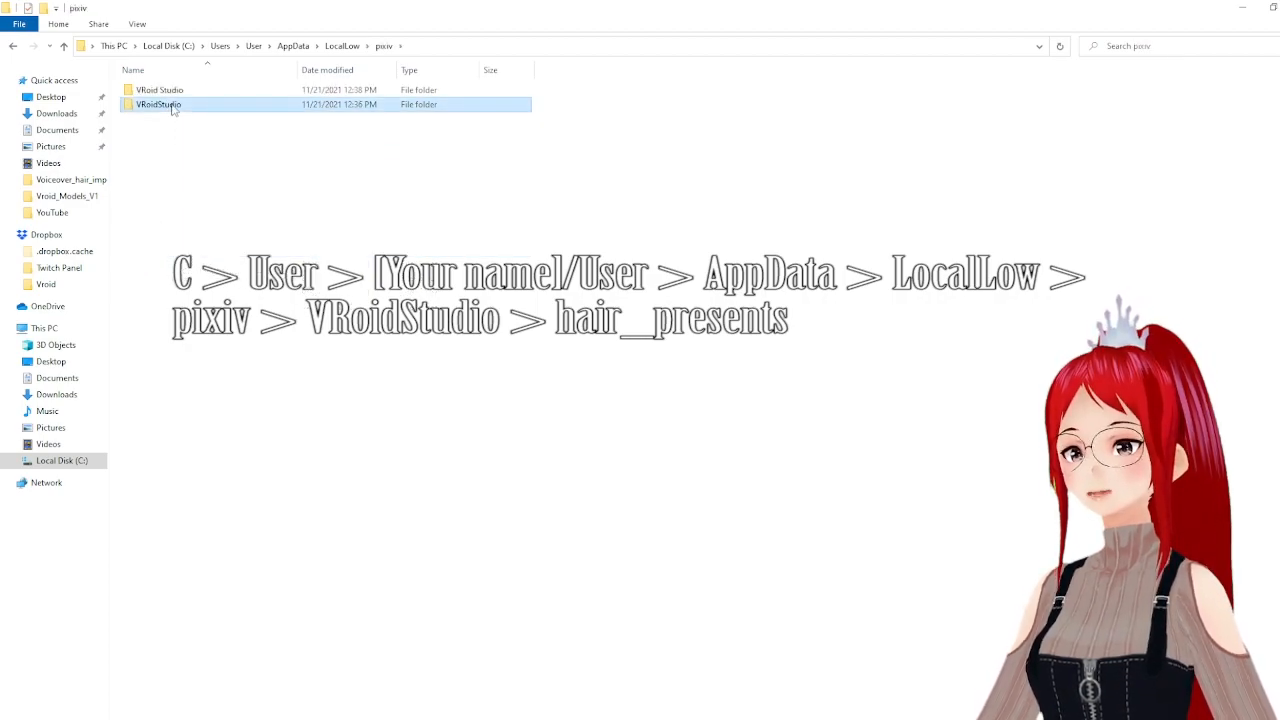
double_click(158, 104)
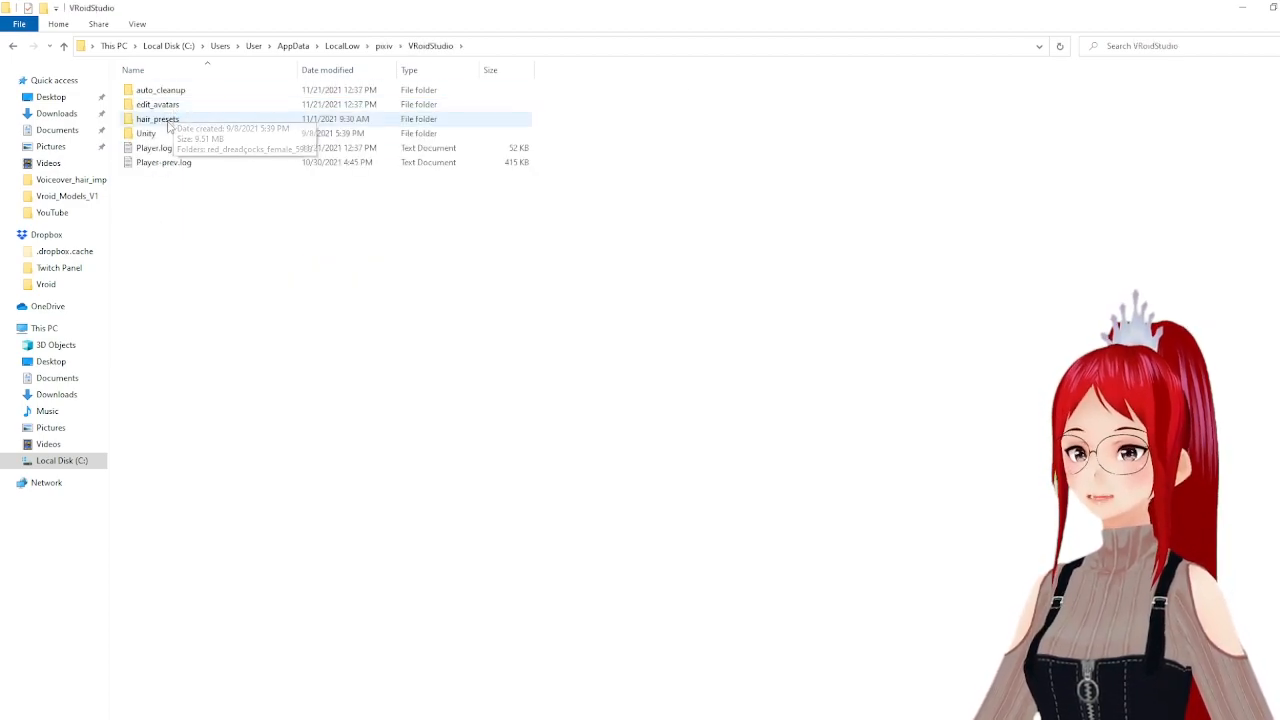
double_click(158, 118)
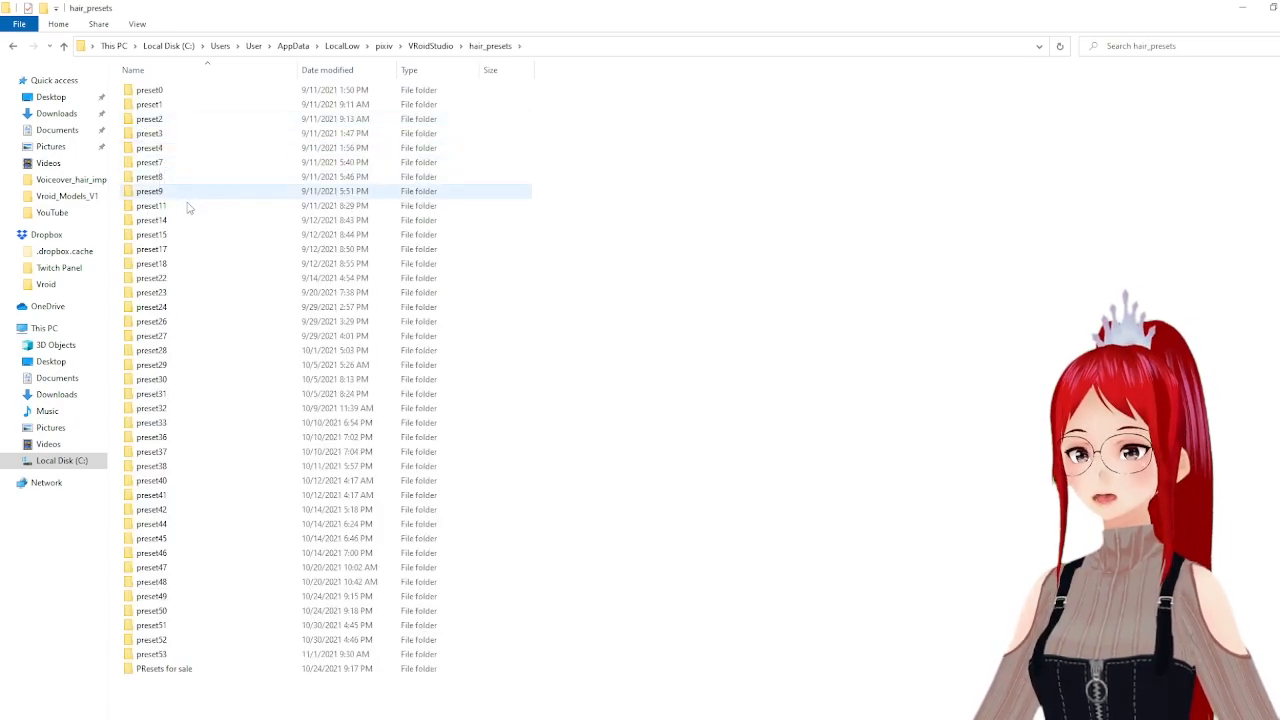
right_click(712, 270)
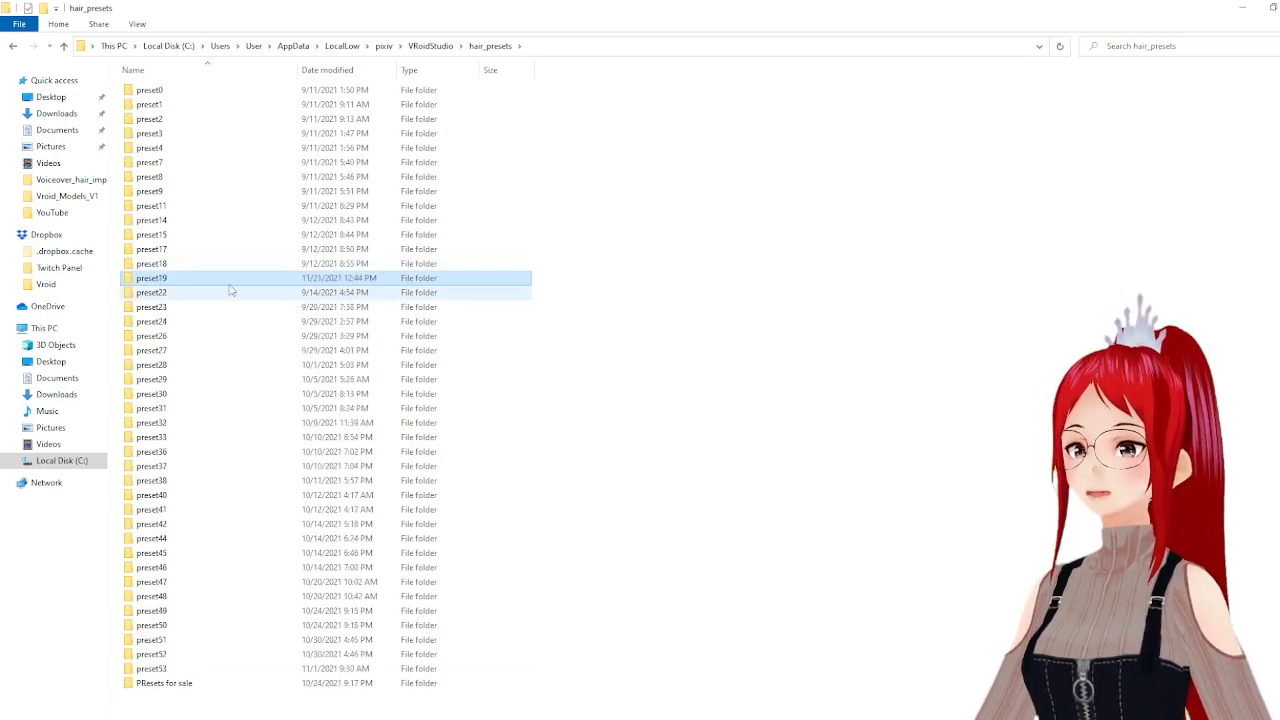
mouse_move(195, 283)
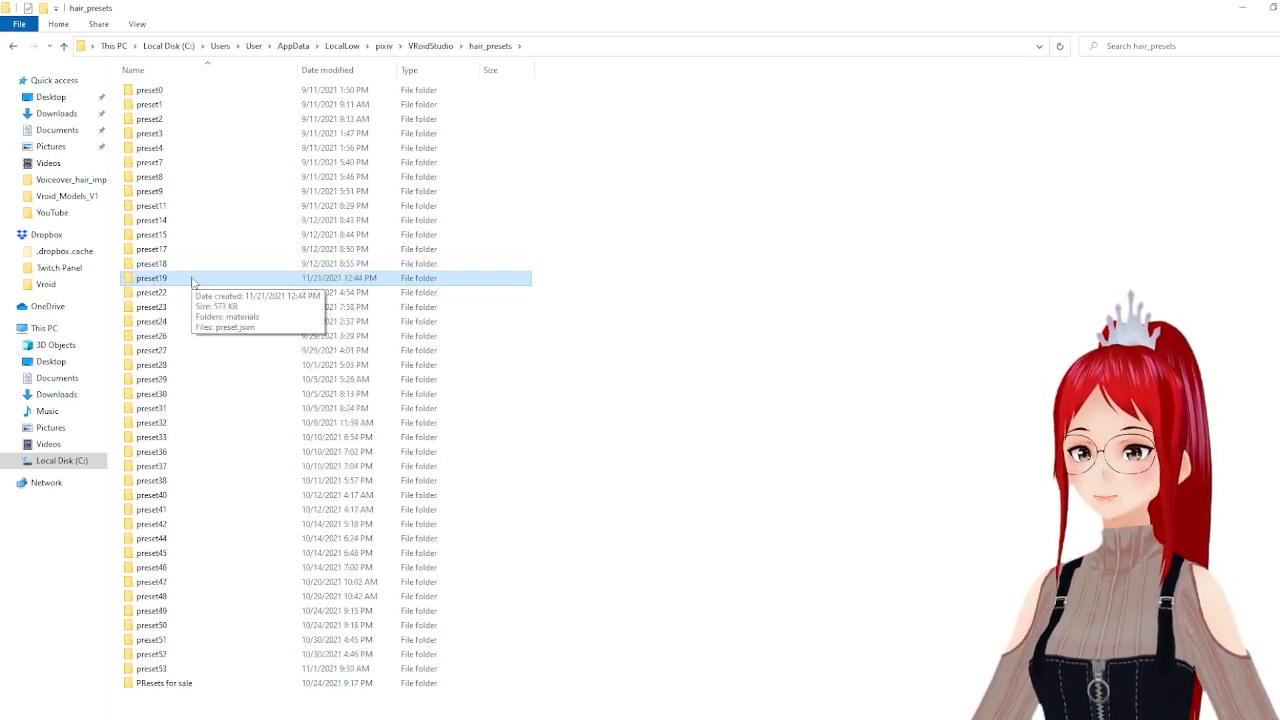
double_click(151, 278)
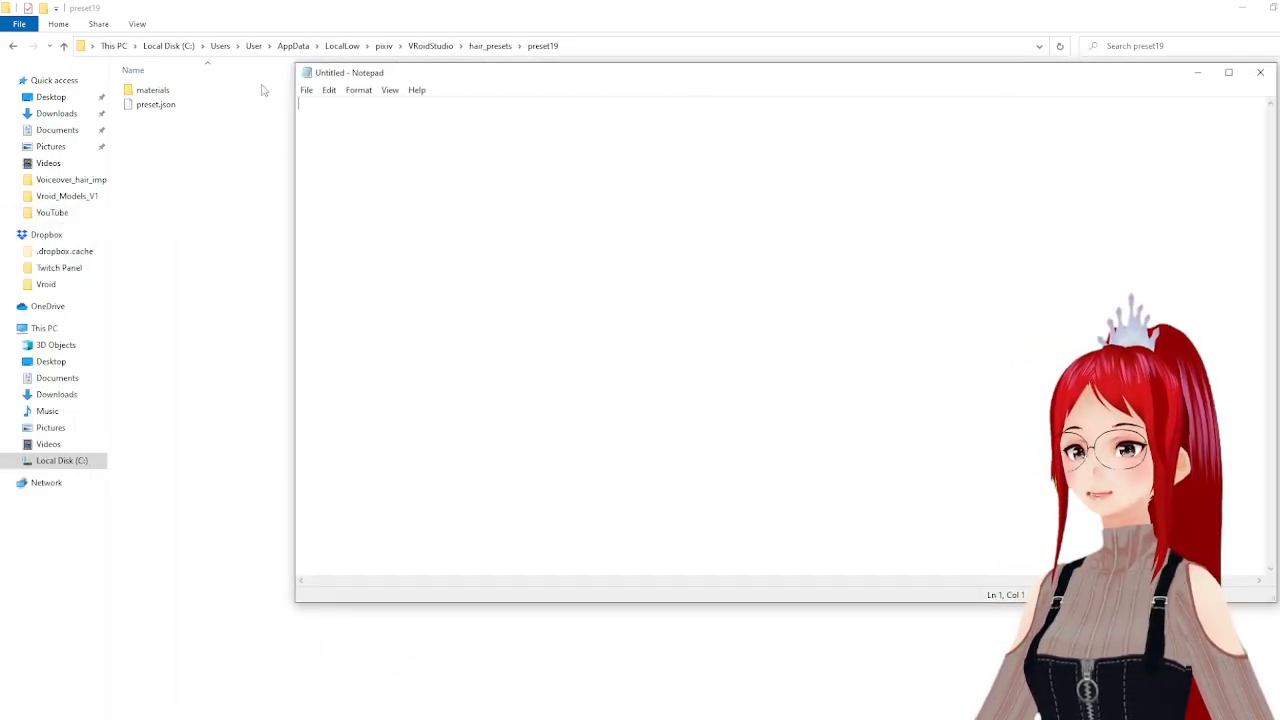
Open preset19's preset.json in Notepad and search it for 'preset'.
double_click(156, 104)
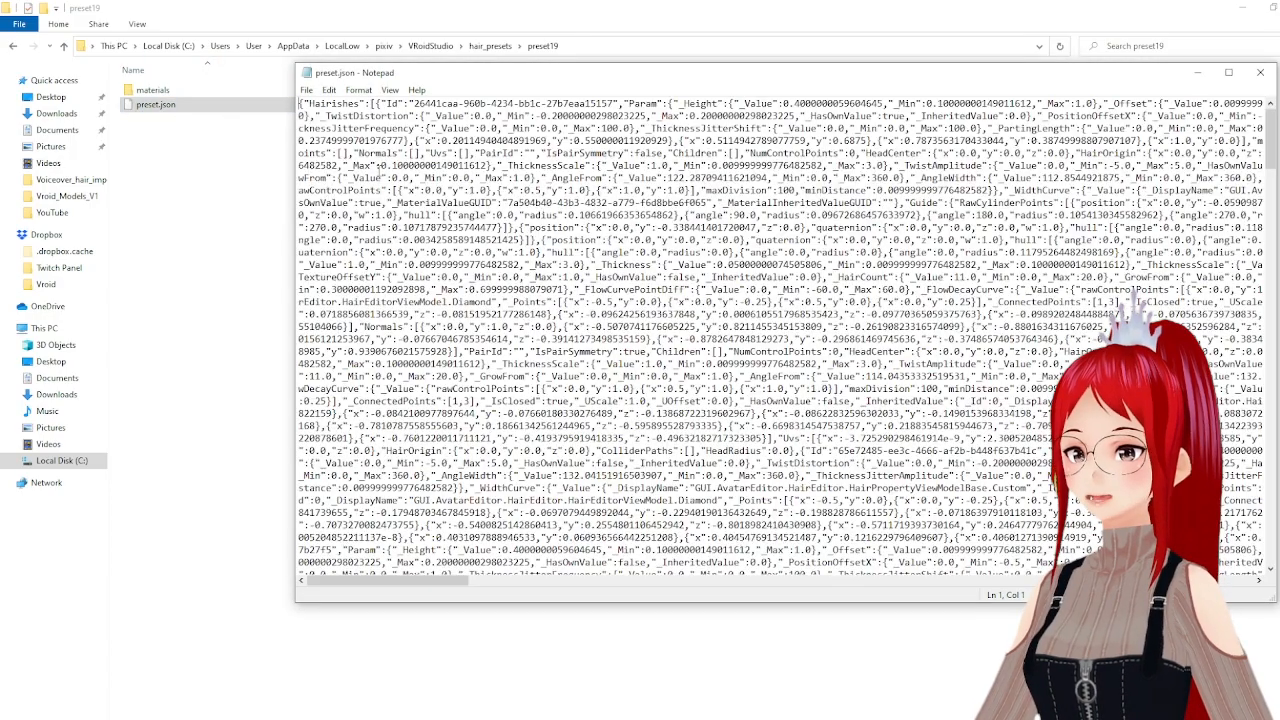
key(ctrl+f)
text(preset)
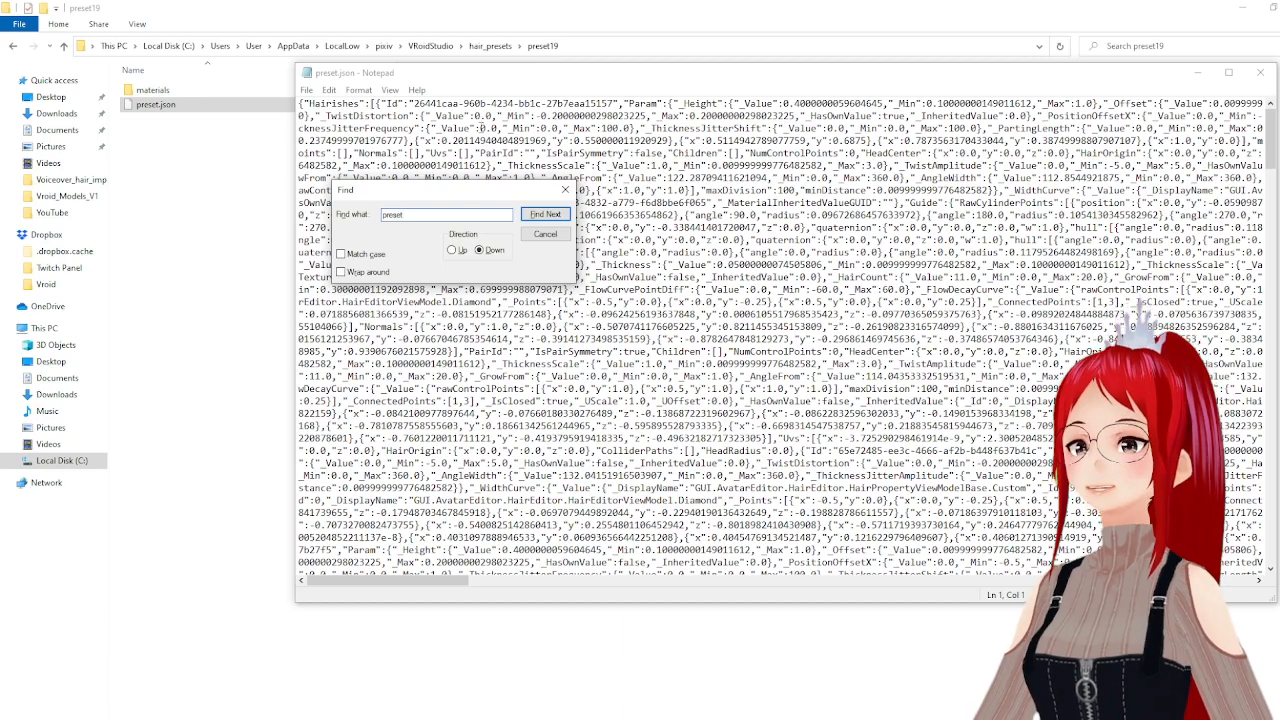
click(546, 214)
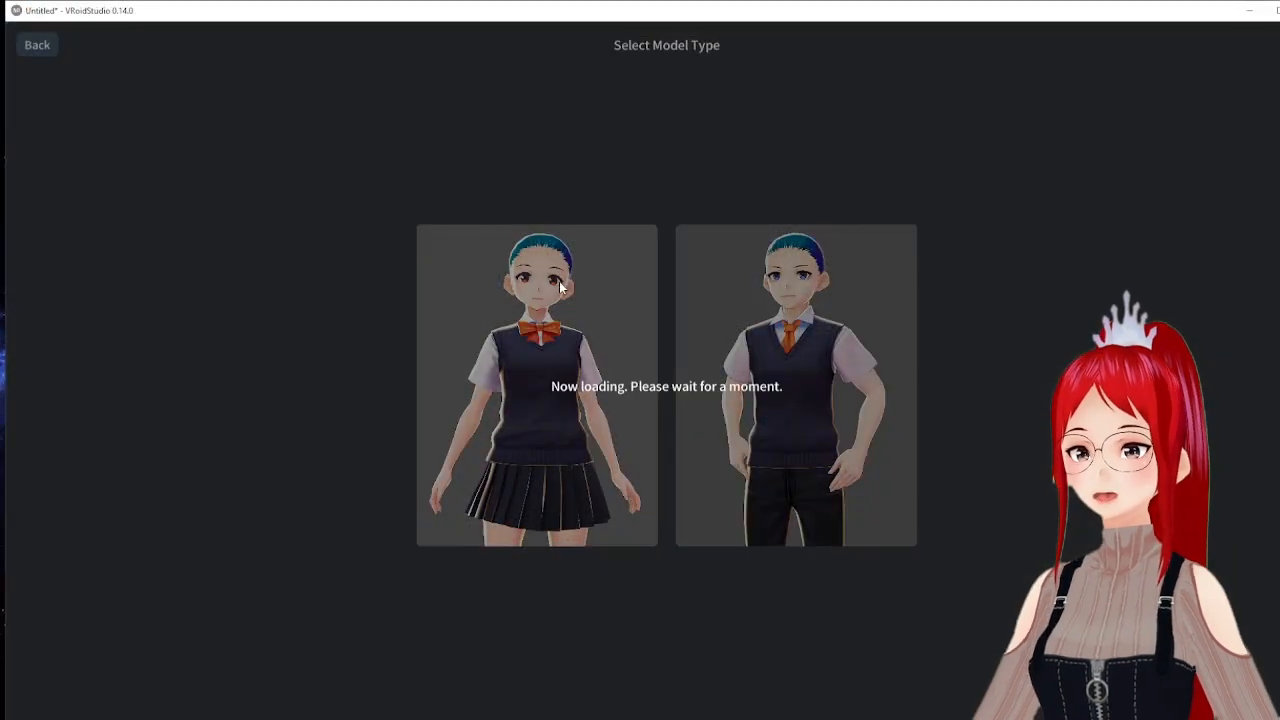
Start a new female model and apply the Booth_red_hair hair preset.
click(536, 387)
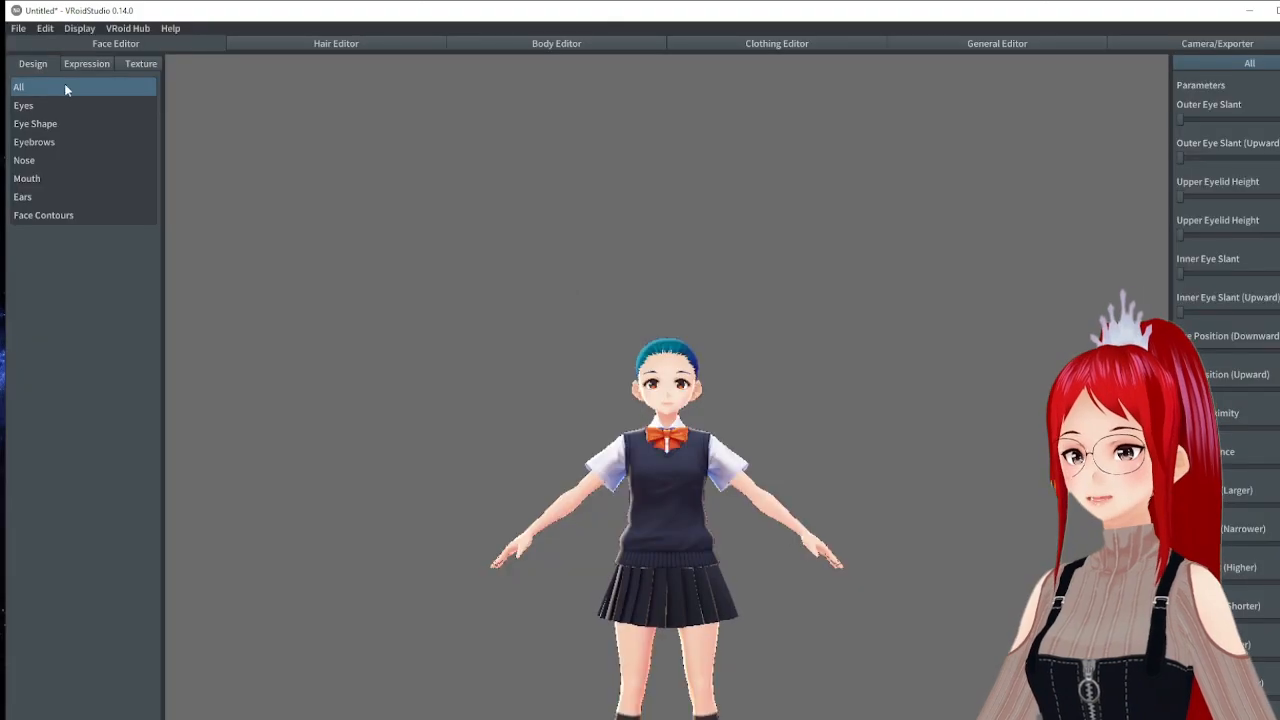
click(335, 43)
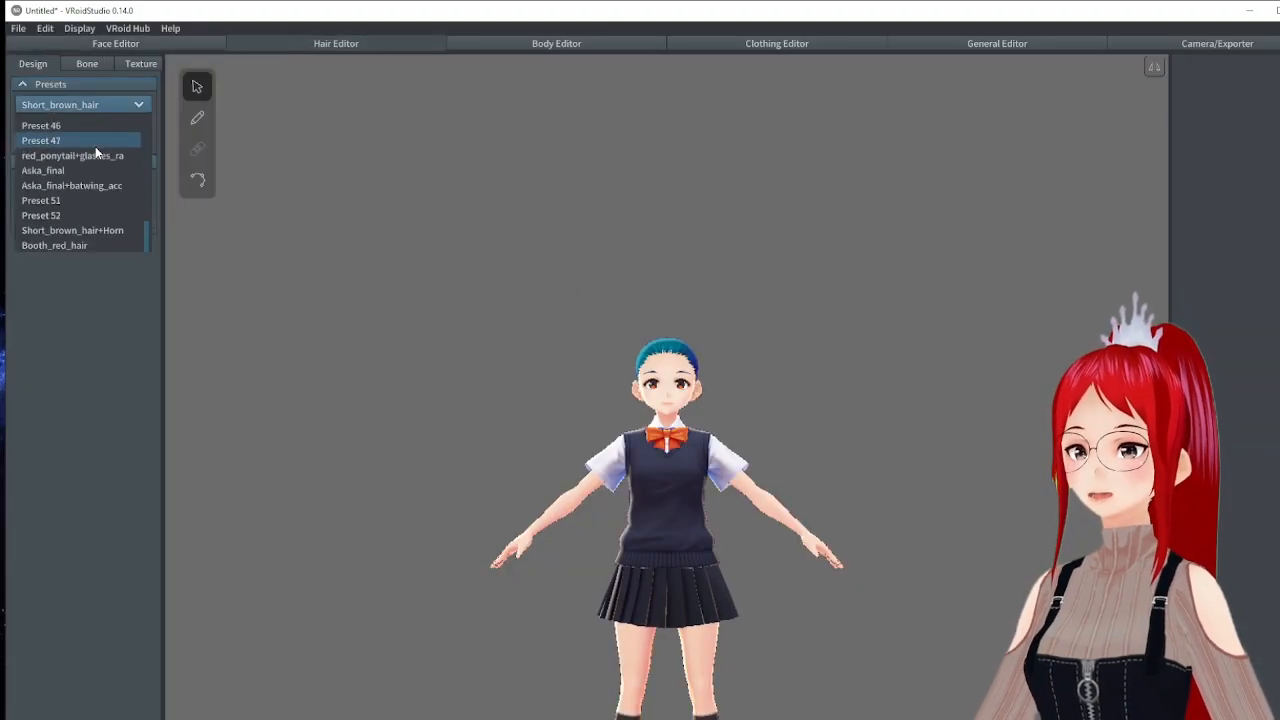
click(54, 245)
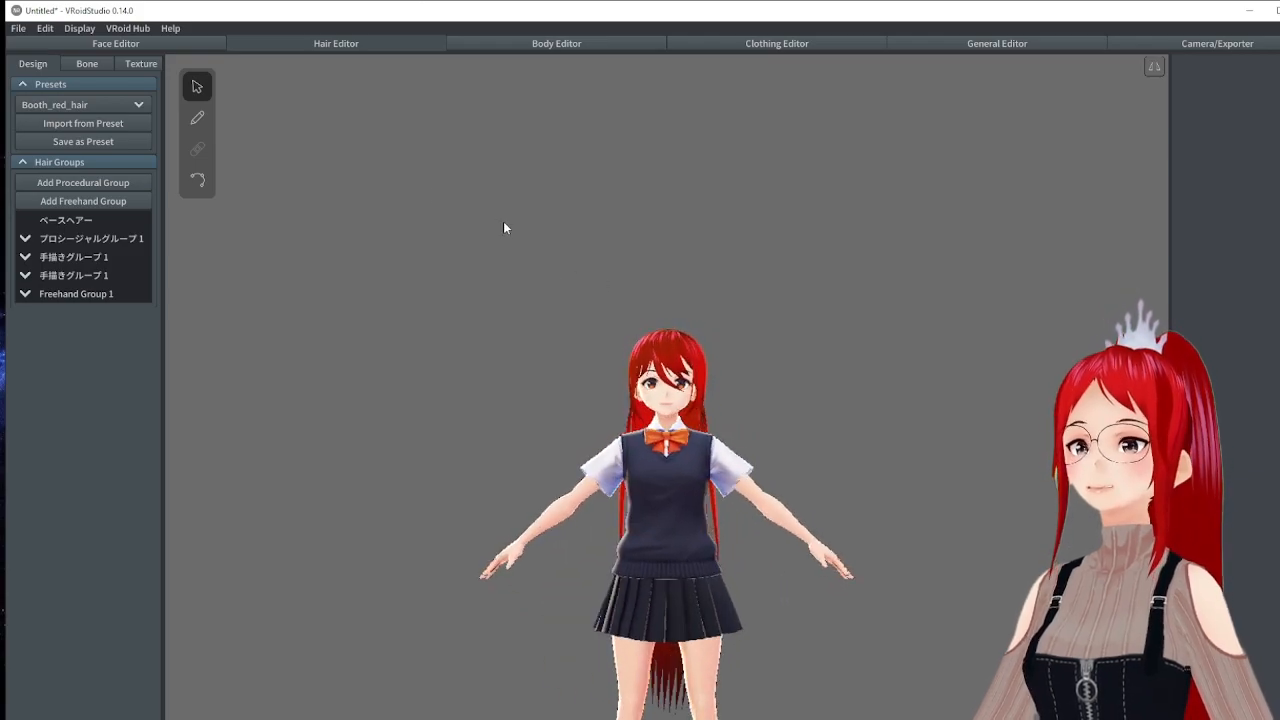
Save the avatar under the name Booth_red_hair with Save As.
click(17, 28)
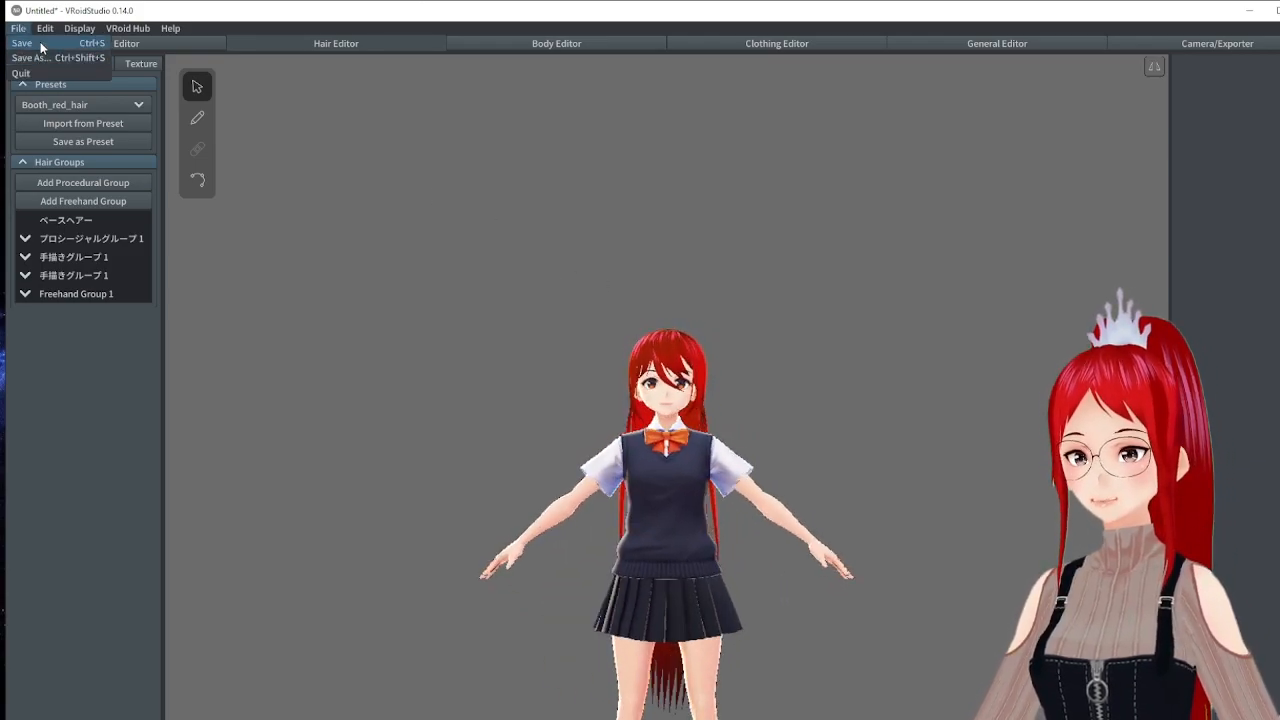
click(30, 57)
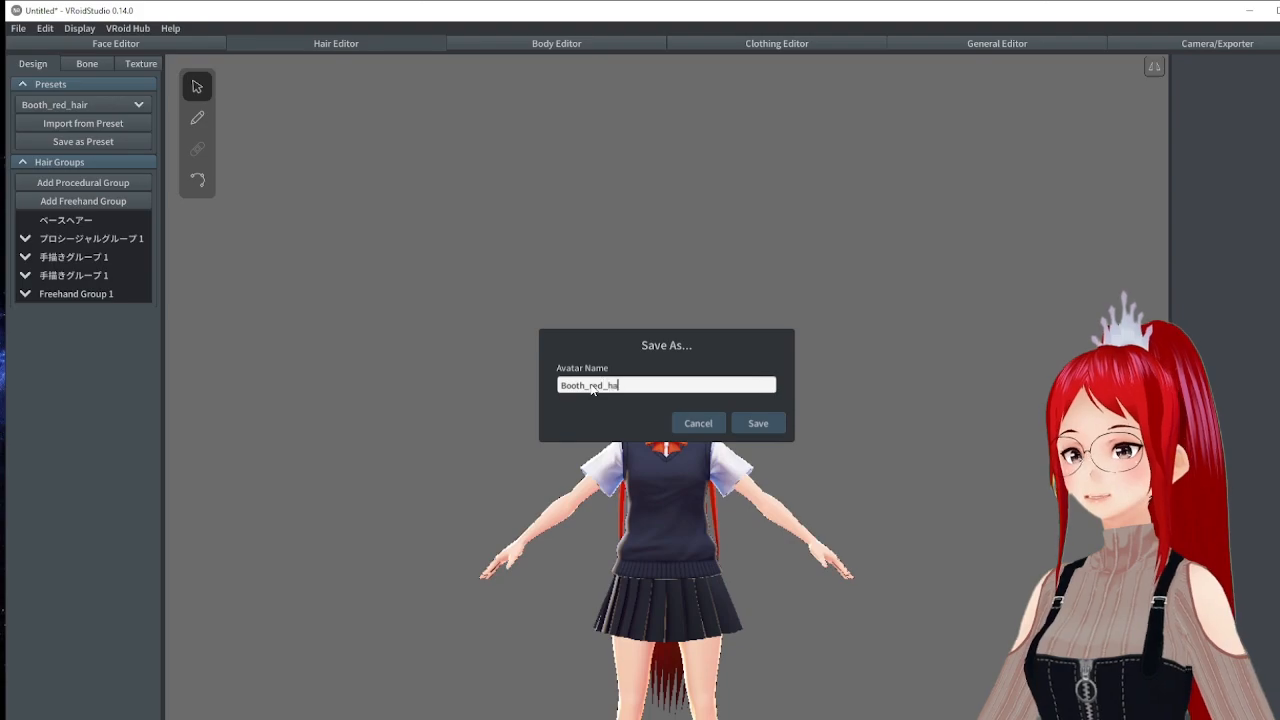
click(757, 422)
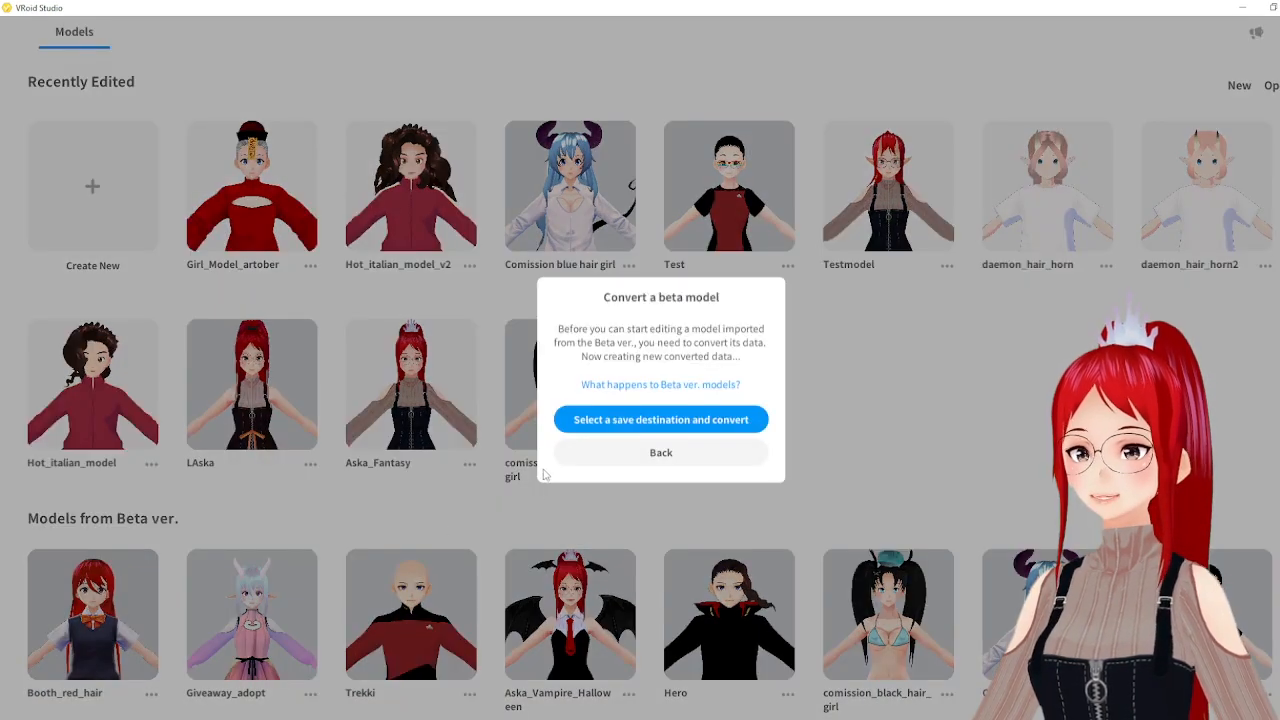
Convert the beta model, saving it as Booth_red_hair.vroid in Vroid_Models_V1.
click(660, 419)
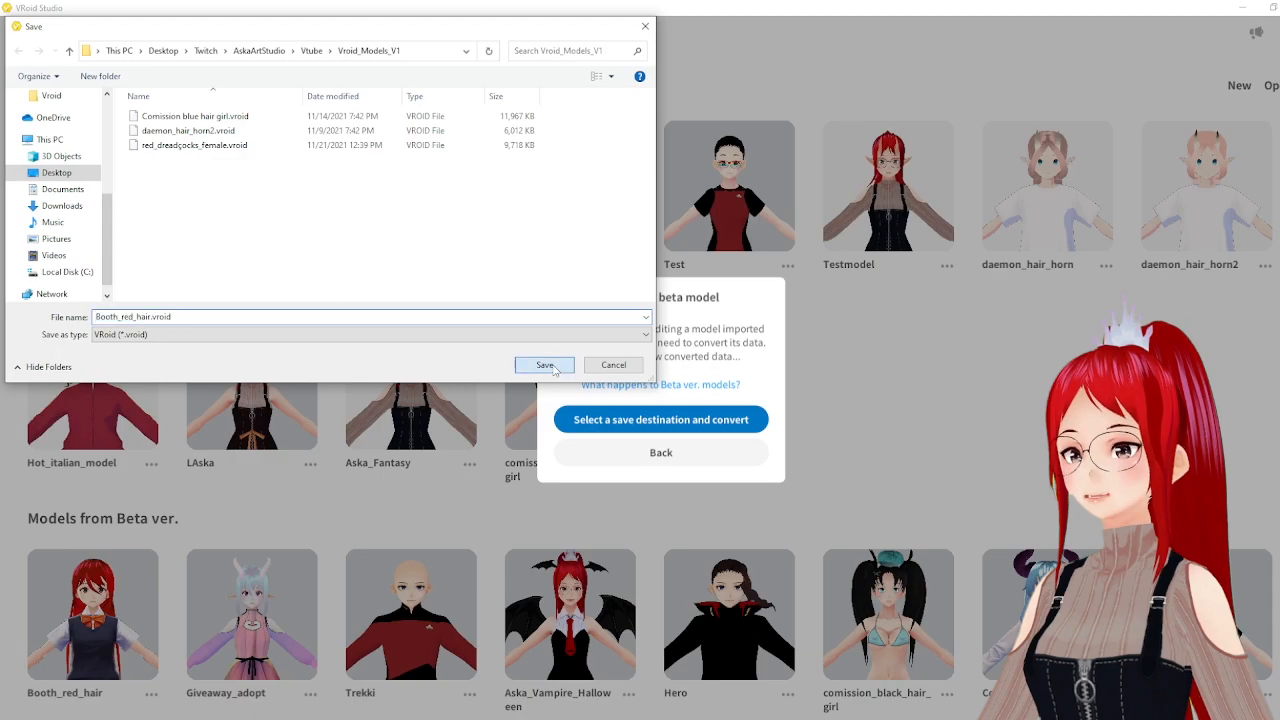
click(544, 364)
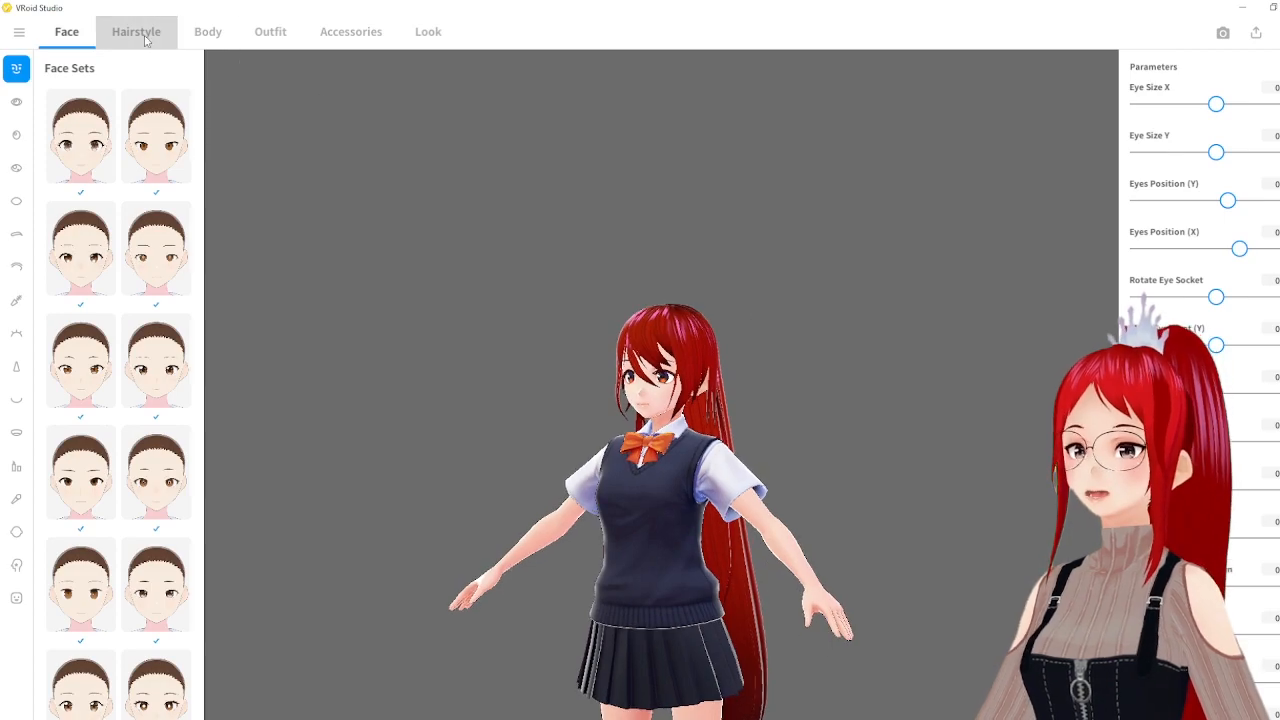
Save the long red hair as a custom hairstyle item, then apply the purple horns hairstyle.
click(136, 31)
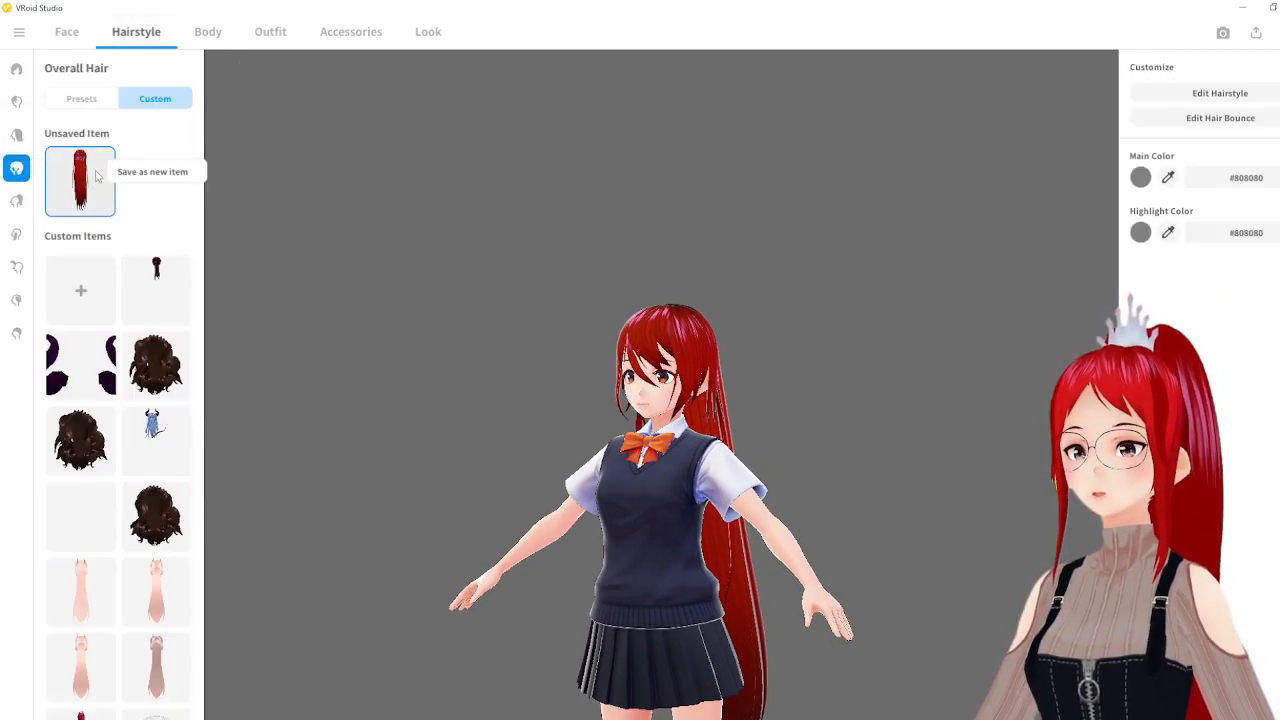
click(152, 171)
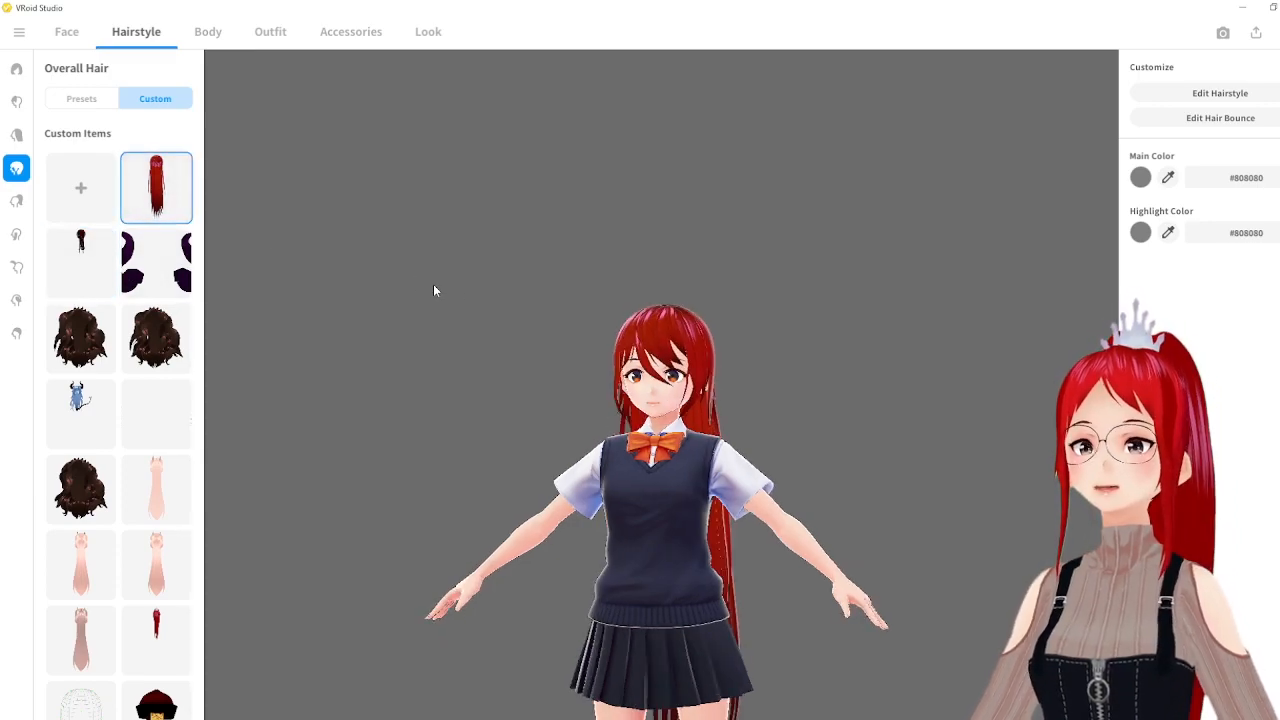
click(156, 262)
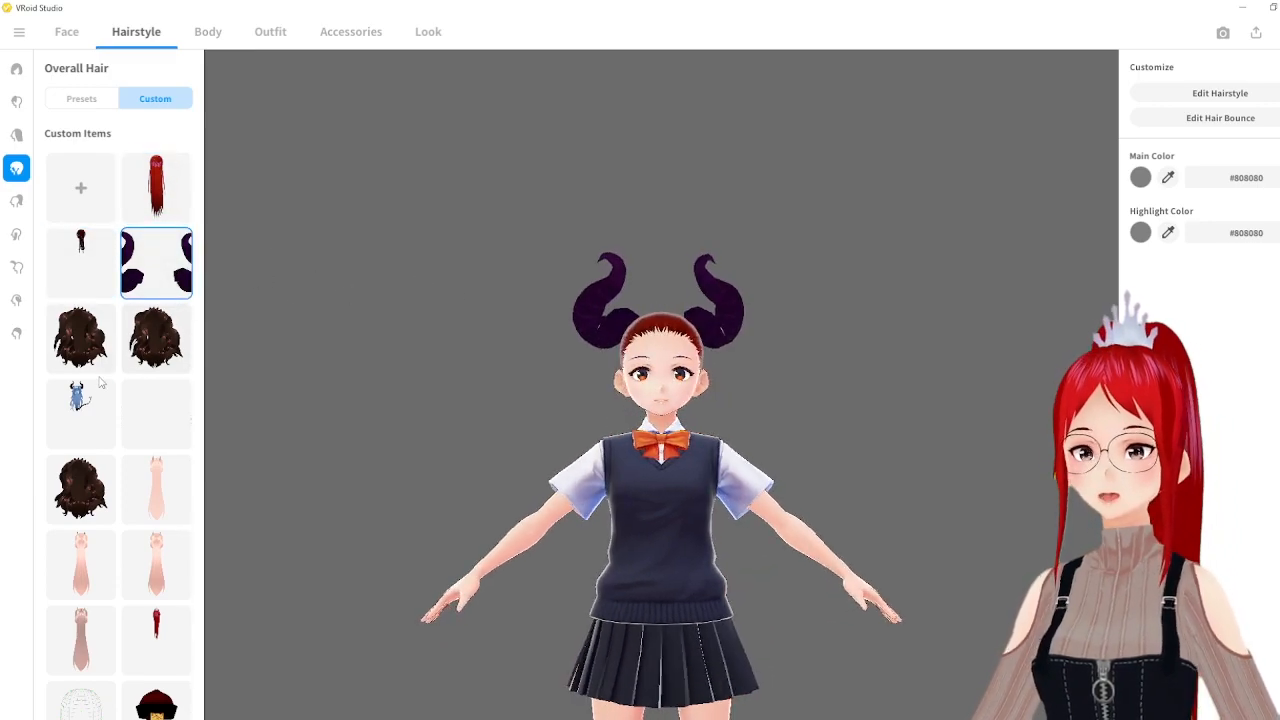
click(81, 413)
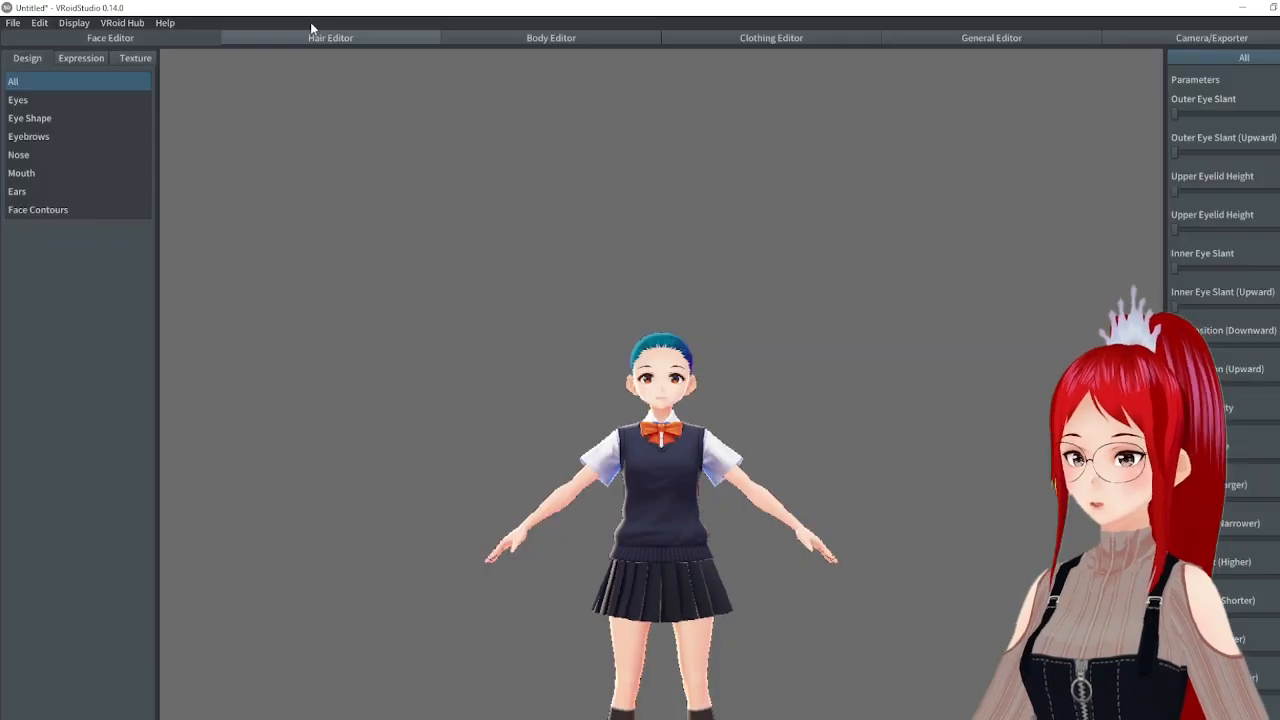
Apply the Dreadlocks_red_female hair preset and save the model as dreadlocks_red_female.
click(330, 38)
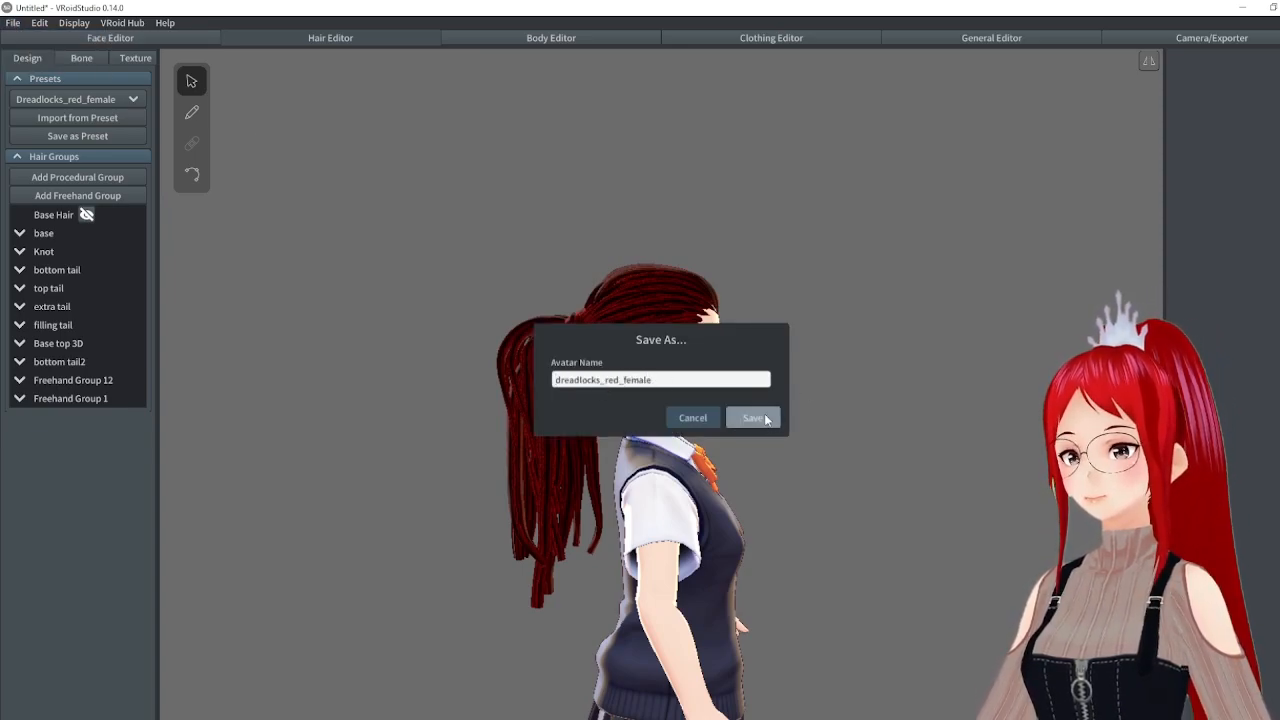
click(754, 417)
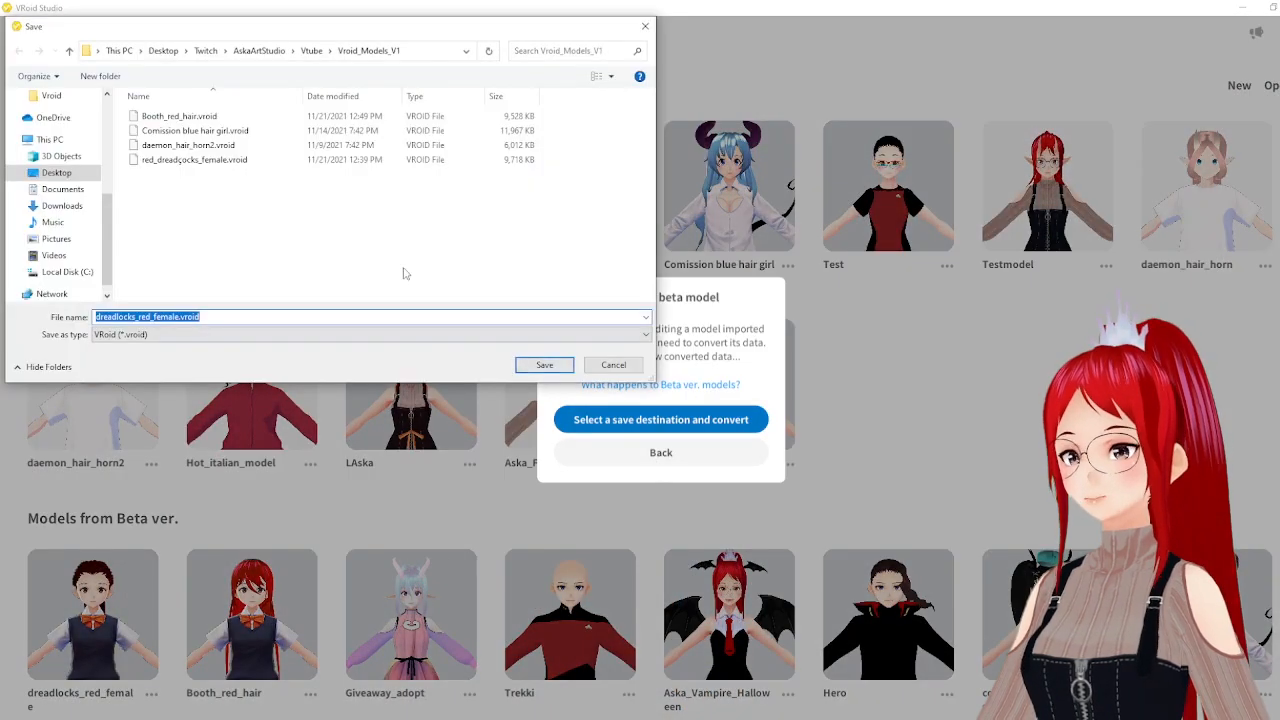
Save the converted model as dreadlocks_red_female.vroid and view its hairstyle settings.
click(544, 364)
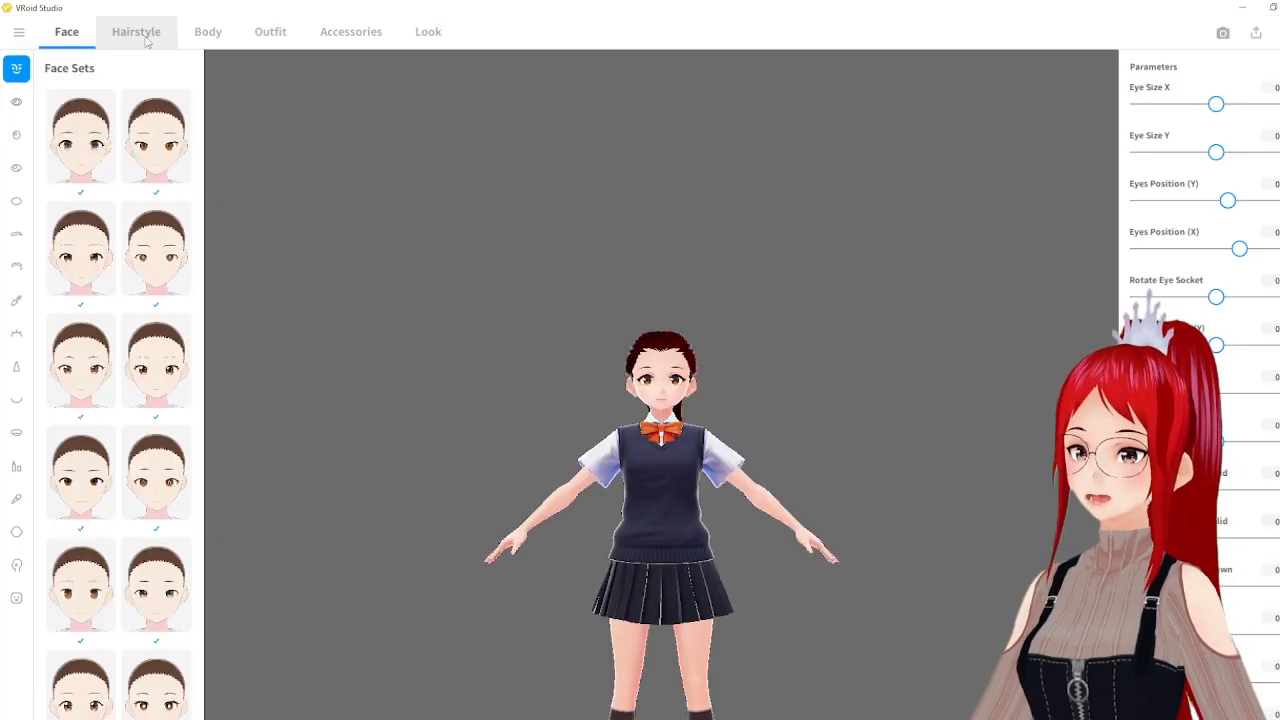
click(136, 31)
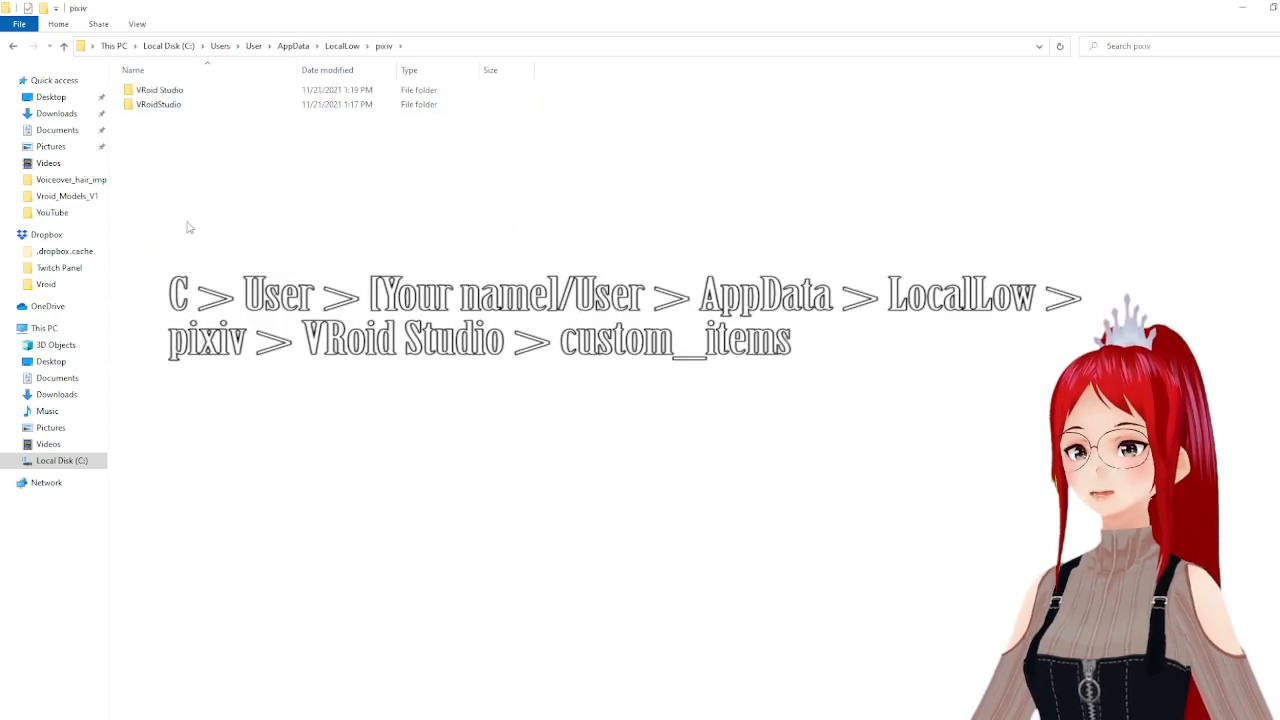
mouse_move(160, 89)
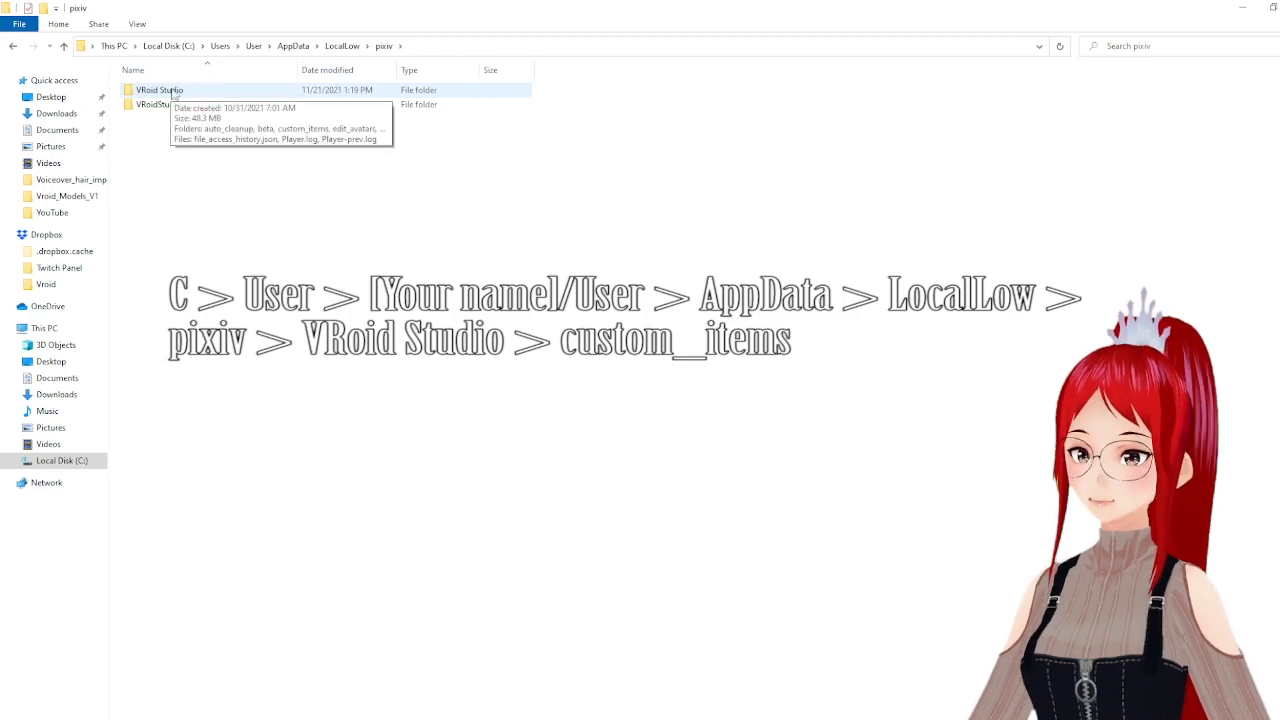
Open VRoid Studio > custom_items and browse the N00 folders, selecting N00-HairBack.
double_click(158, 90)
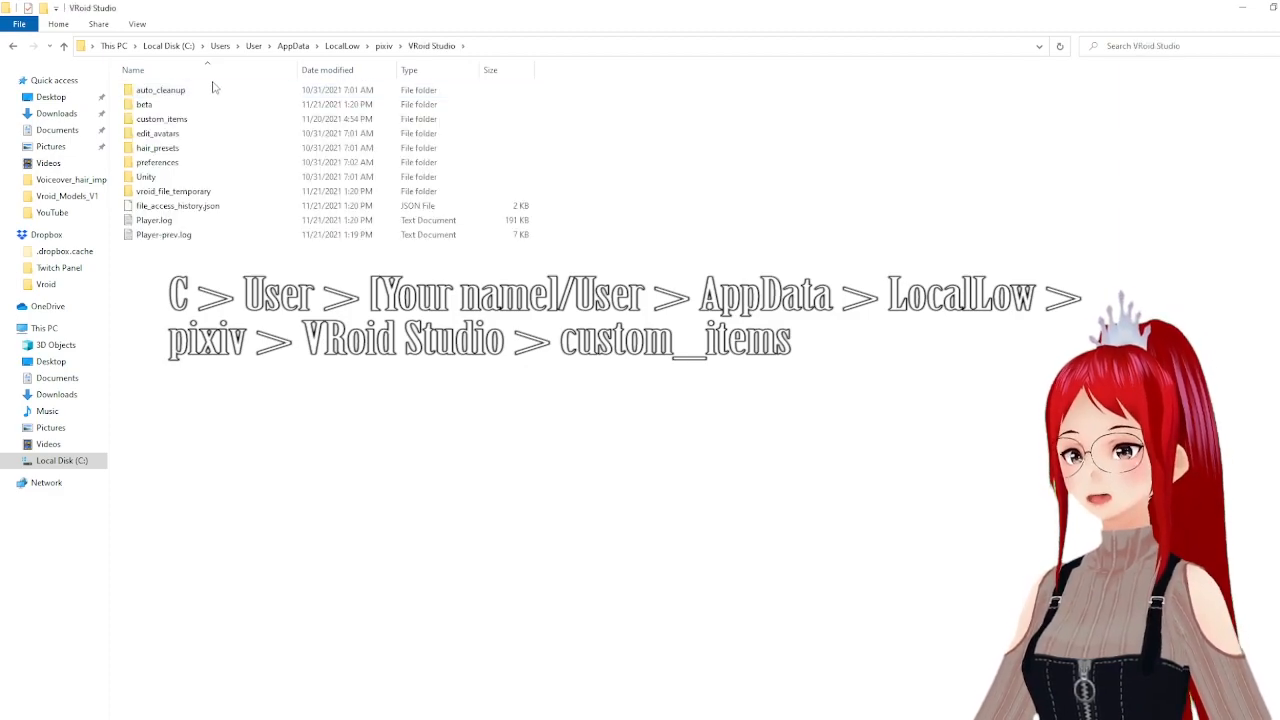
mouse_move(210, 118)
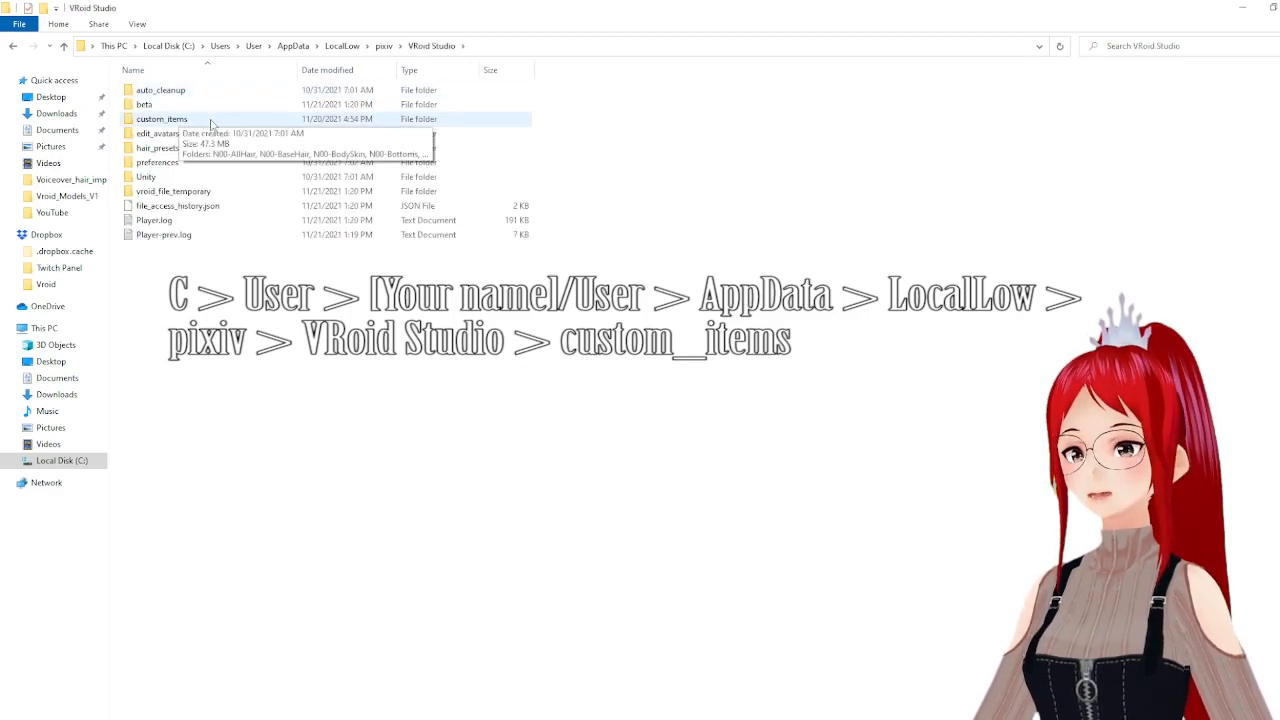
double_click(161, 119)
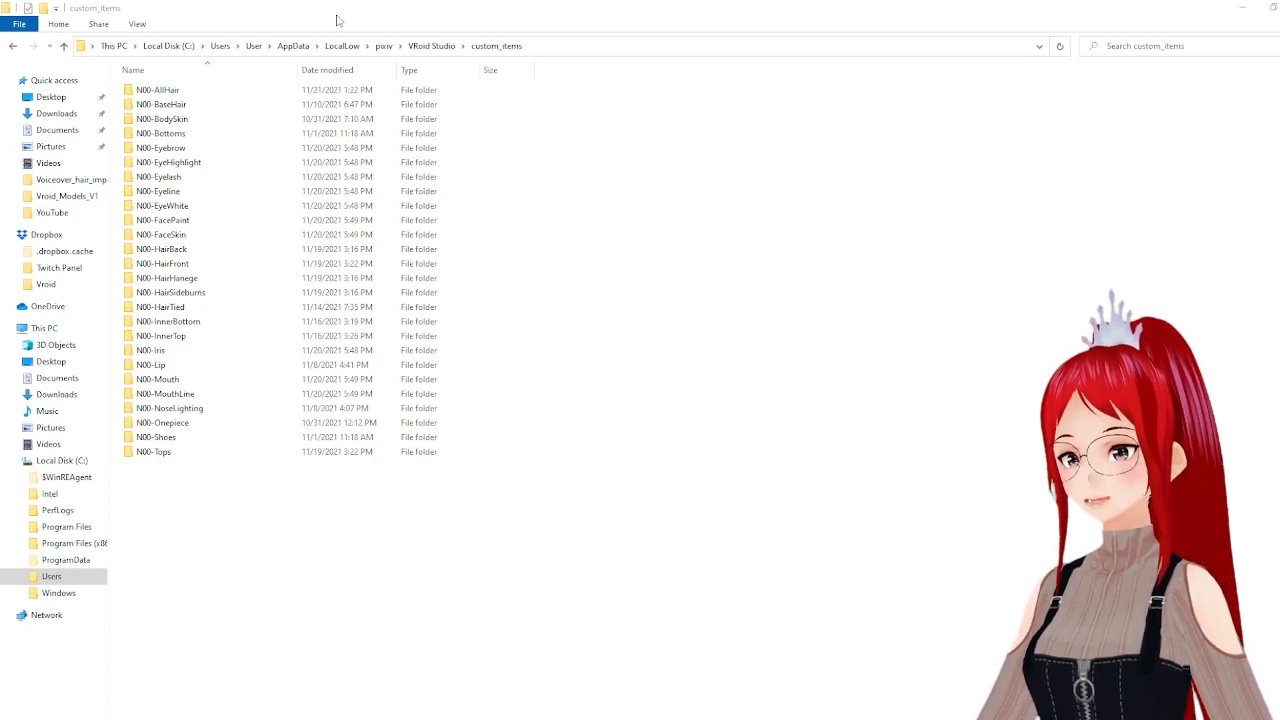
click(157, 90)
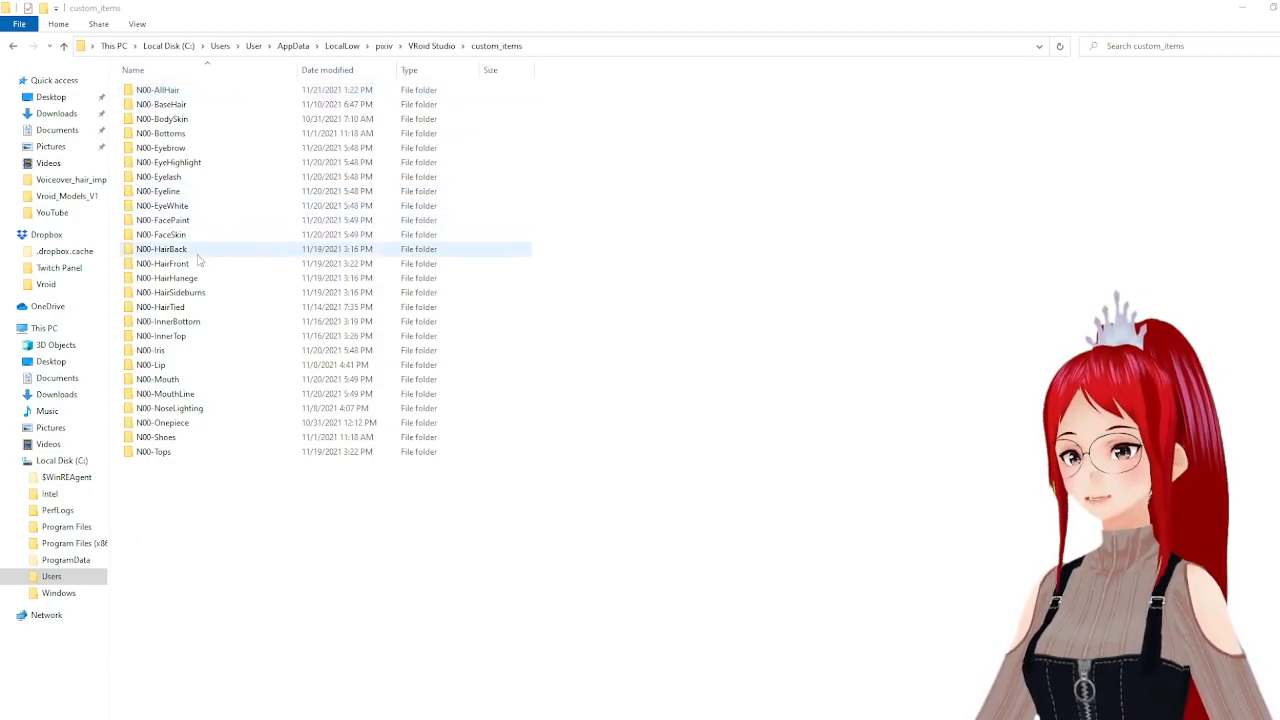
click(163, 263)
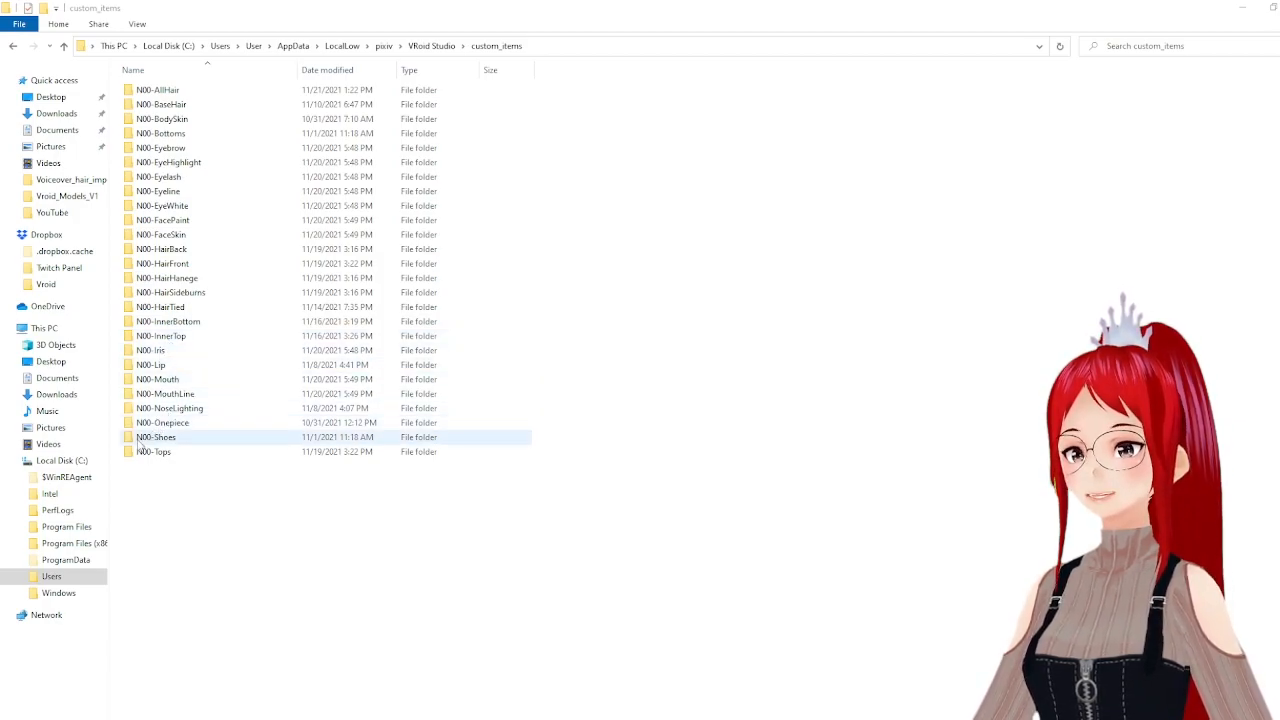
click(157, 90)
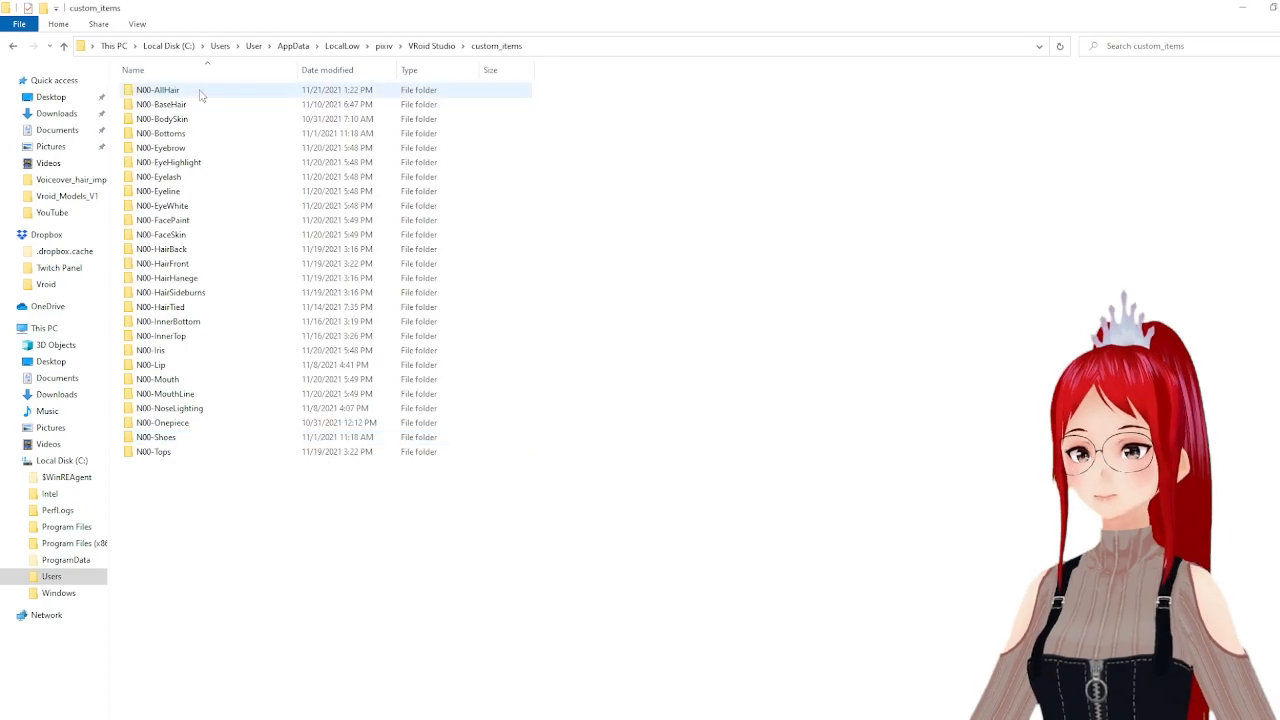
Open N00-AllHair and select the red_dreadlocks_female hair item.
double_click(157, 90)
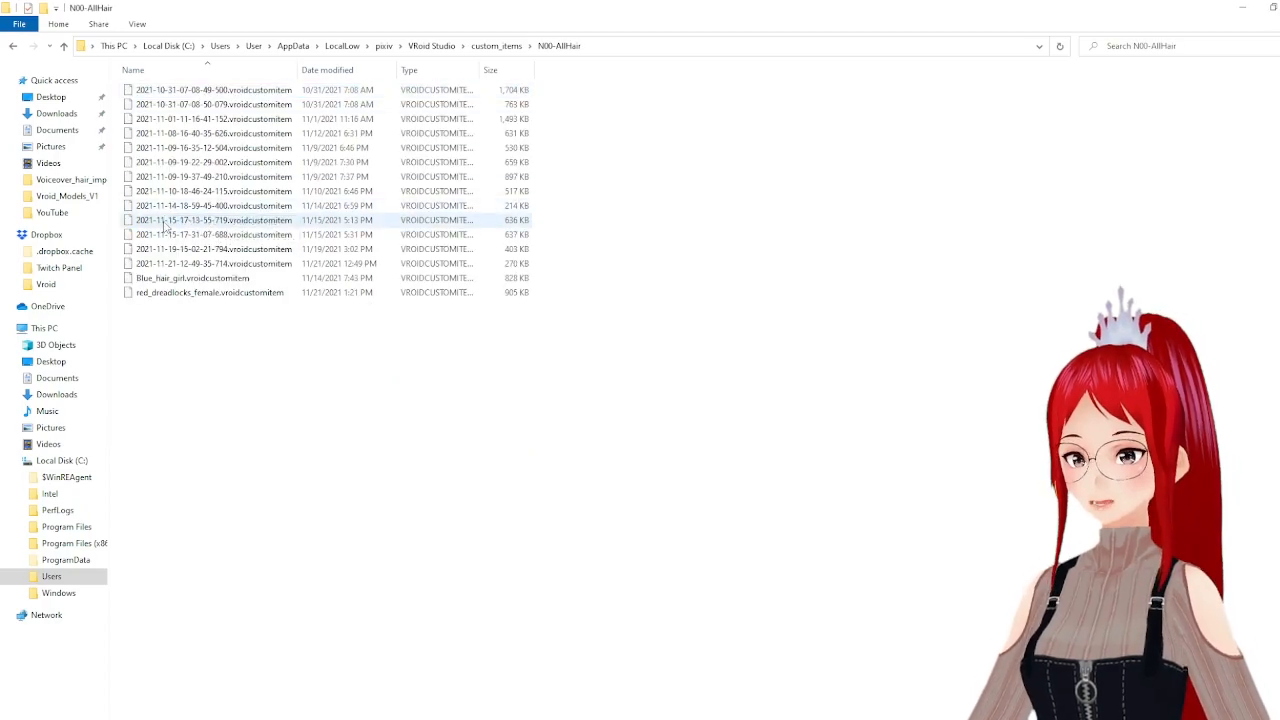
mouse_move(305, 228)
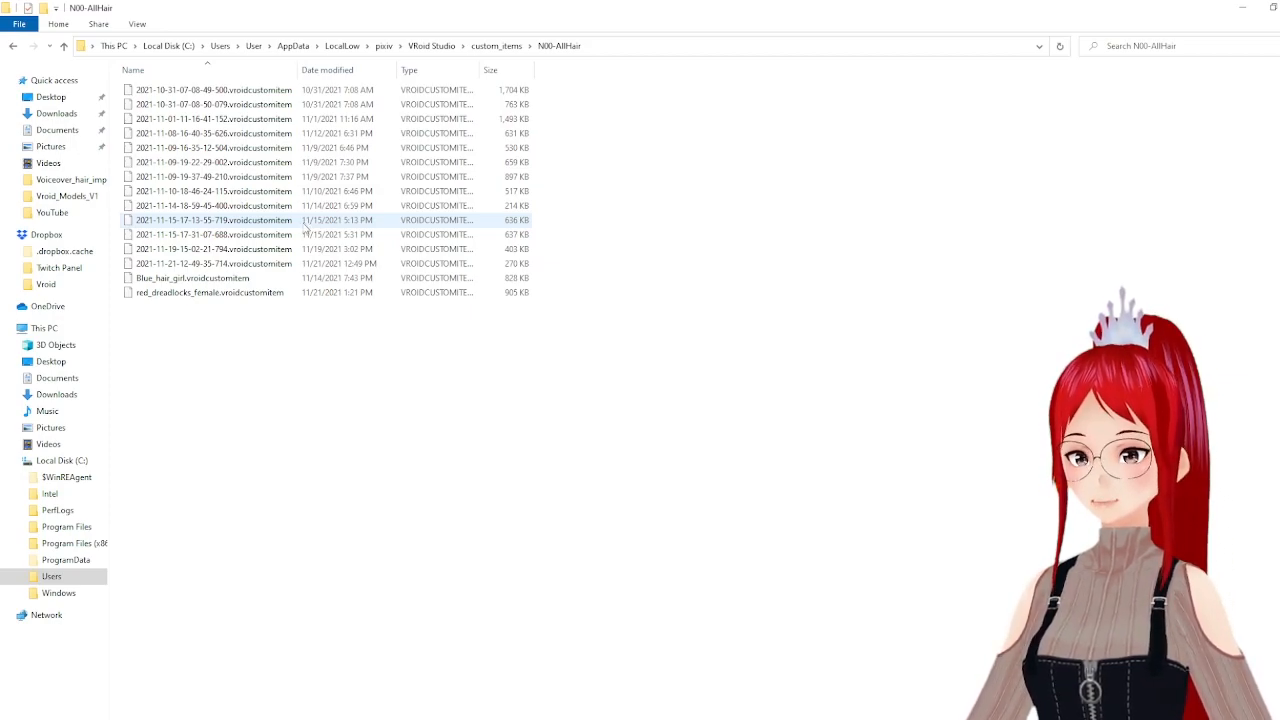
click(210, 292)
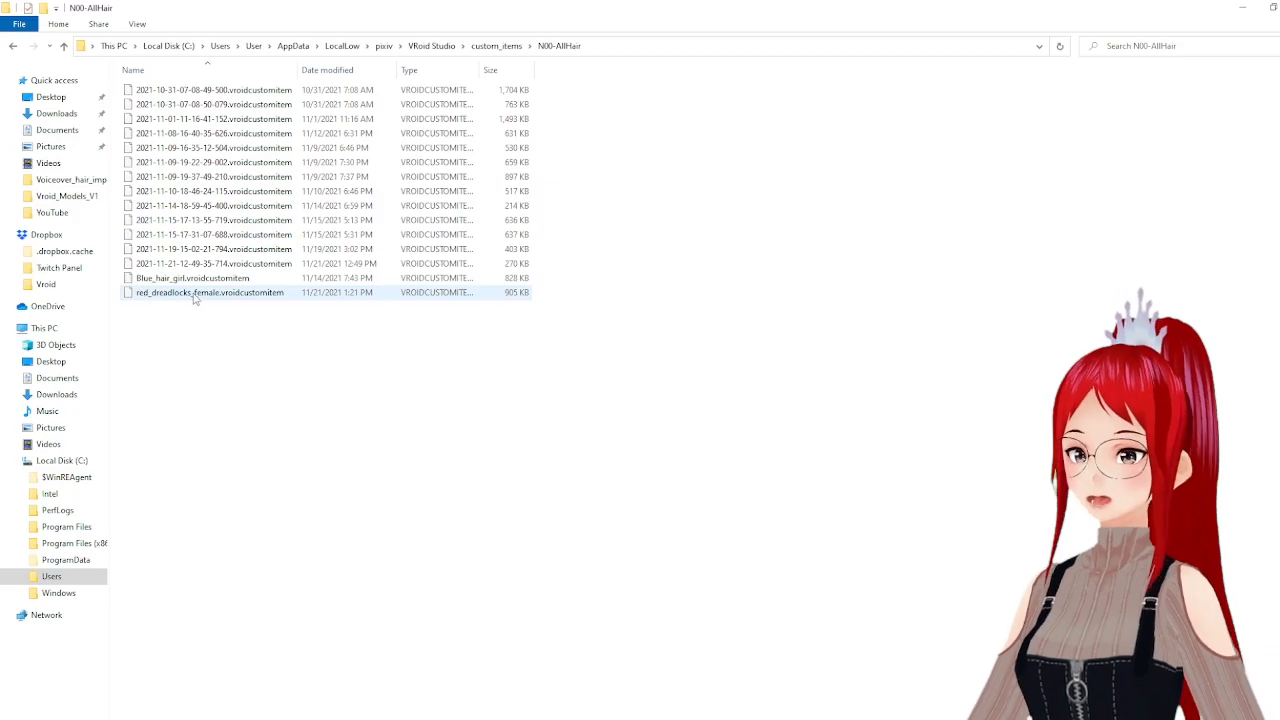
mouse_move(297, 298)
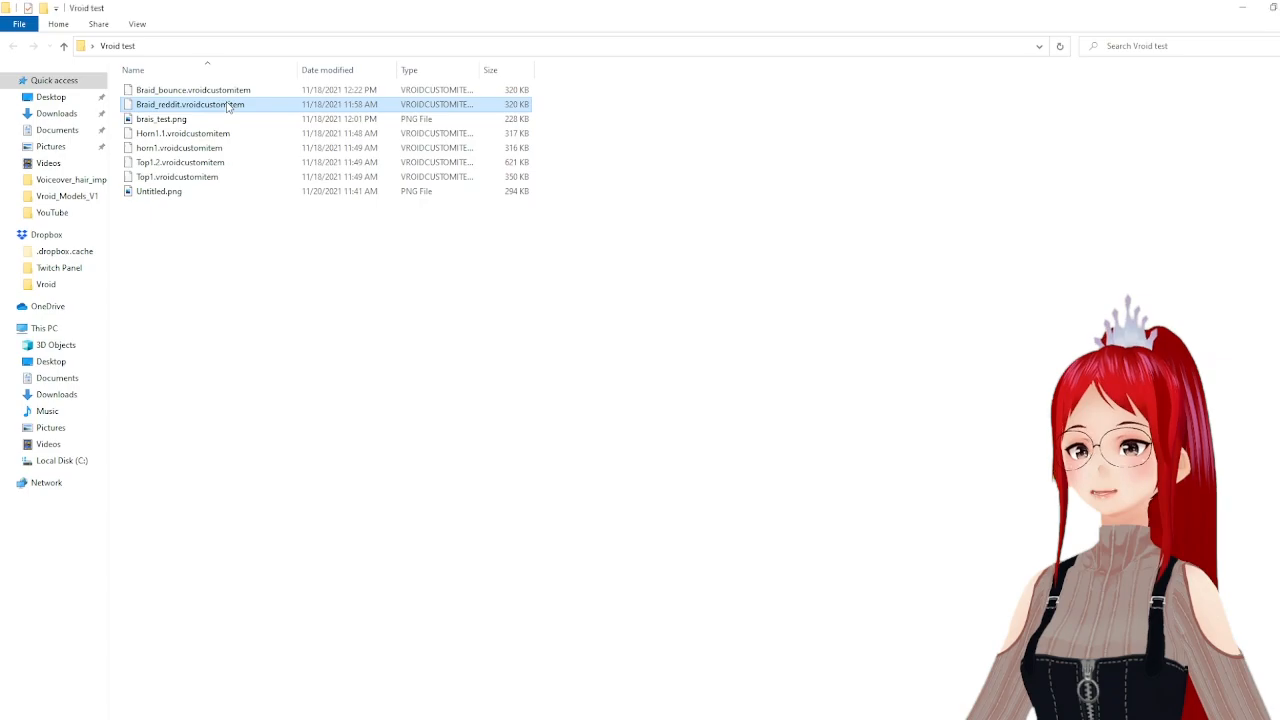
Paste a copy of Braid_reddit.vroidcustomitem into the N00-AllHair folder.
right_click(190, 104)
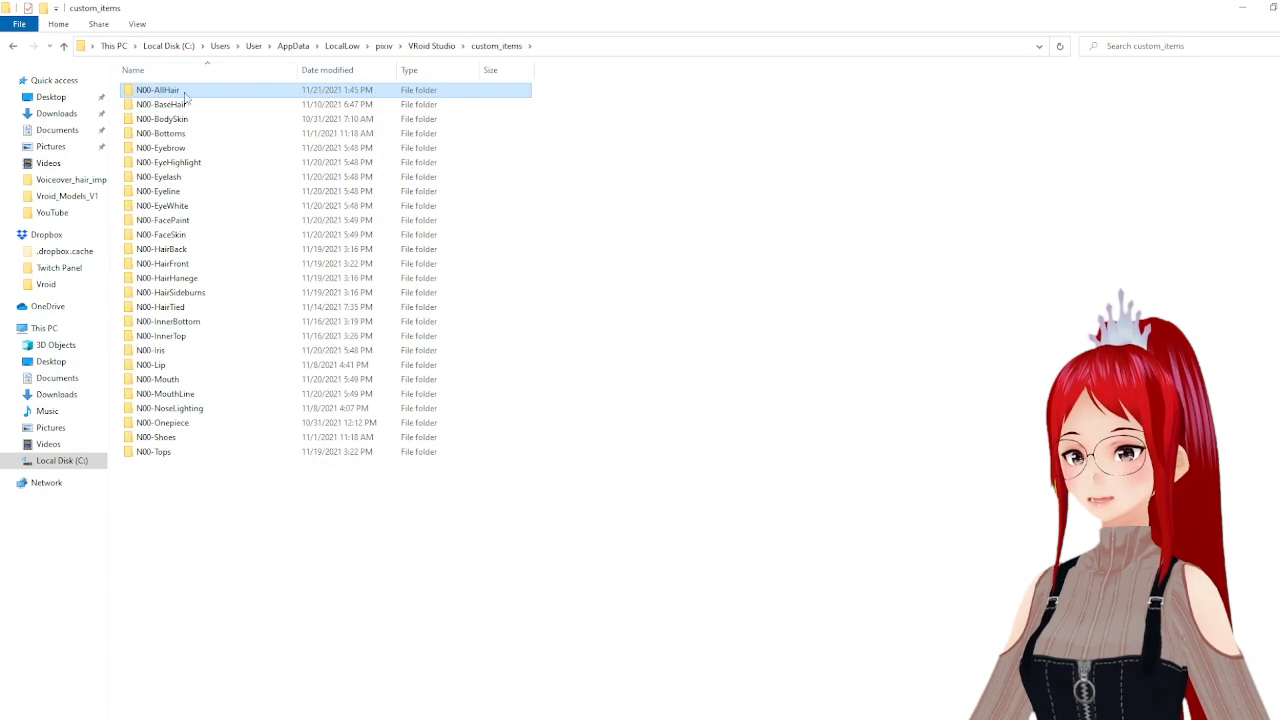
right_click(715, 200)
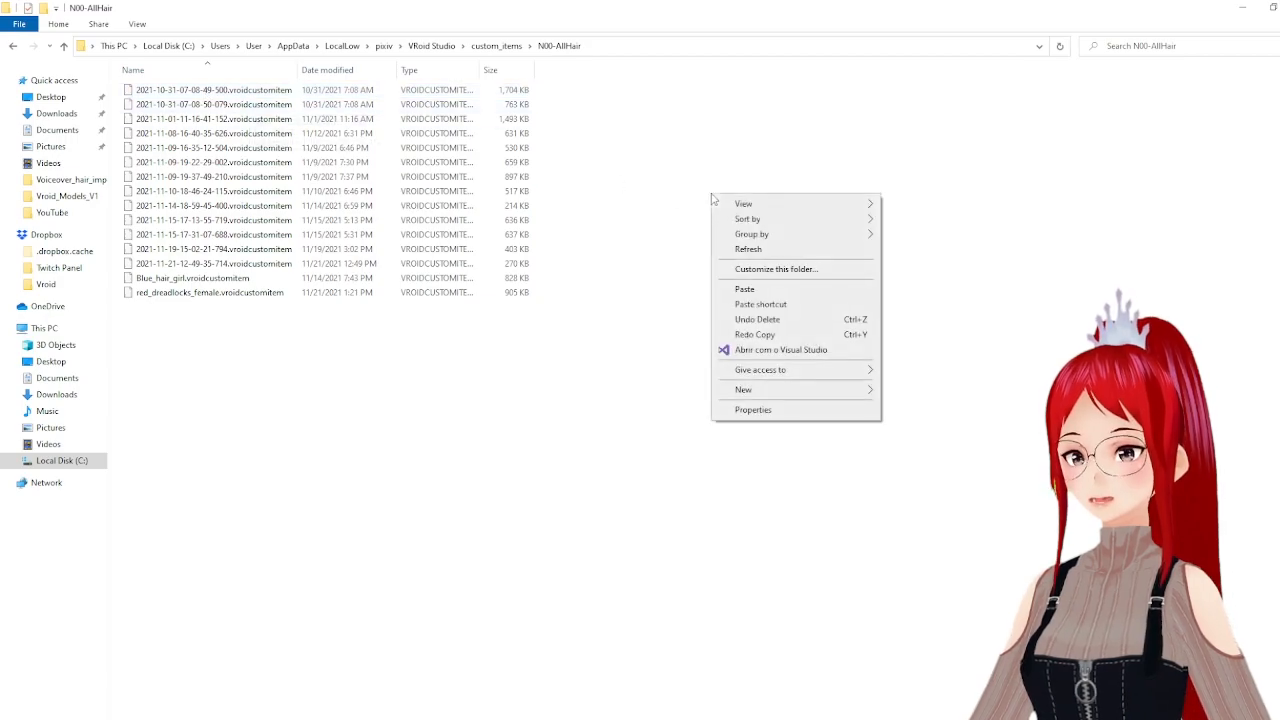
click(744, 289)
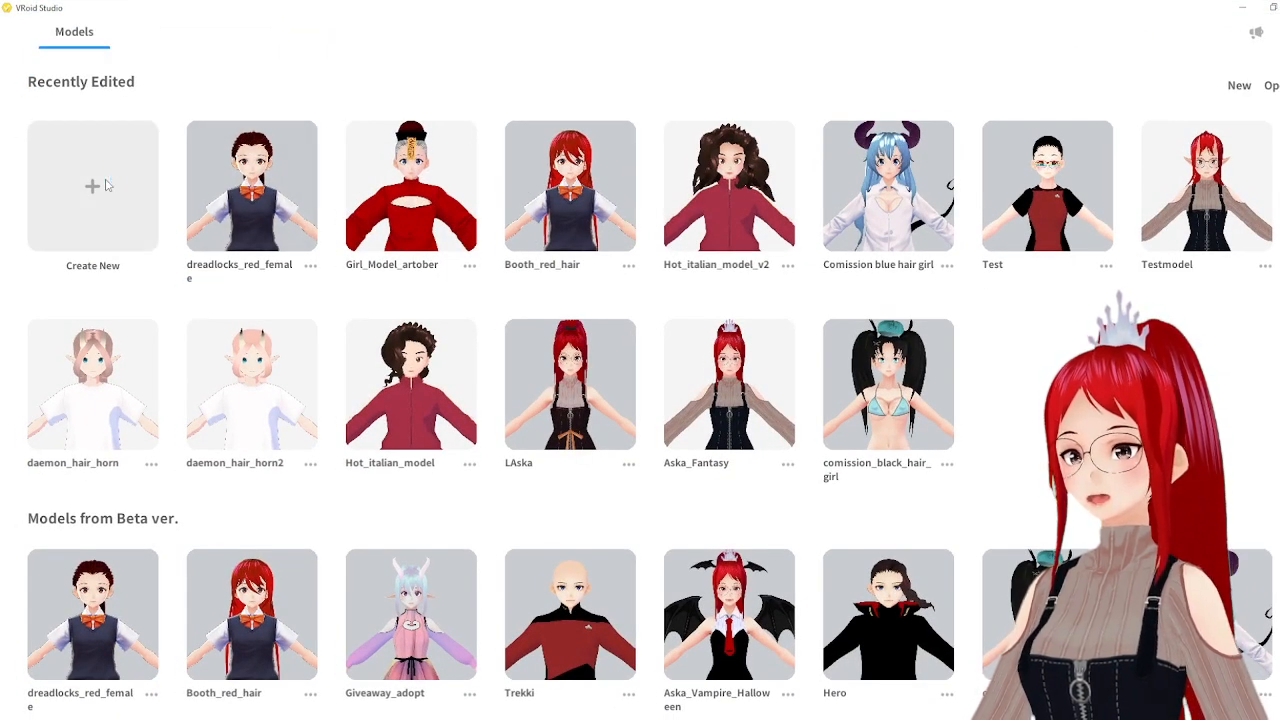
Create a new model from a base body and browse its custom overall hair items.
click(92, 186)
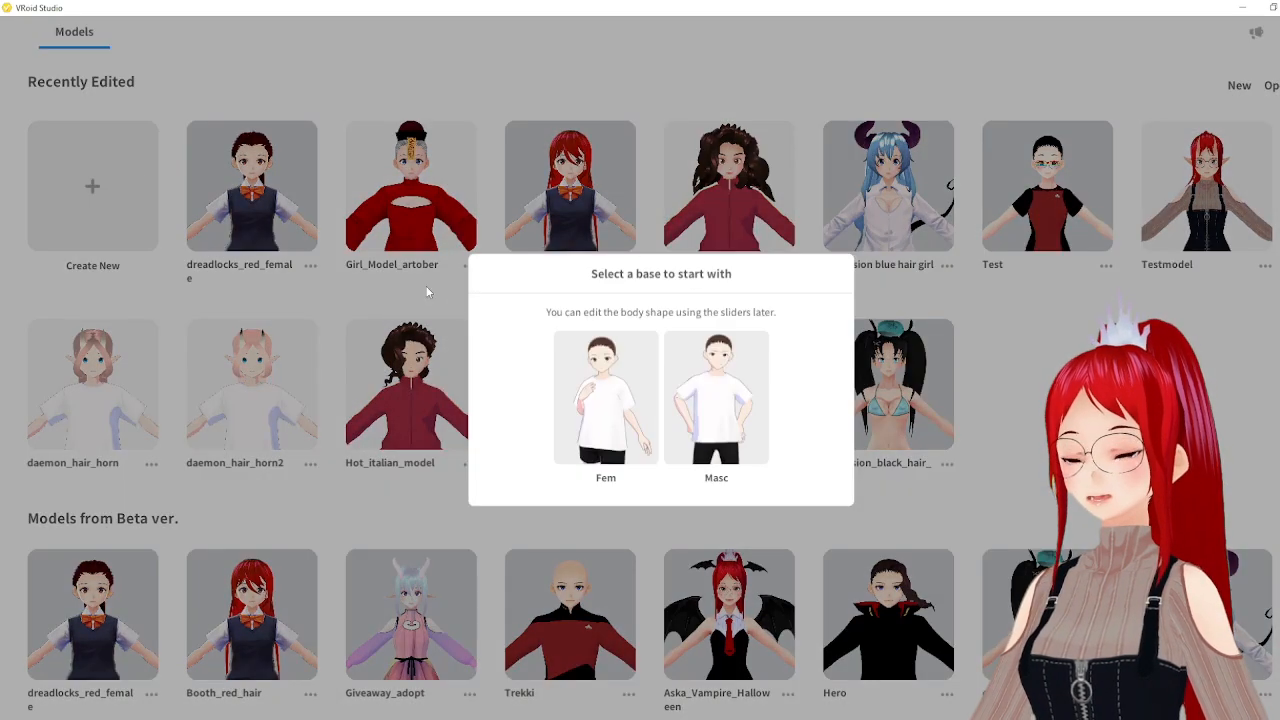
click(605, 397)
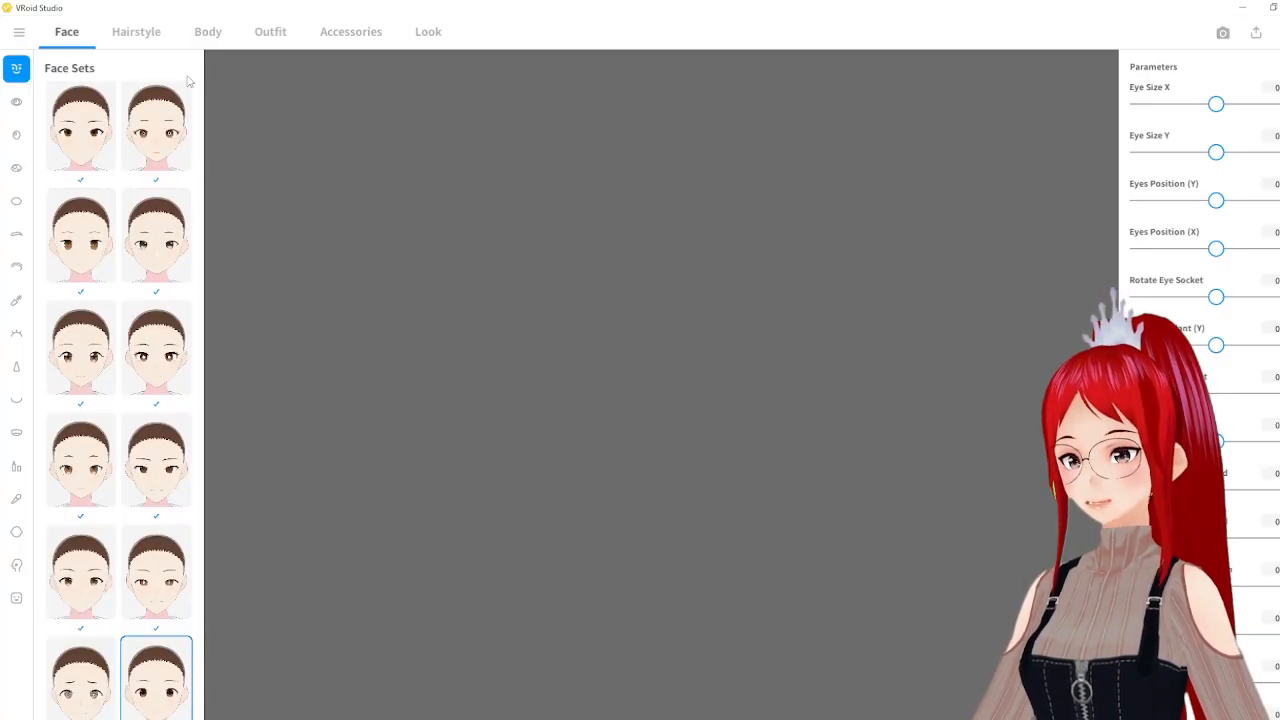
click(136, 31)
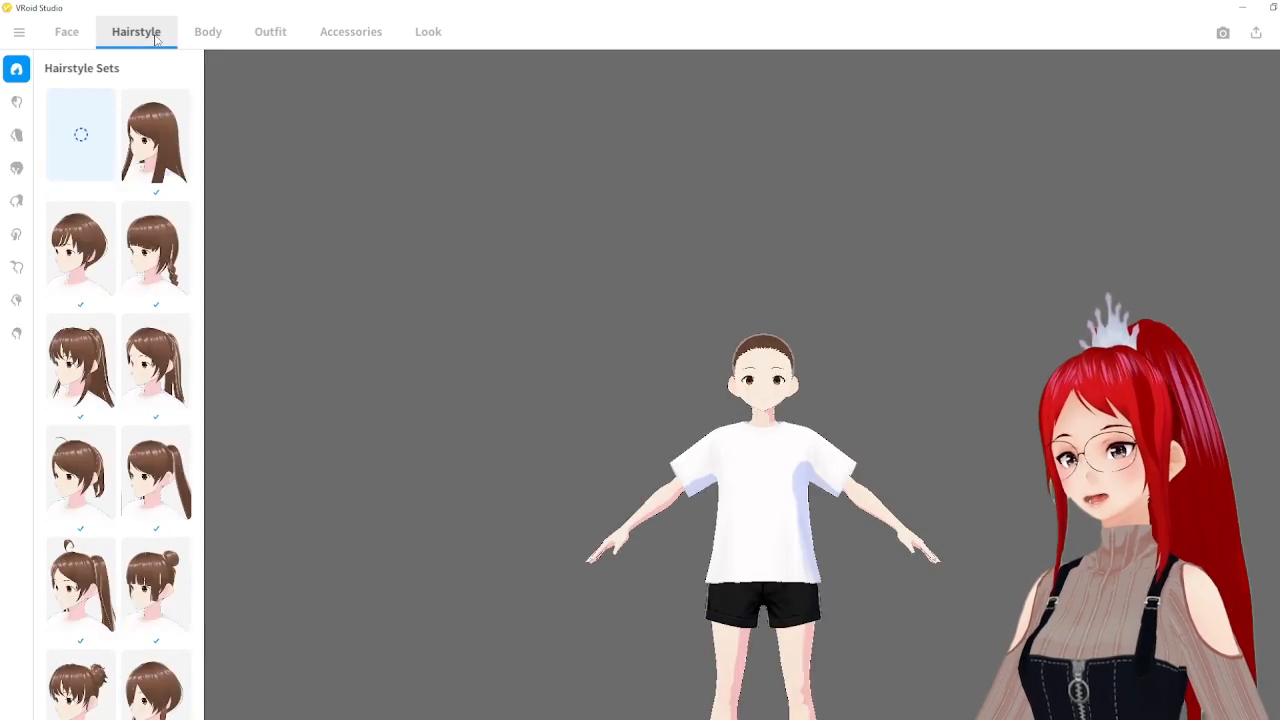
click(16, 168)
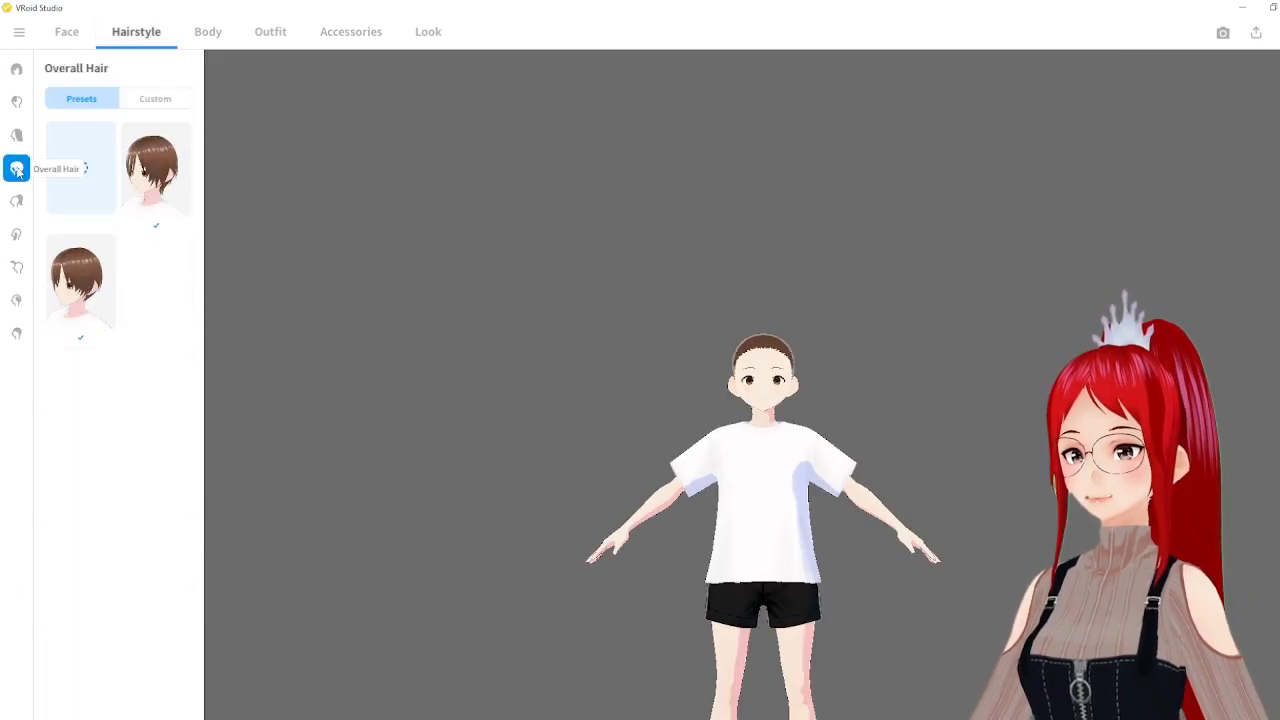
click(155, 98)
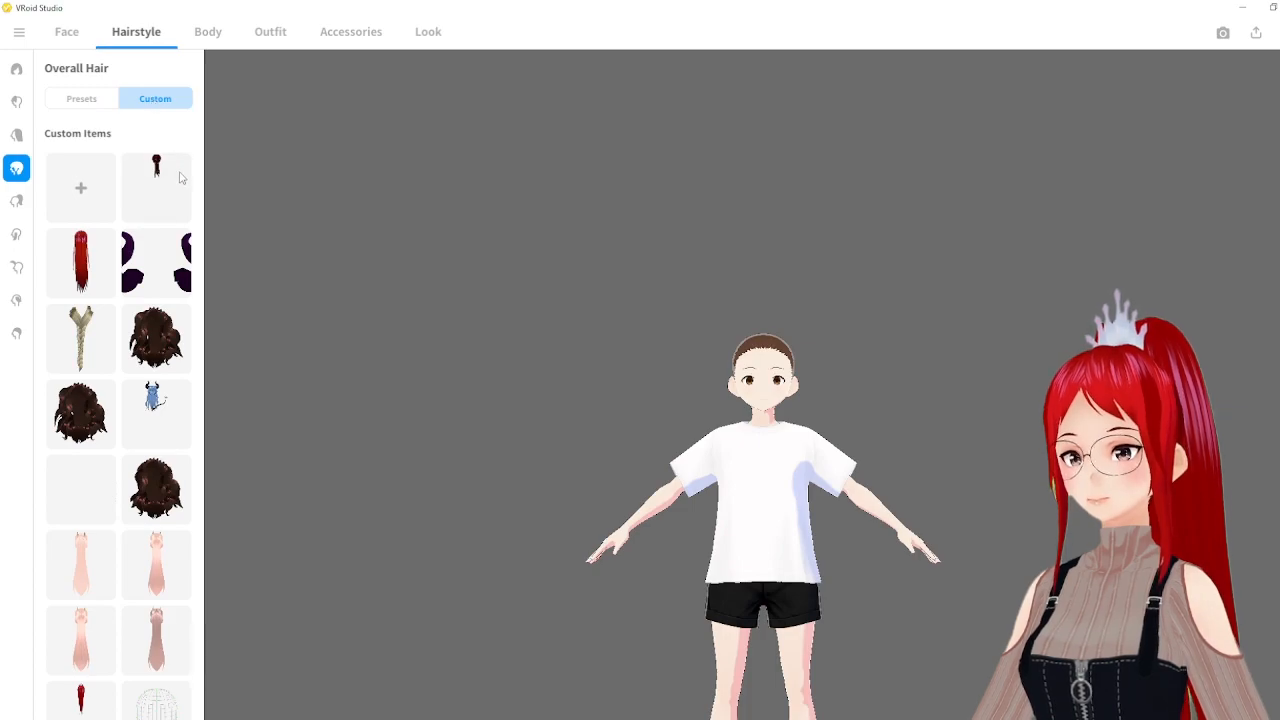
click(80, 338)
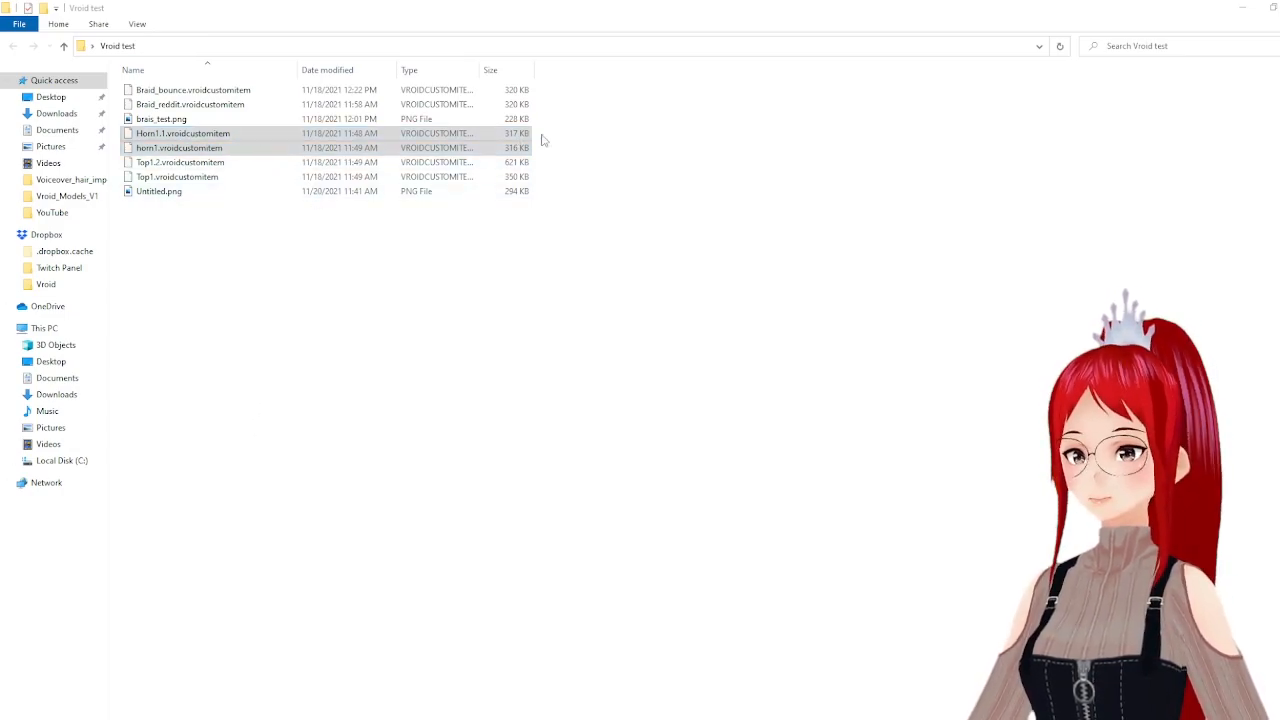
Copy the Horn1.1 and horn1 items into the custom_items N00-HairFront folder.
click(180, 147)
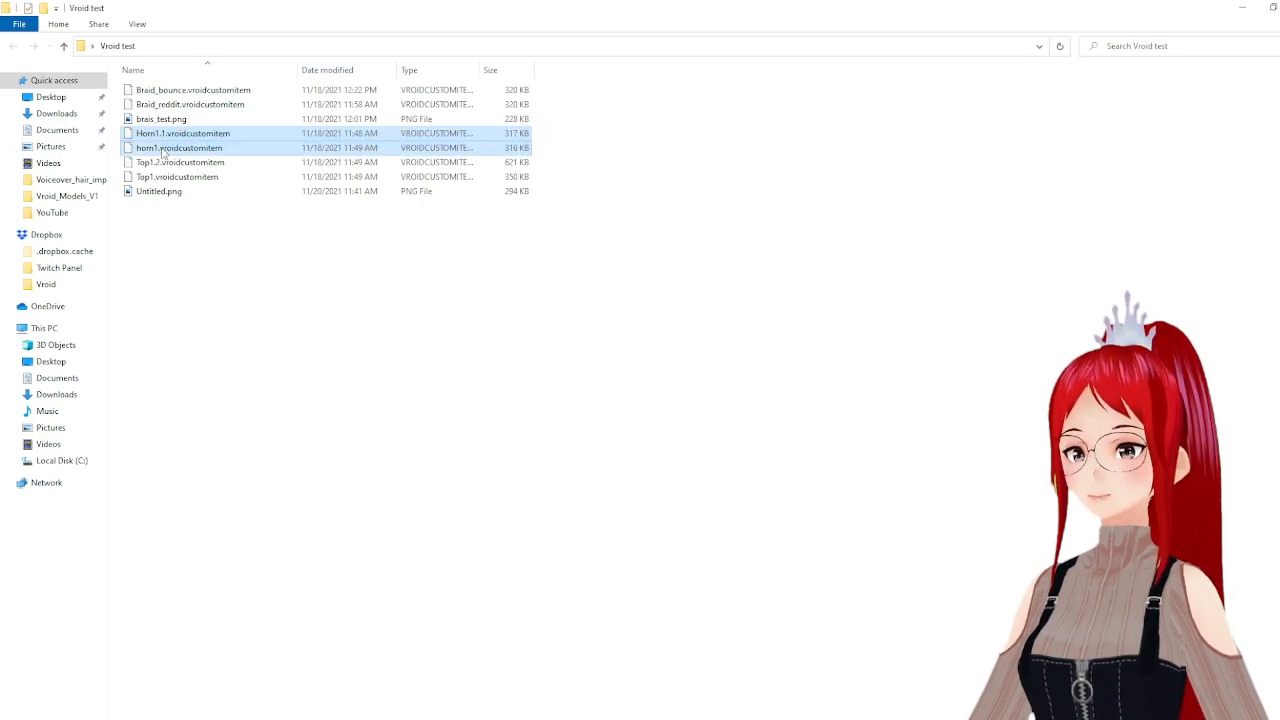
right_click(179, 147)
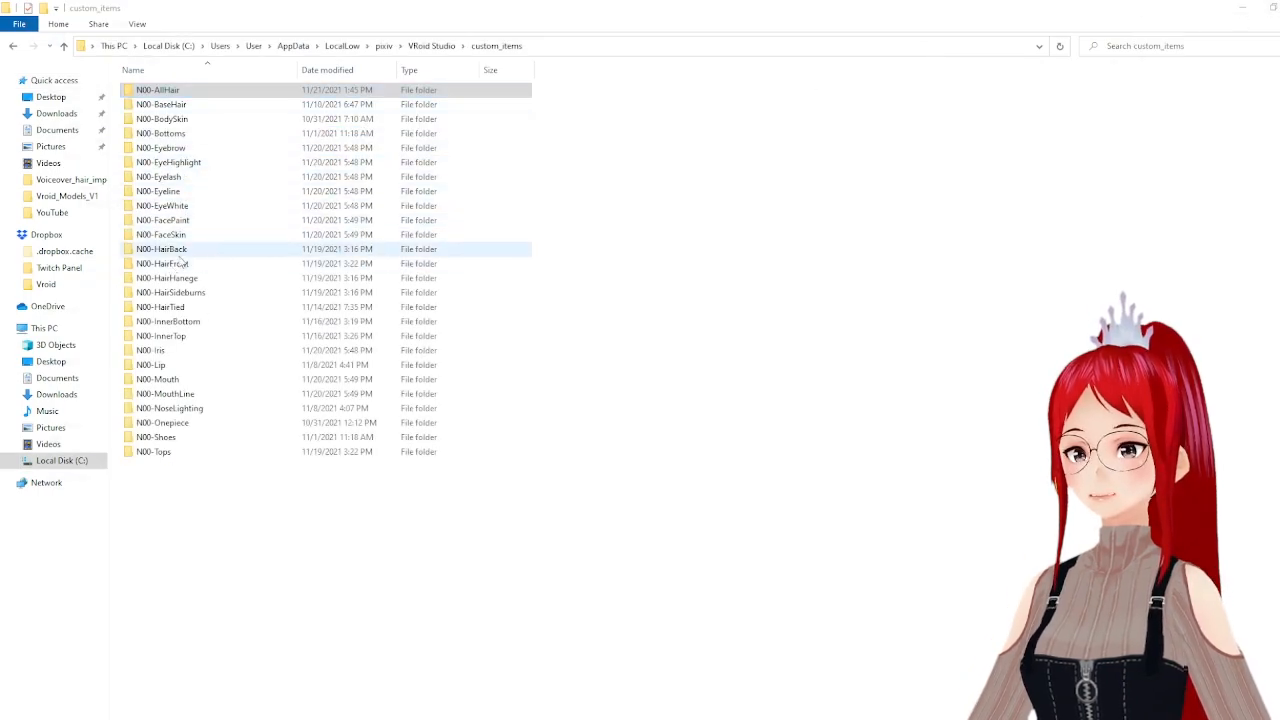
click(160, 307)
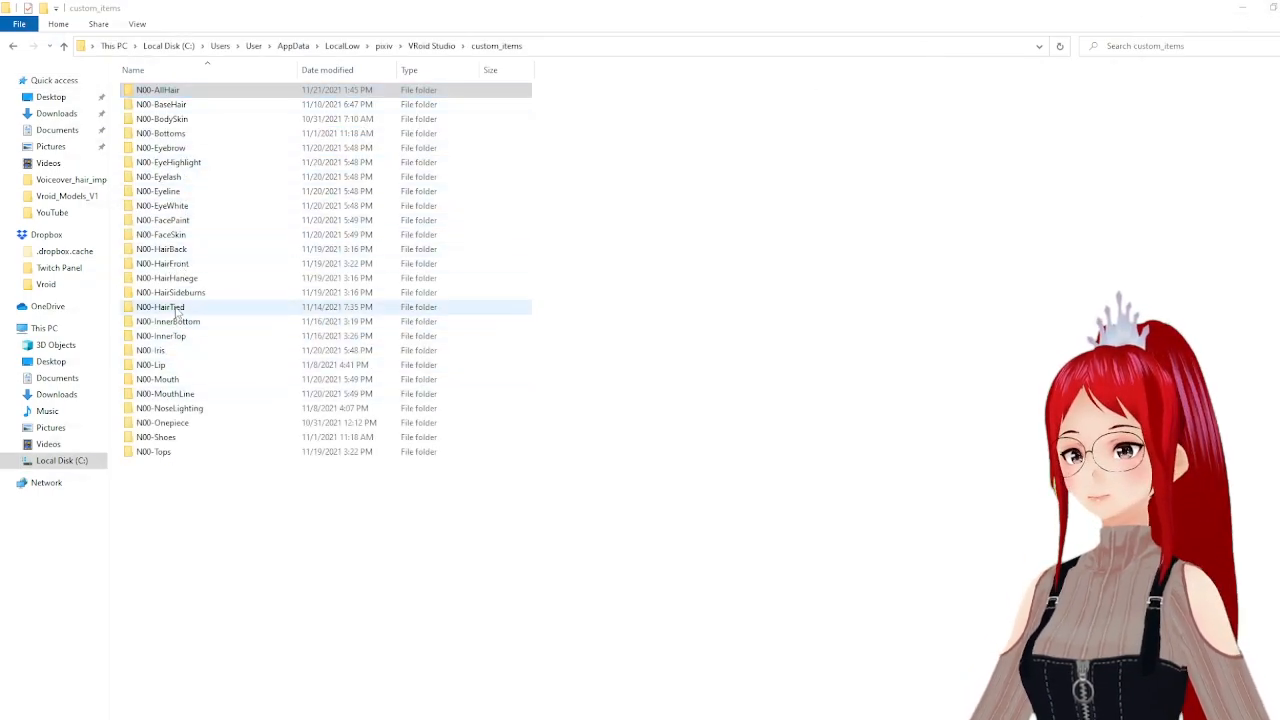
click(162, 263)
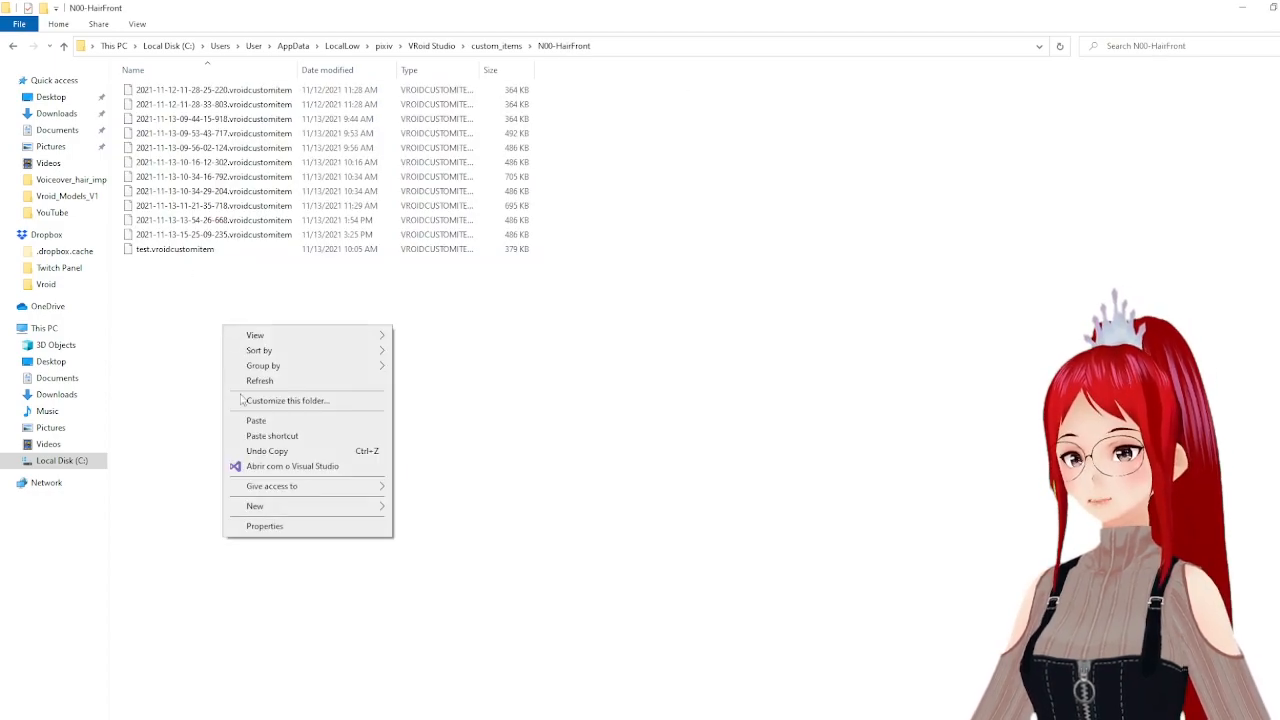
click(256, 420)
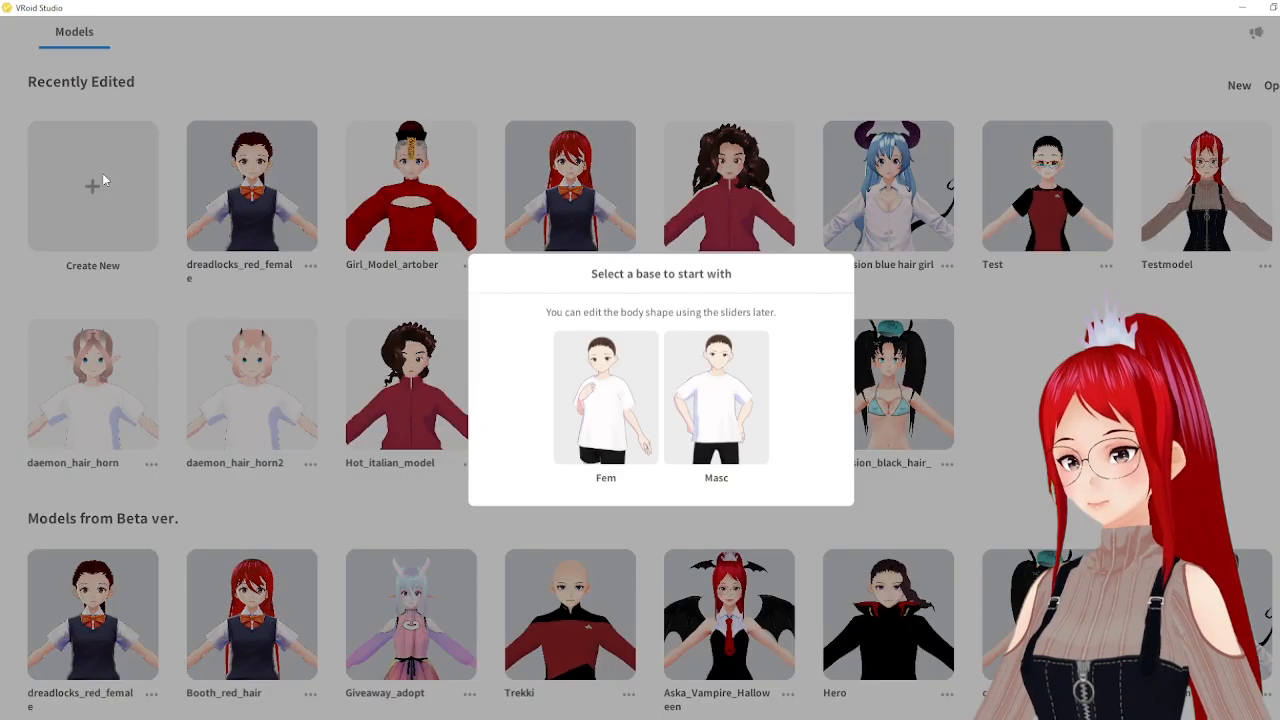
Pick a base body for another new model and show its custom front hair items.
click(605, 397)
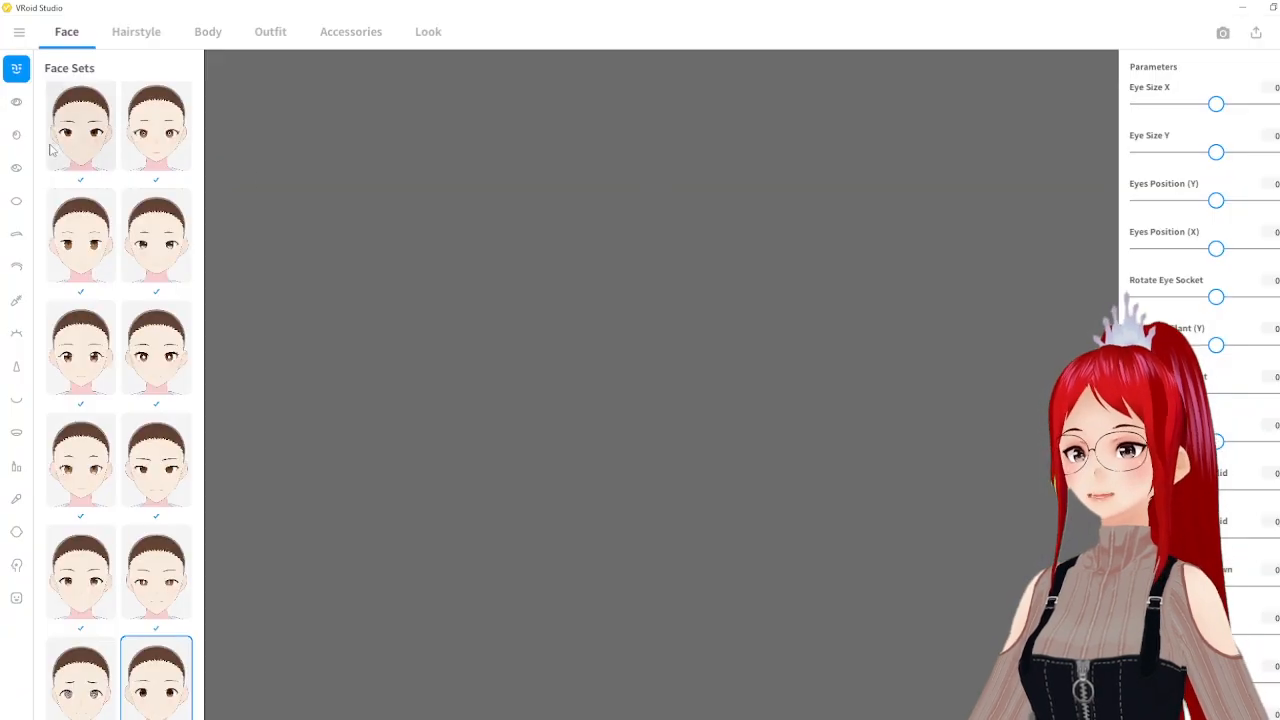
click(136, 31)
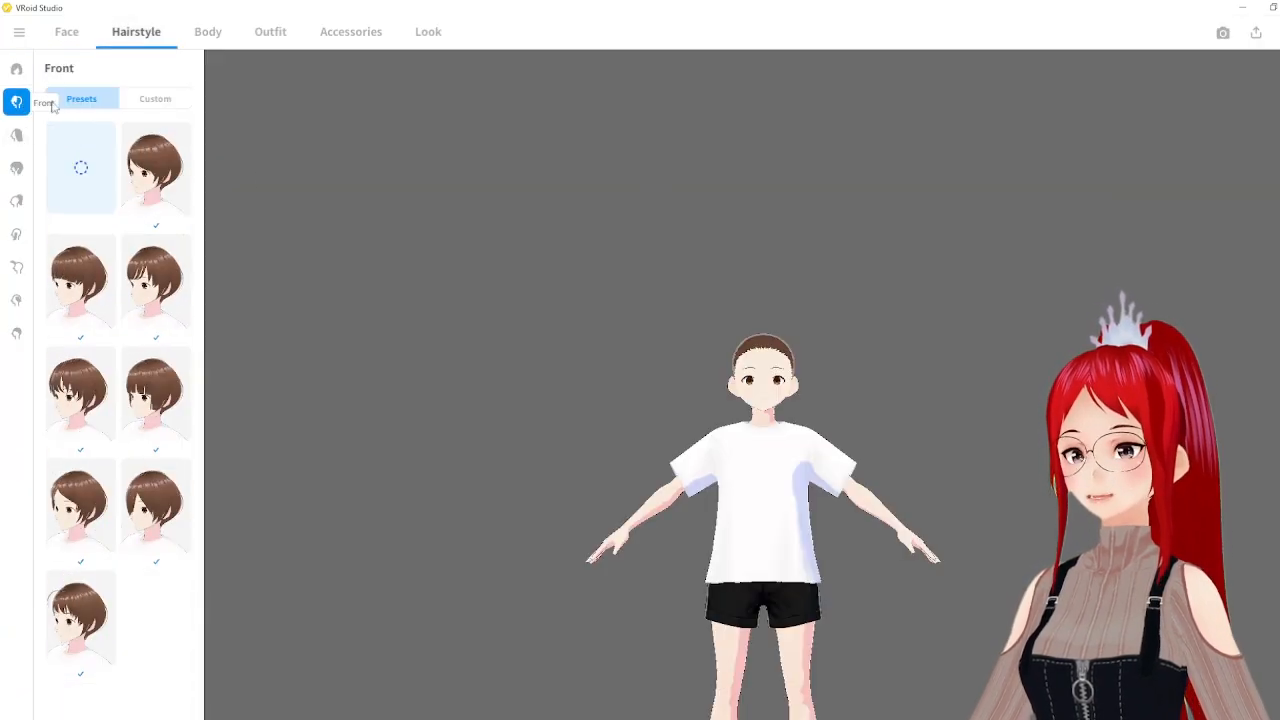
click(155, 98)
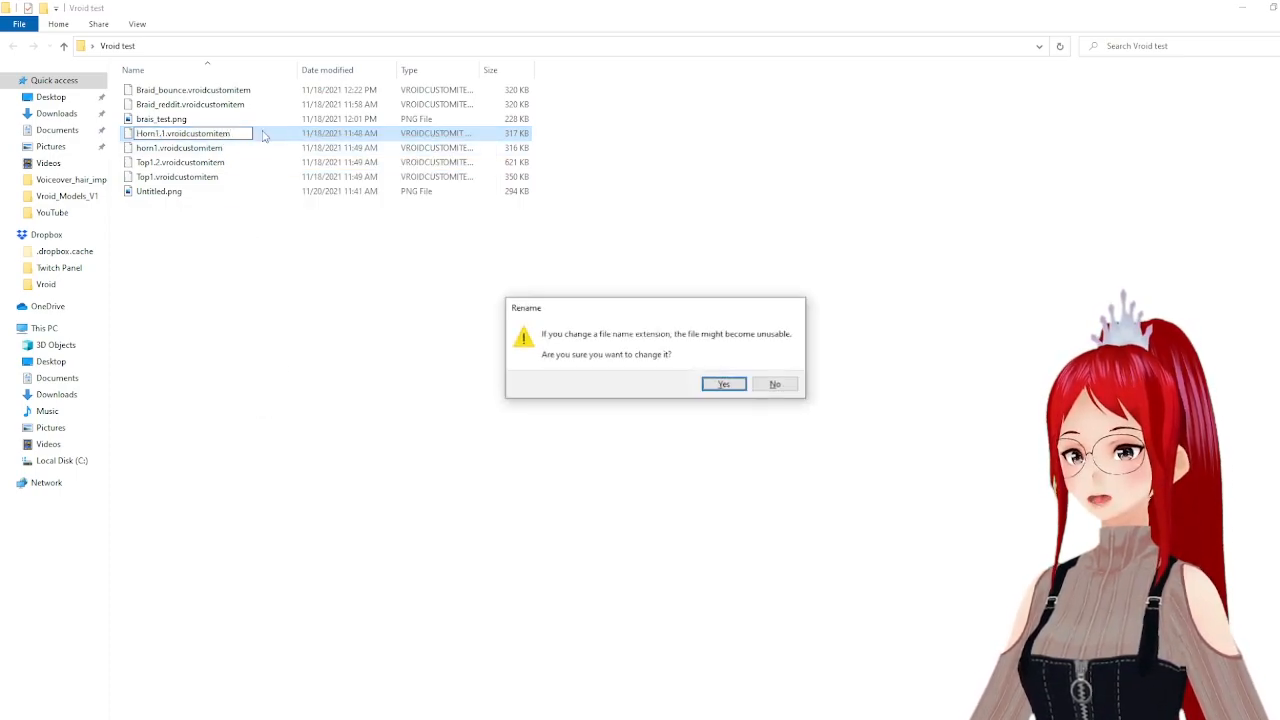
Dismiss the extension warning and copy Top1.2 and Top1 into the N00-Tops folder.
click(723, 383)
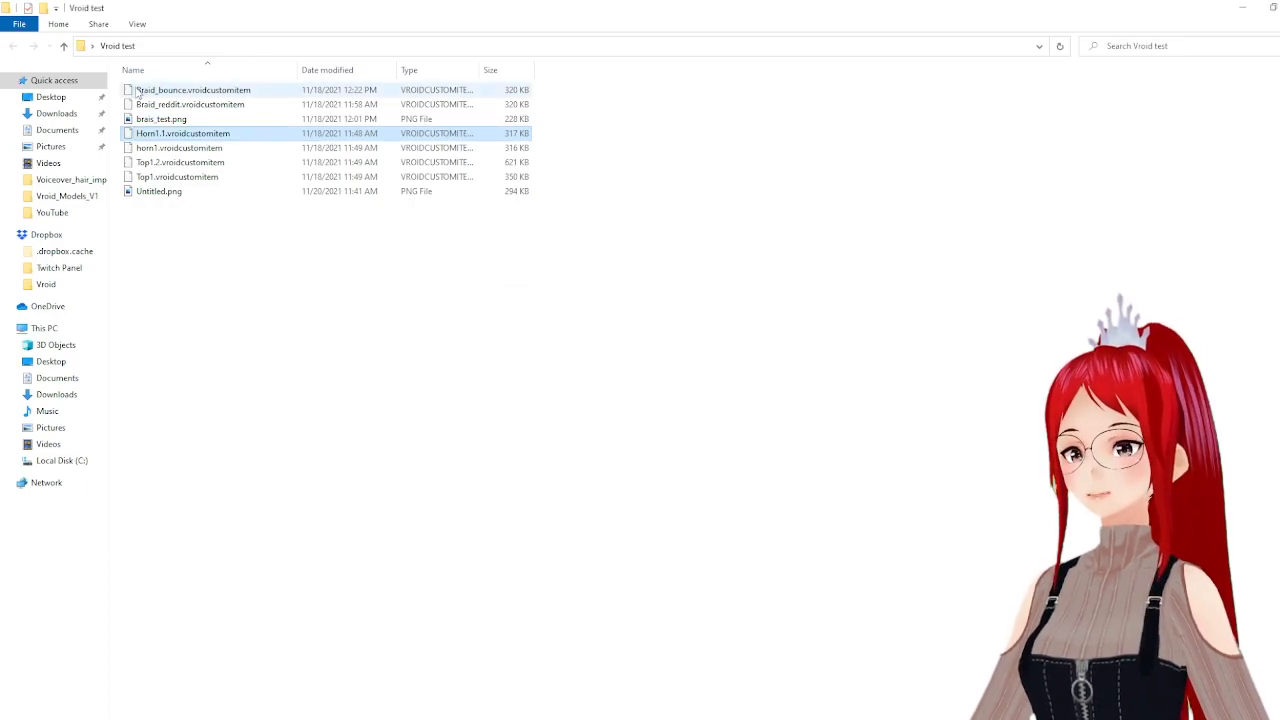
click(194, 89)
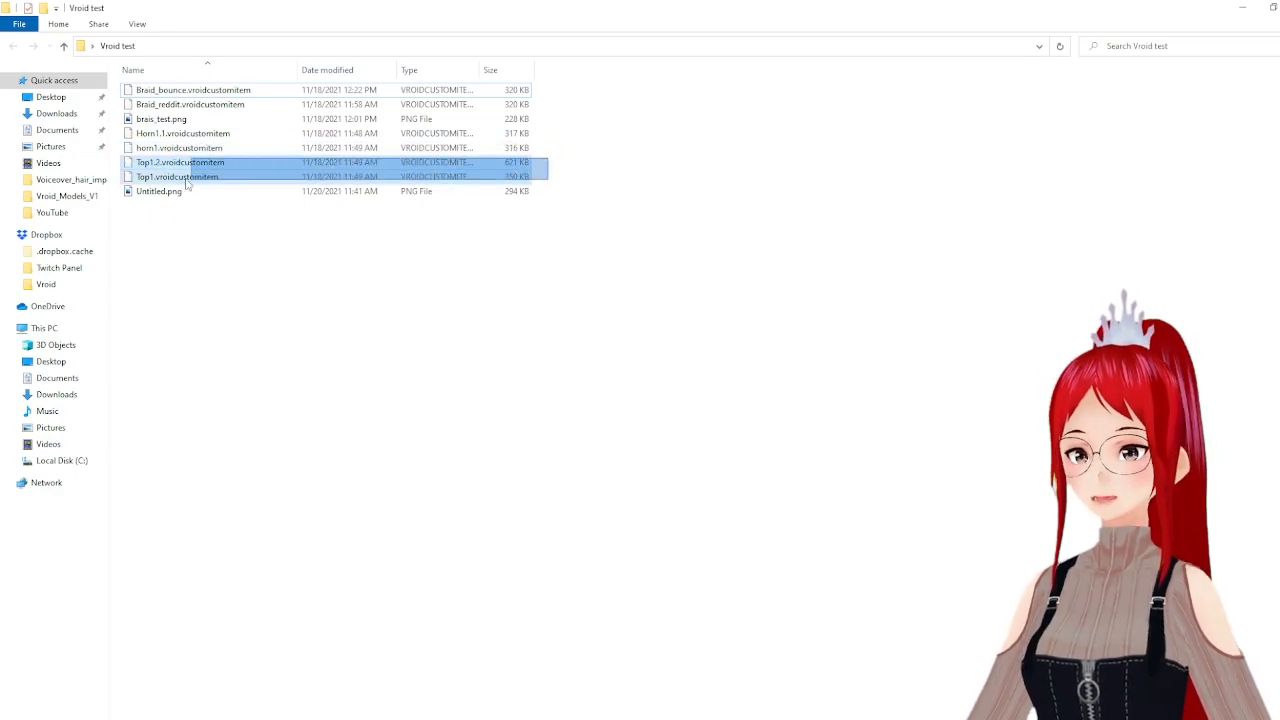
right_click(177, 176)
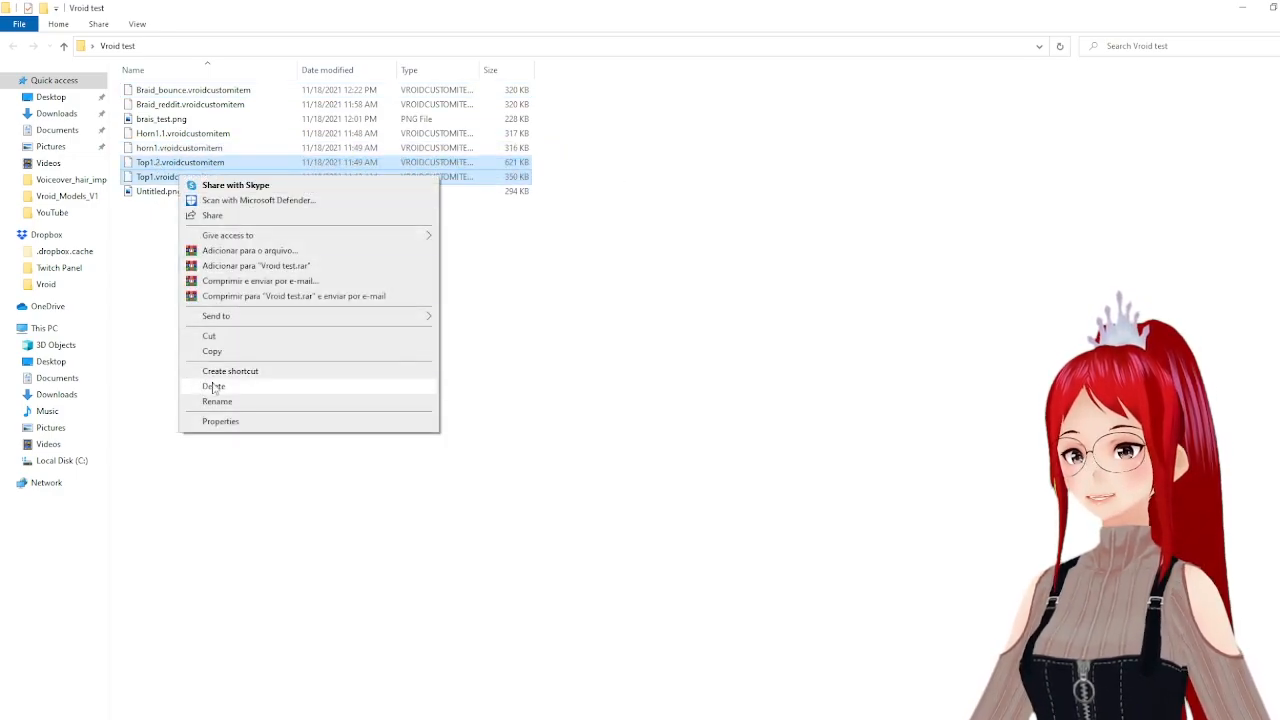
click(212, 351)
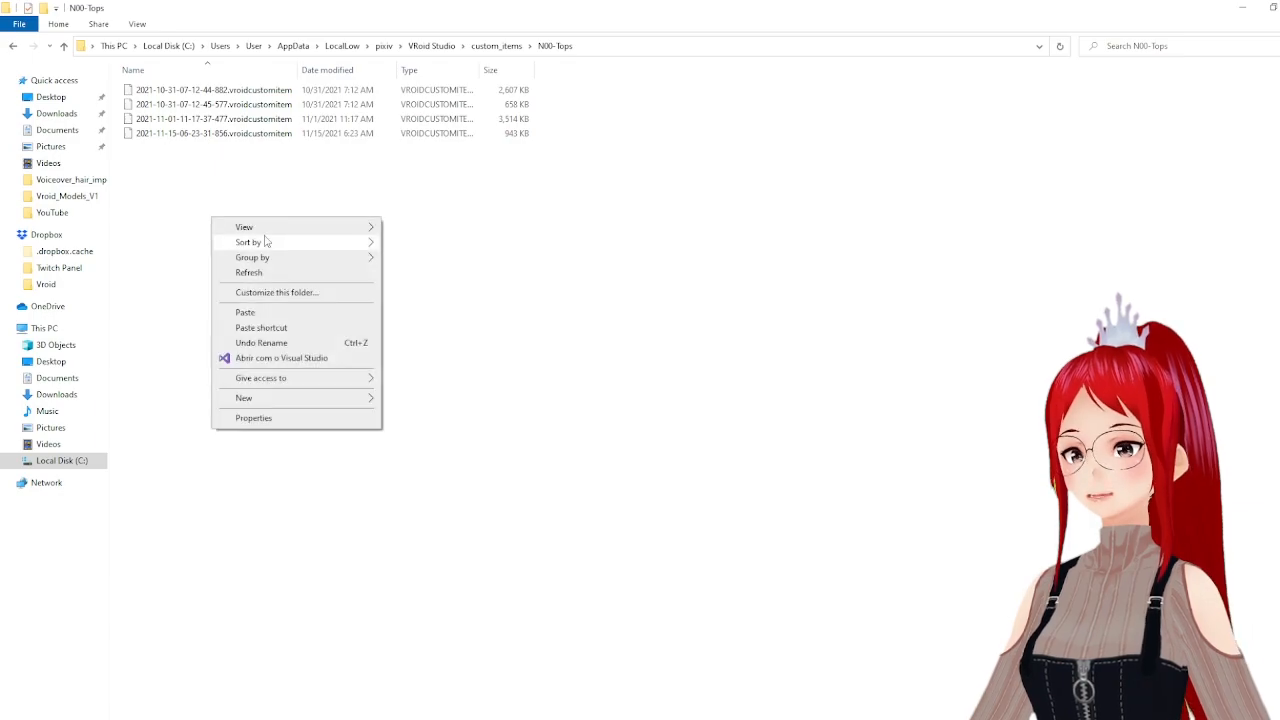
click(245, 312)
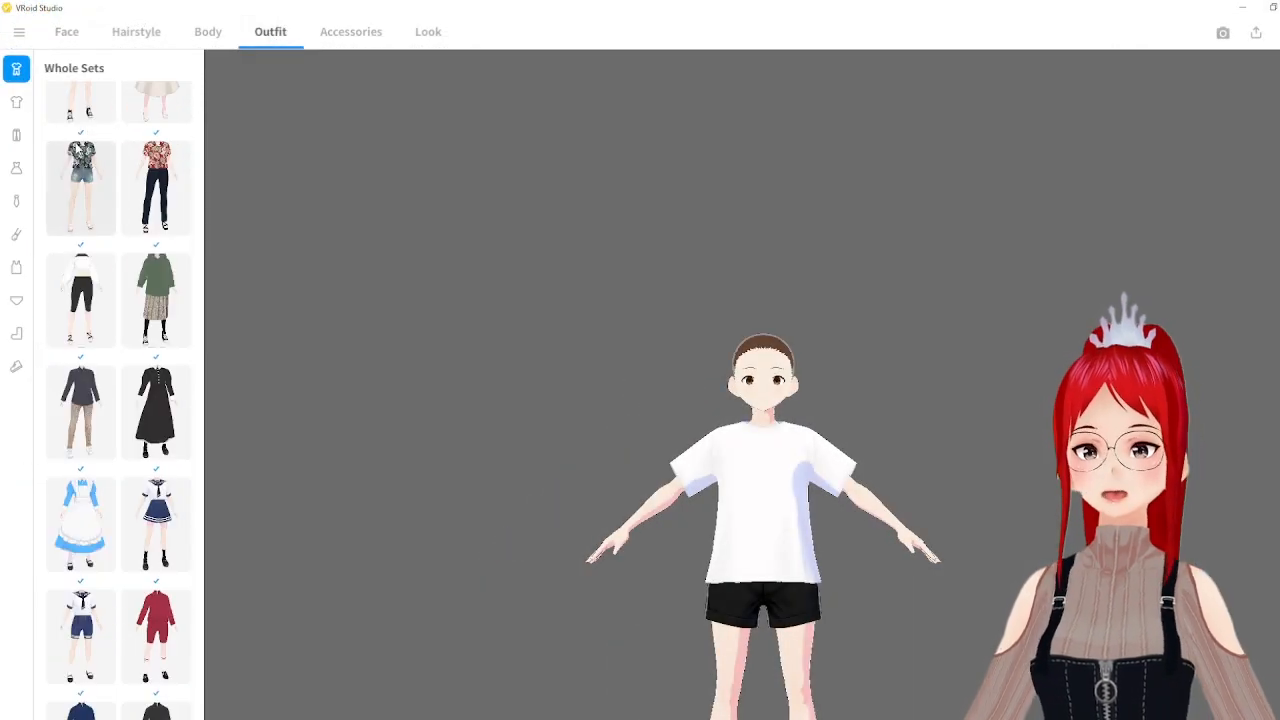
Dress the avatar in the imported red custom top from the Tops category.
click(16, 102)
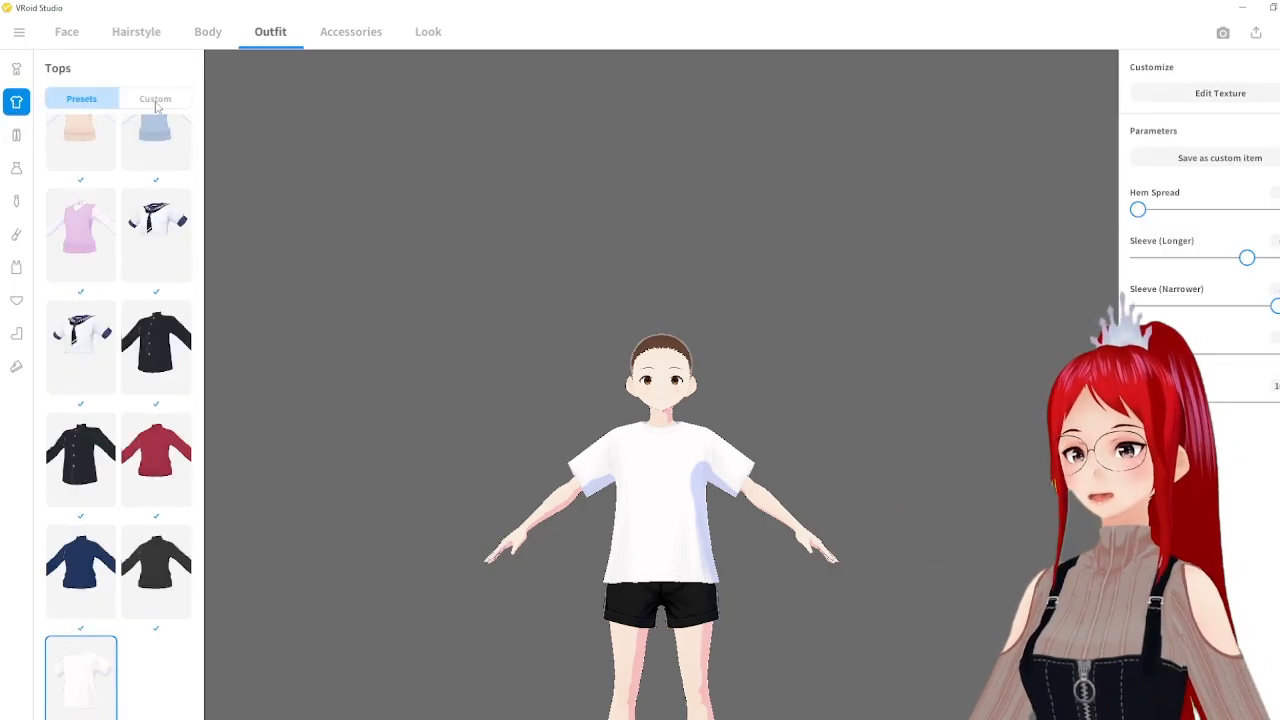
click(155, 98)
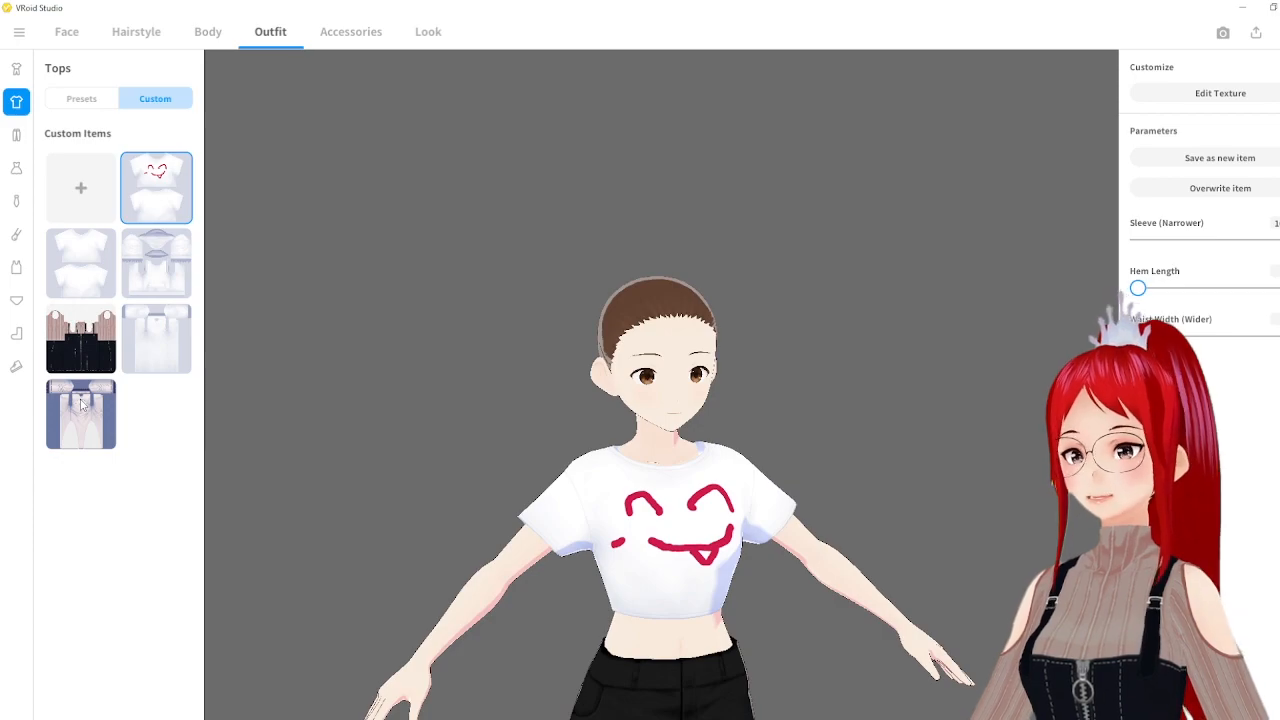
click(81, 413)
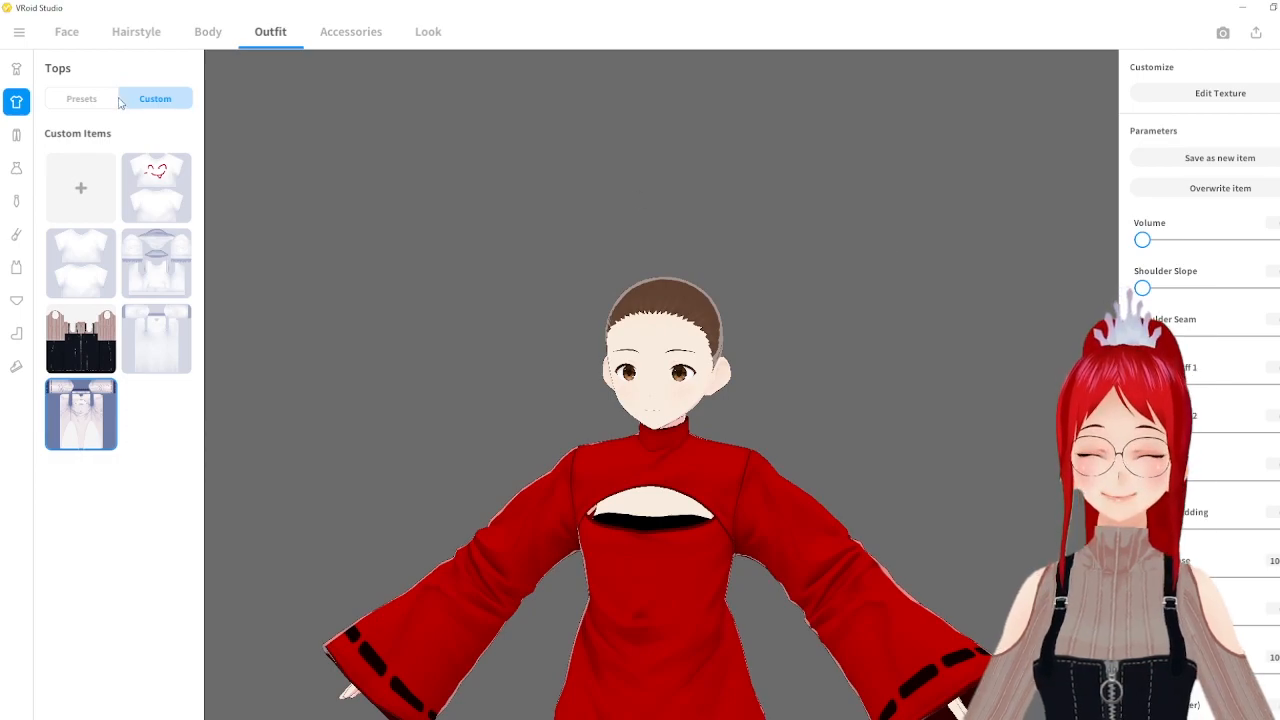
click(136, 31)
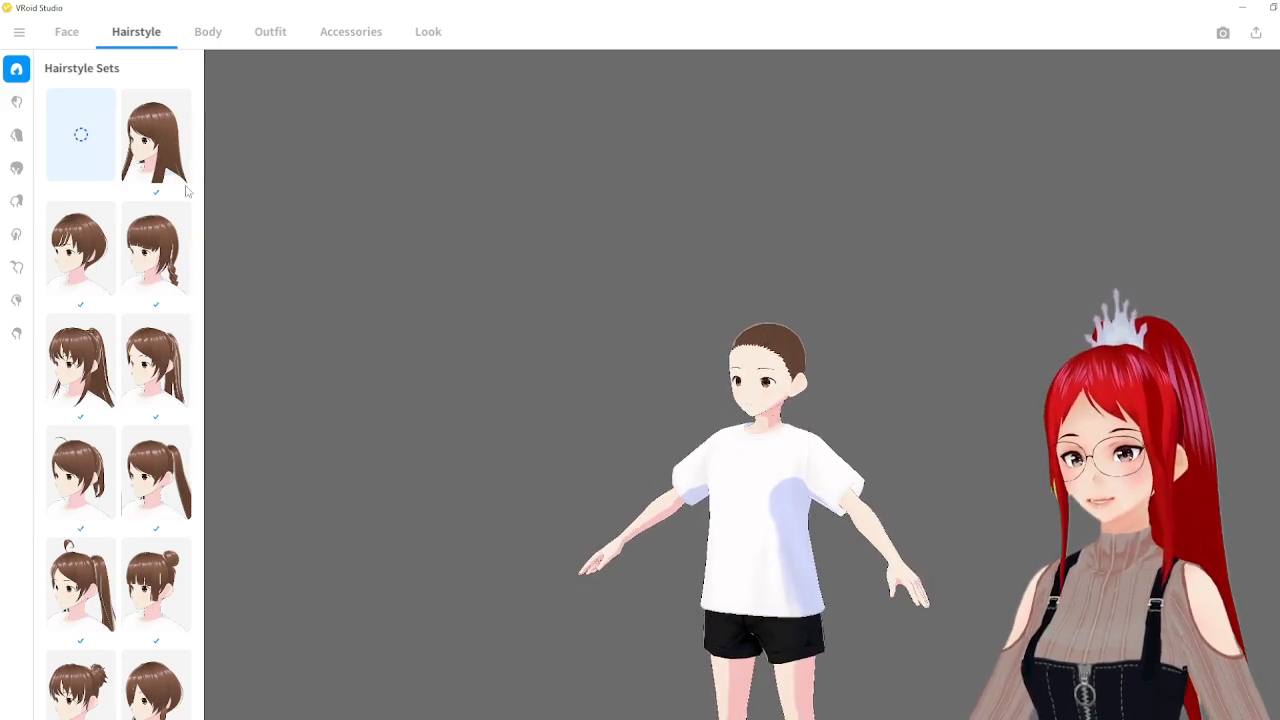
Apply the imported long red hair, then try the dark brown horn front hair item.
click(155, 135)
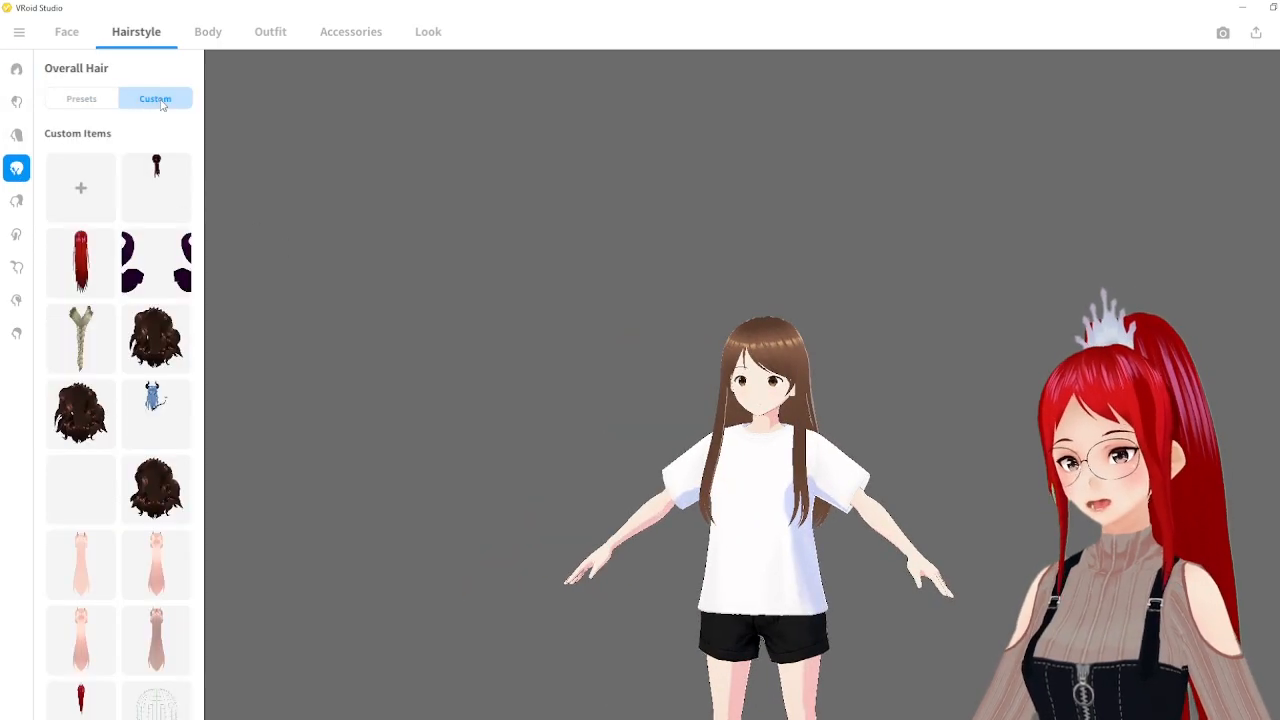
click(81, 262)
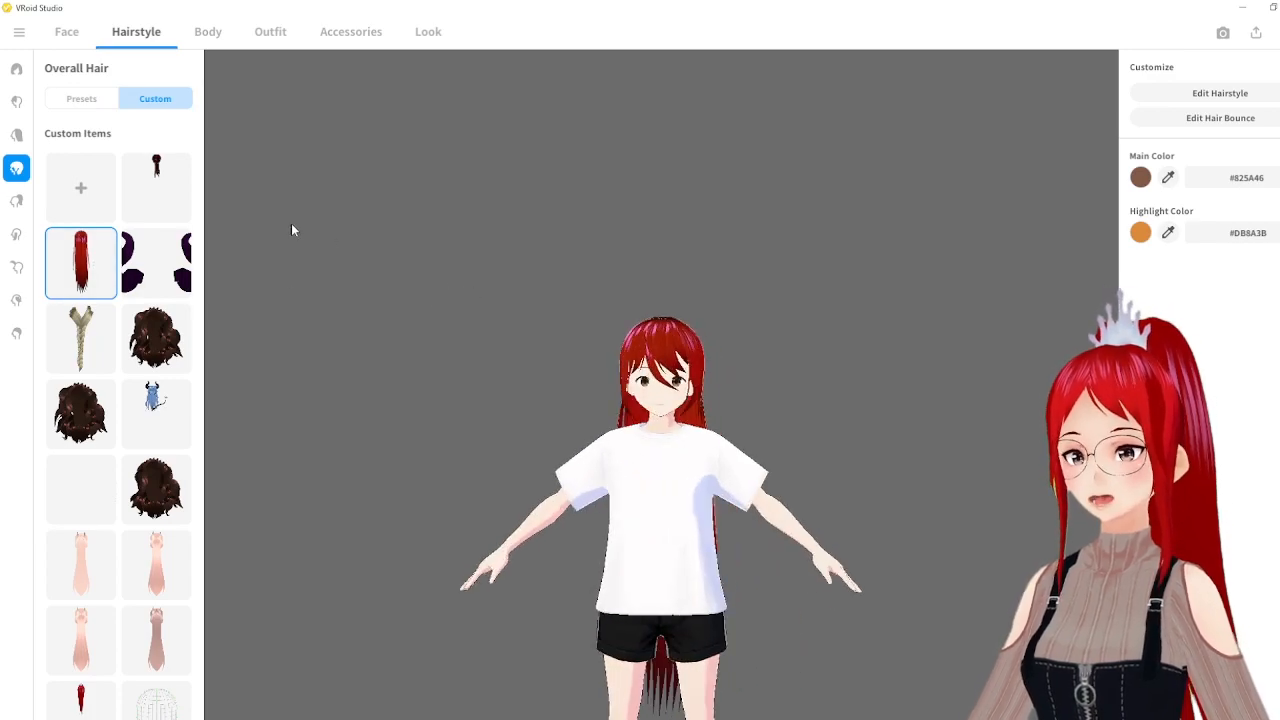
click(16, 101)
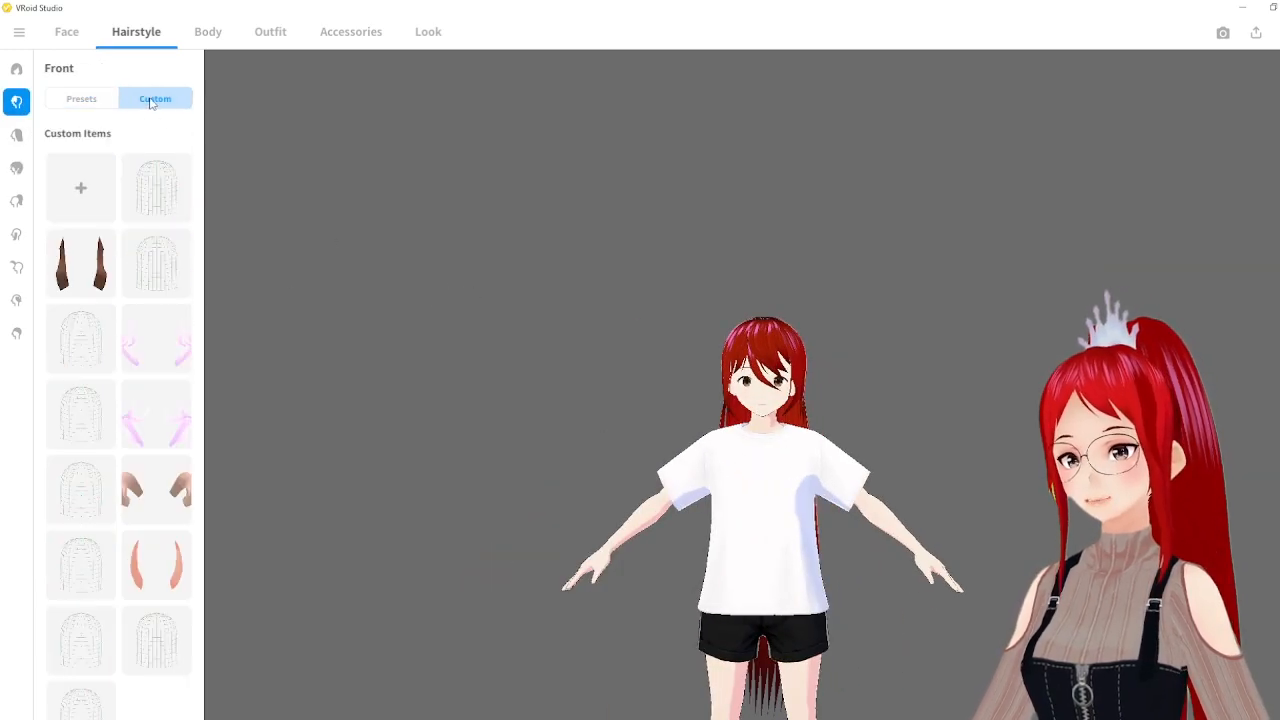
click(81, 263)
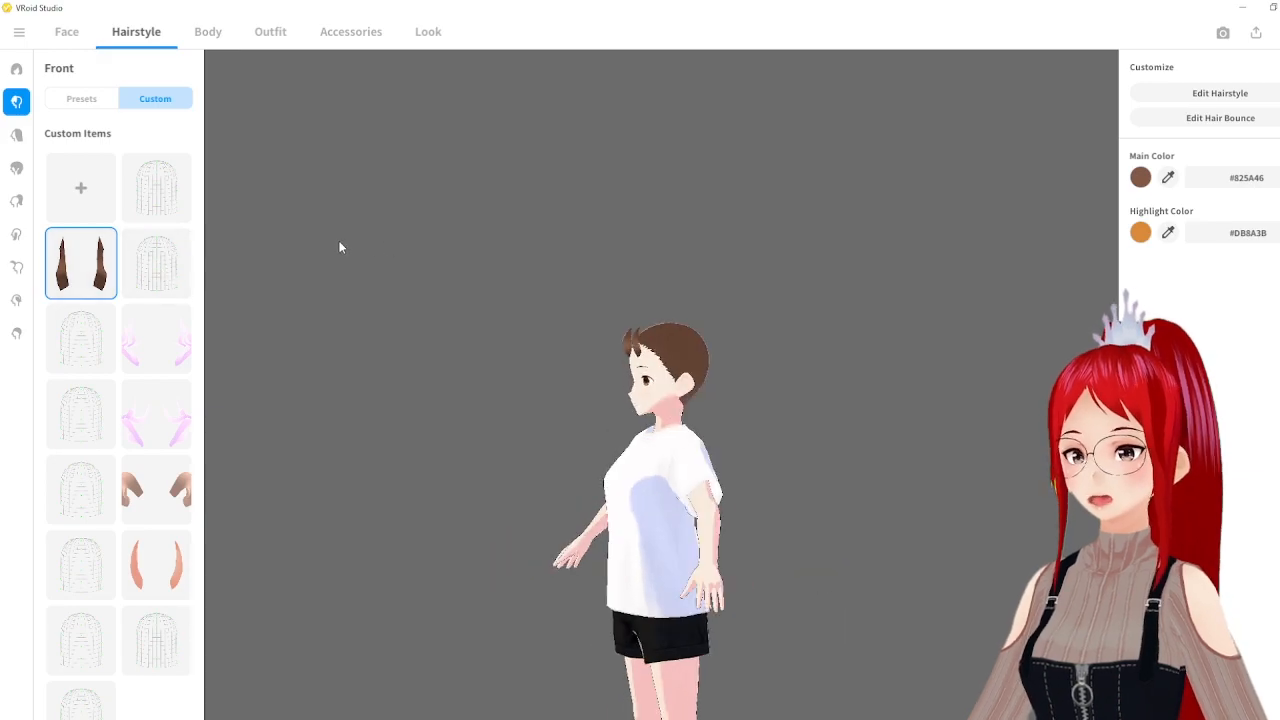
Return to custom overall hair items and reapply the long red hair.
click(16, 168)
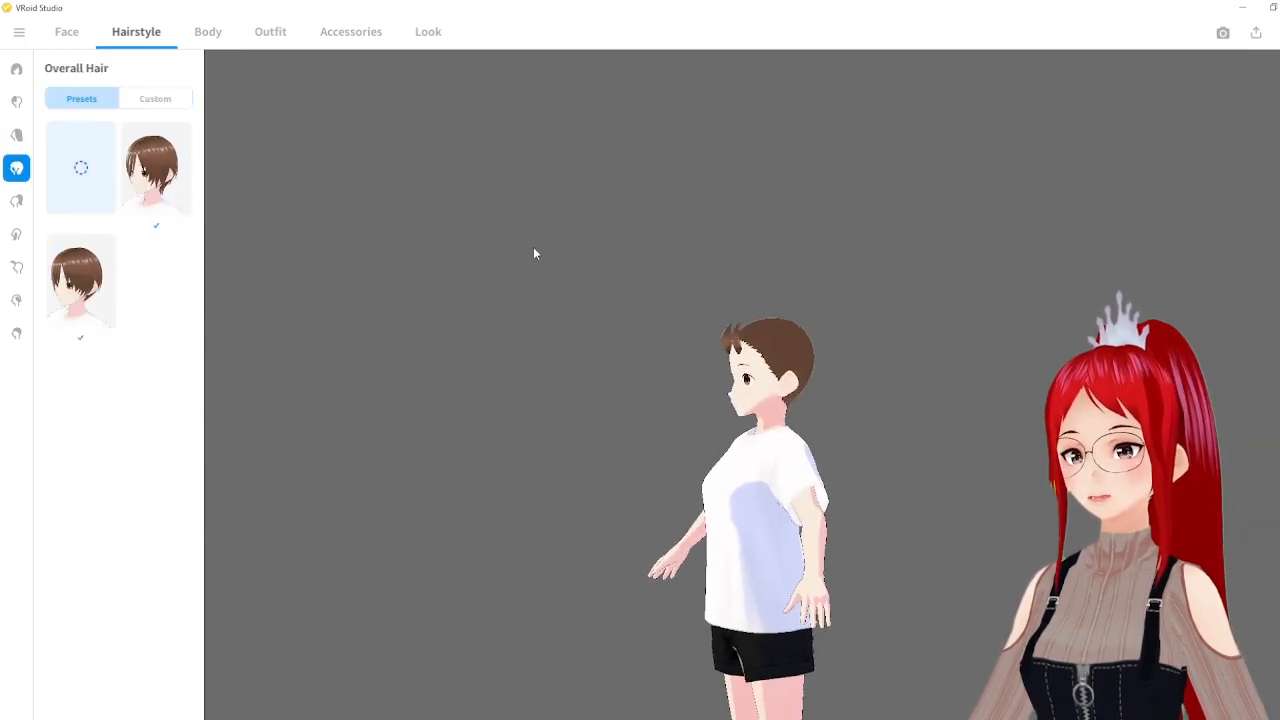
click(155, 98)
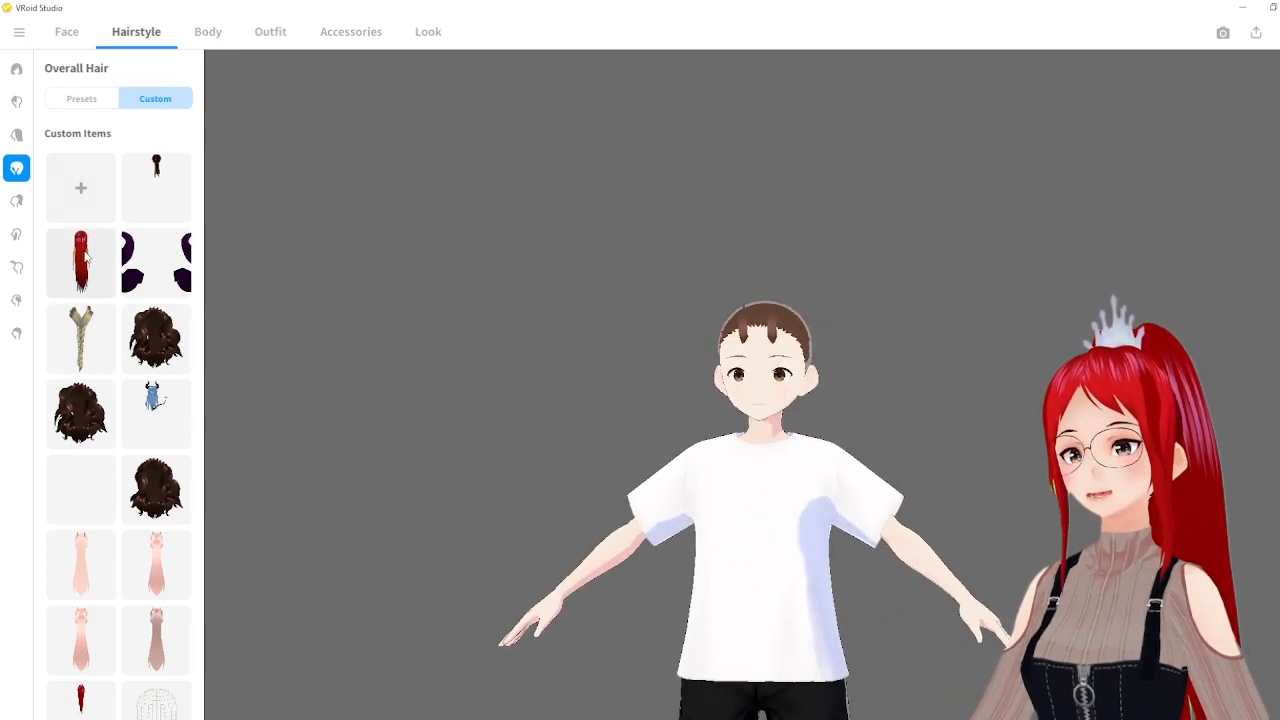
click(81, 263)
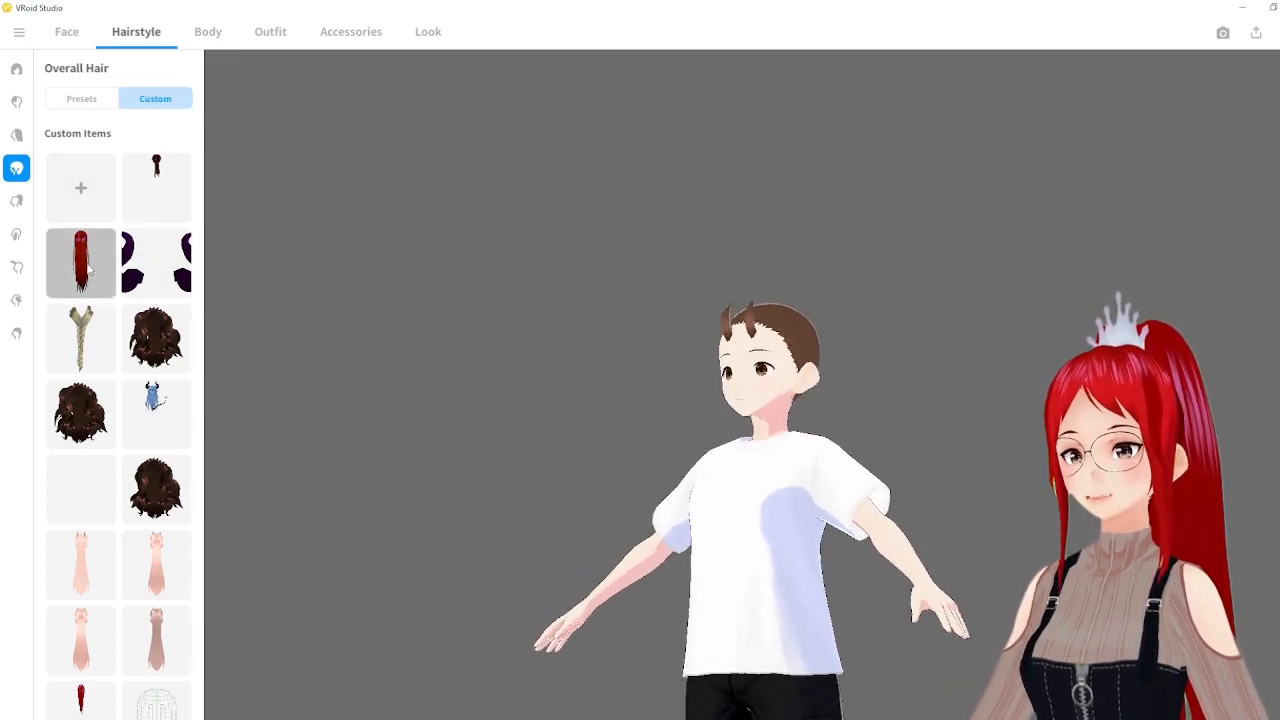
click(81, 262)
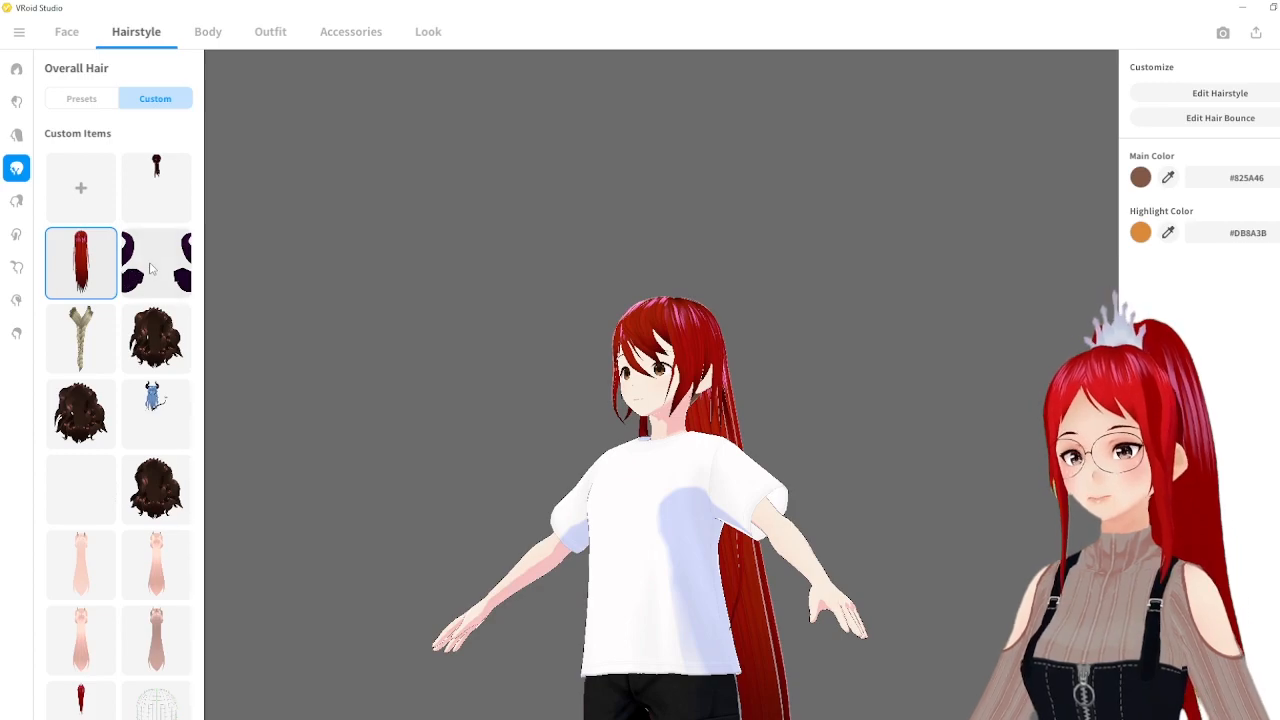
click(156, 263)
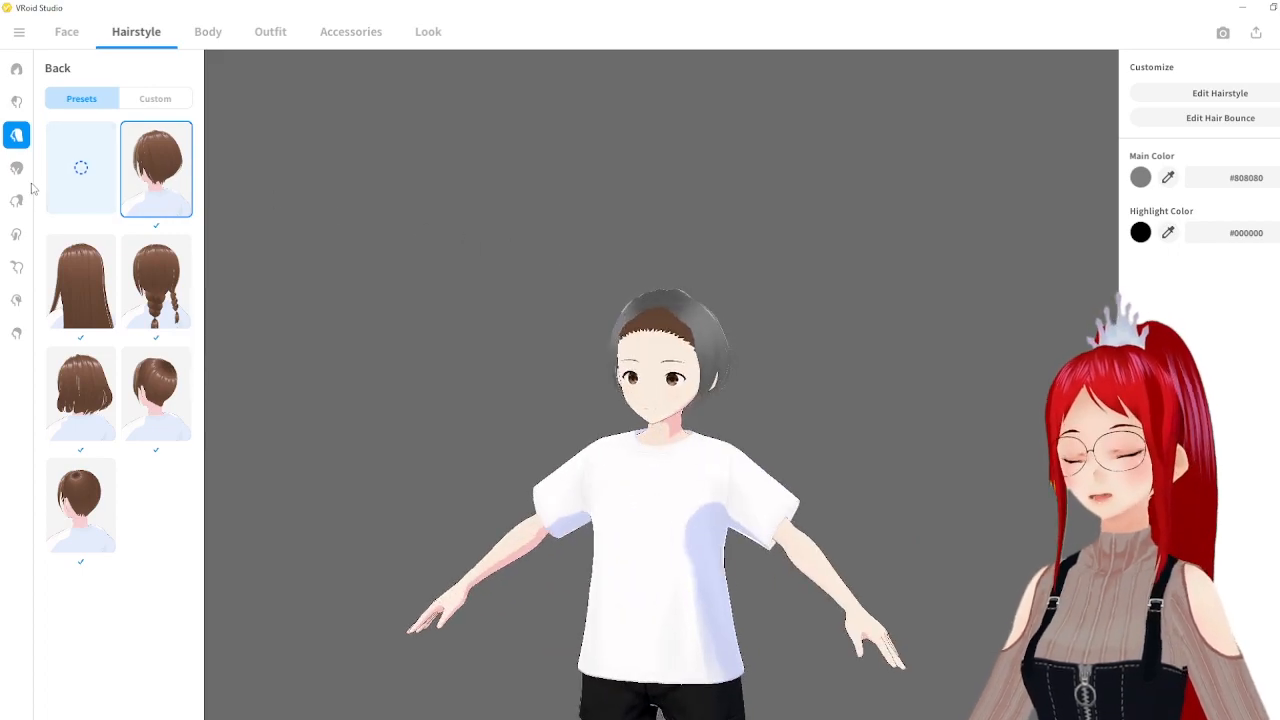
Add the pink horns from the custom front hair items.
click(16, 201)
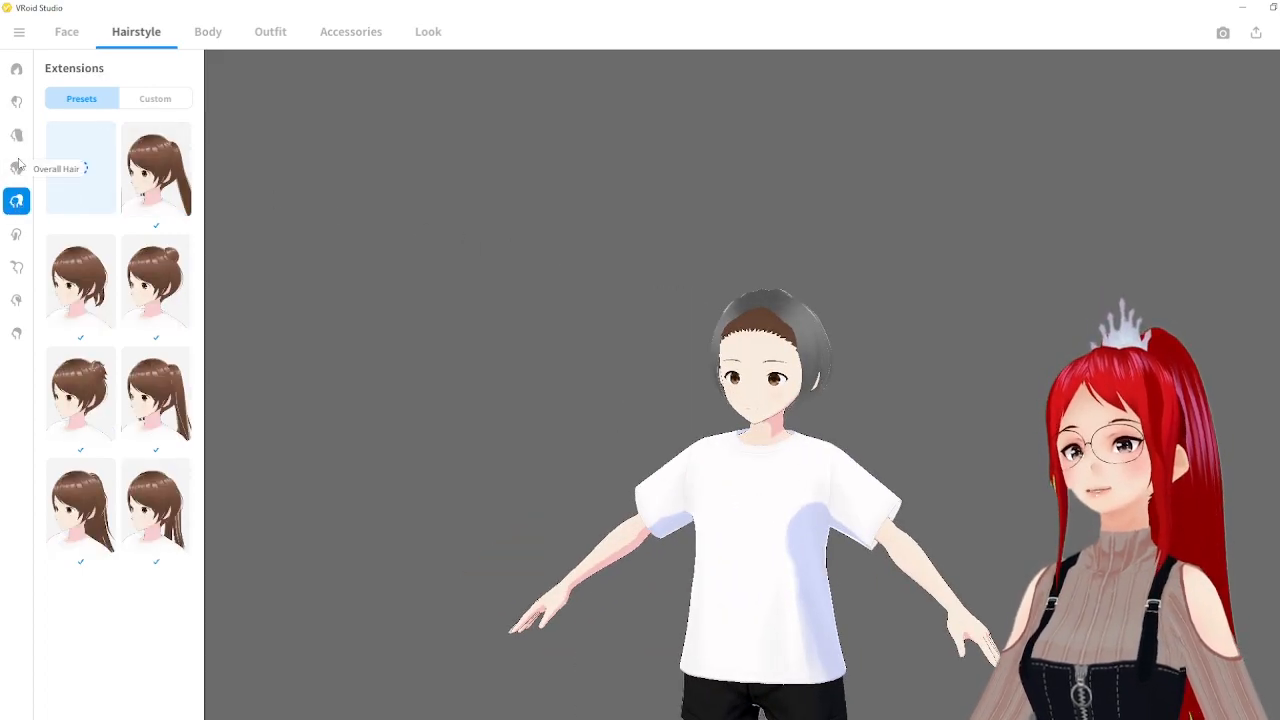
click(155, 98)
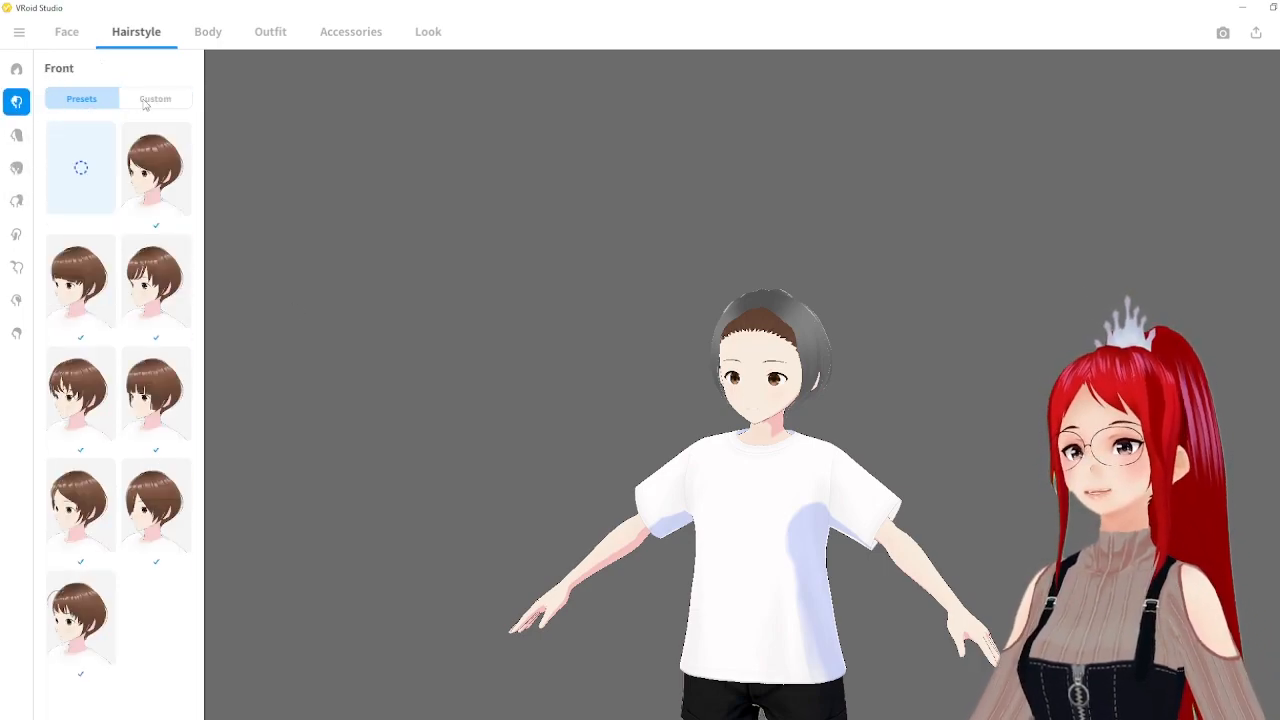
click(155, 98)
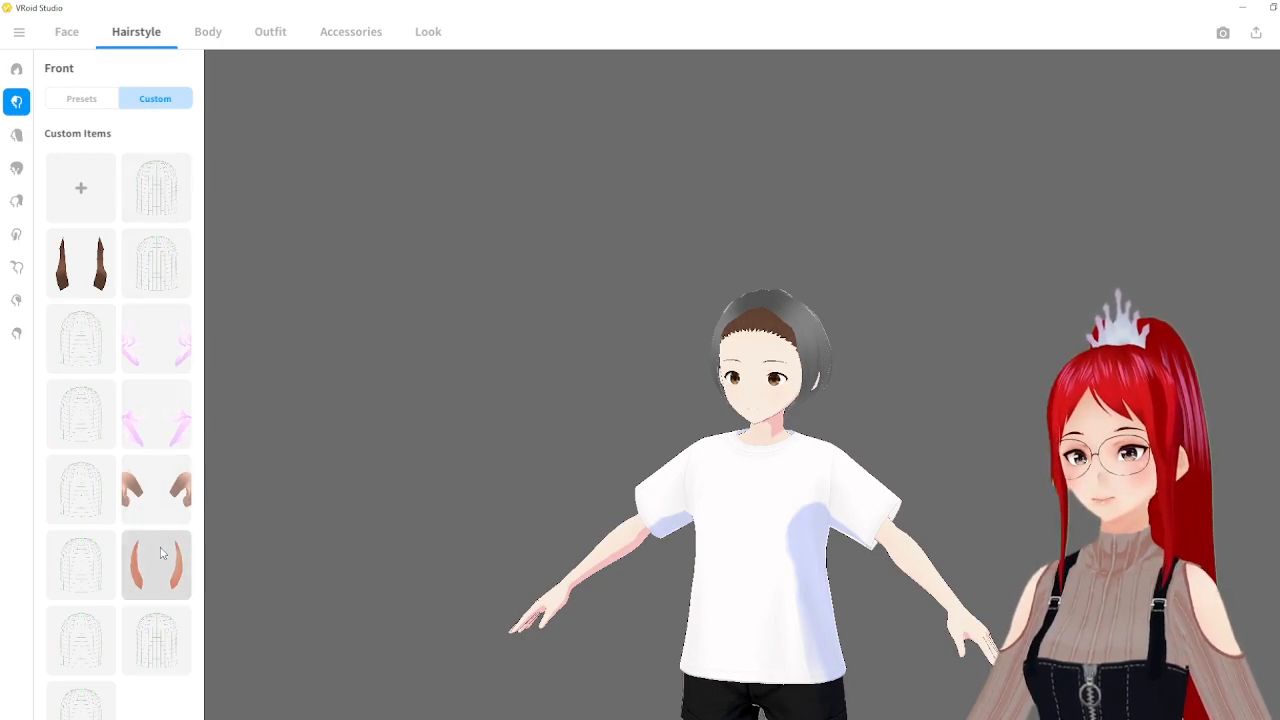
click(156, 564)
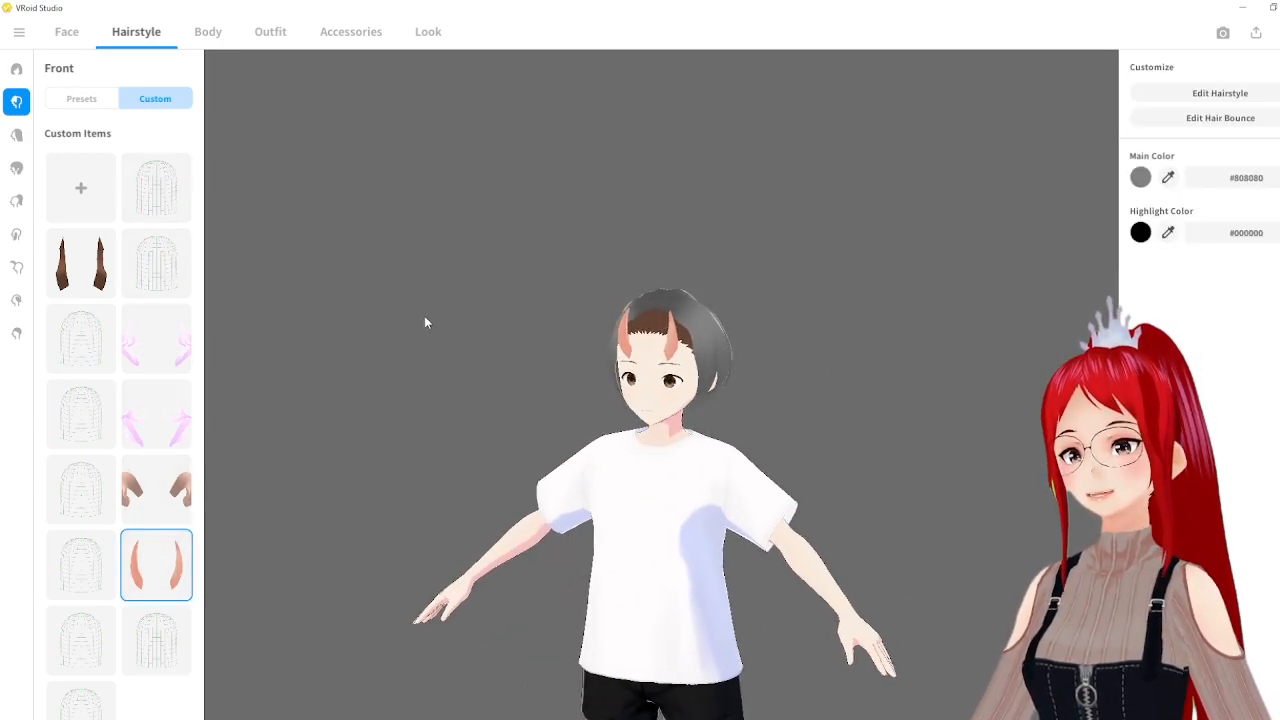
Add a bun preset to the hair extensions.
click(16, 135)
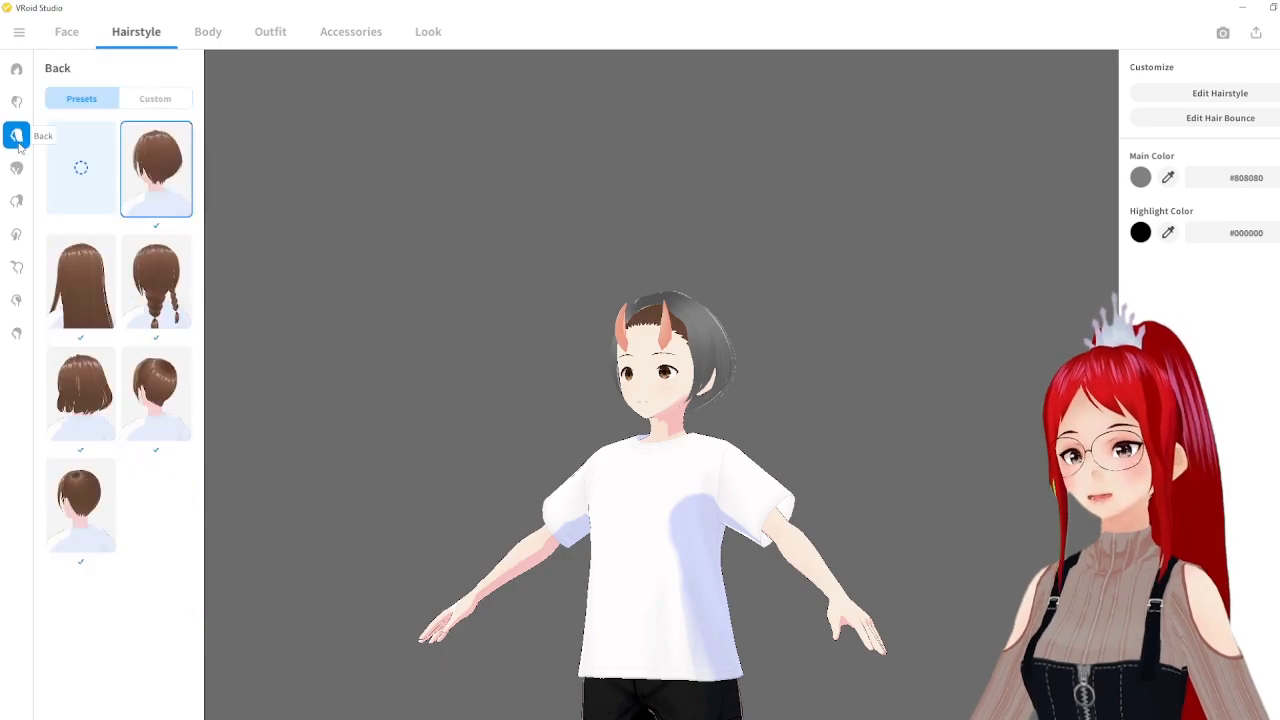
click(16, 201)
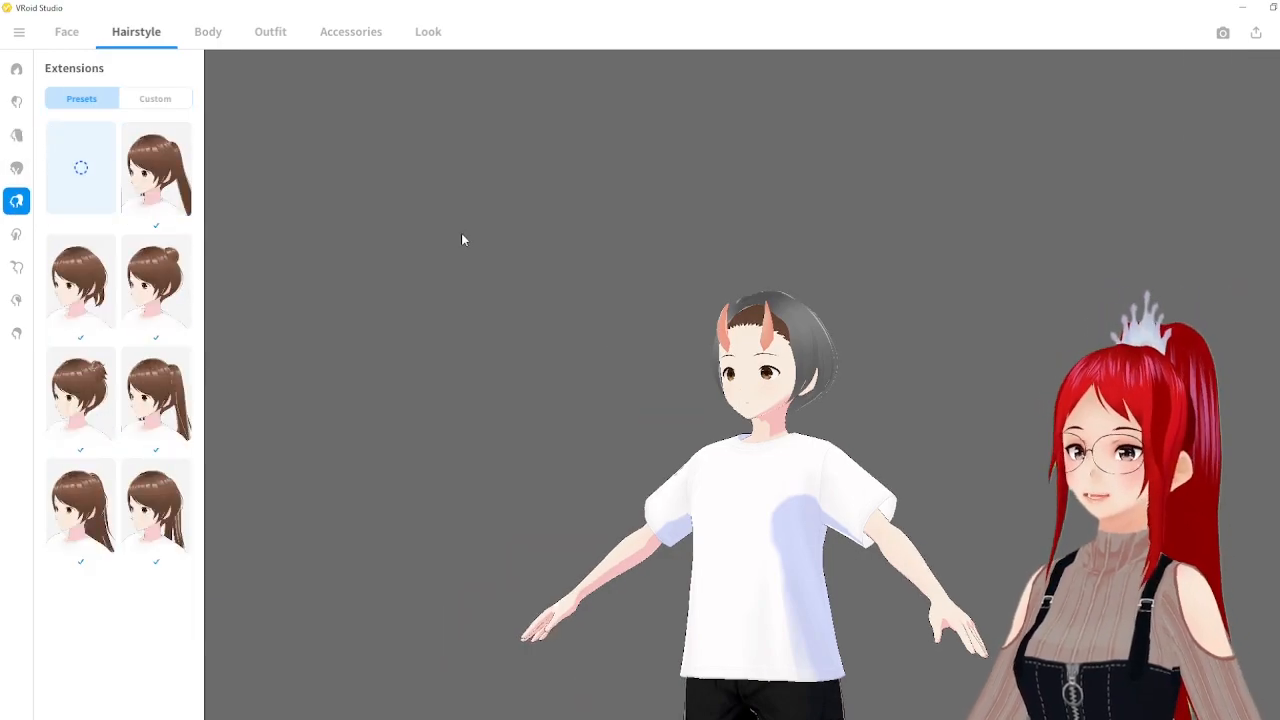
click(156, 281)
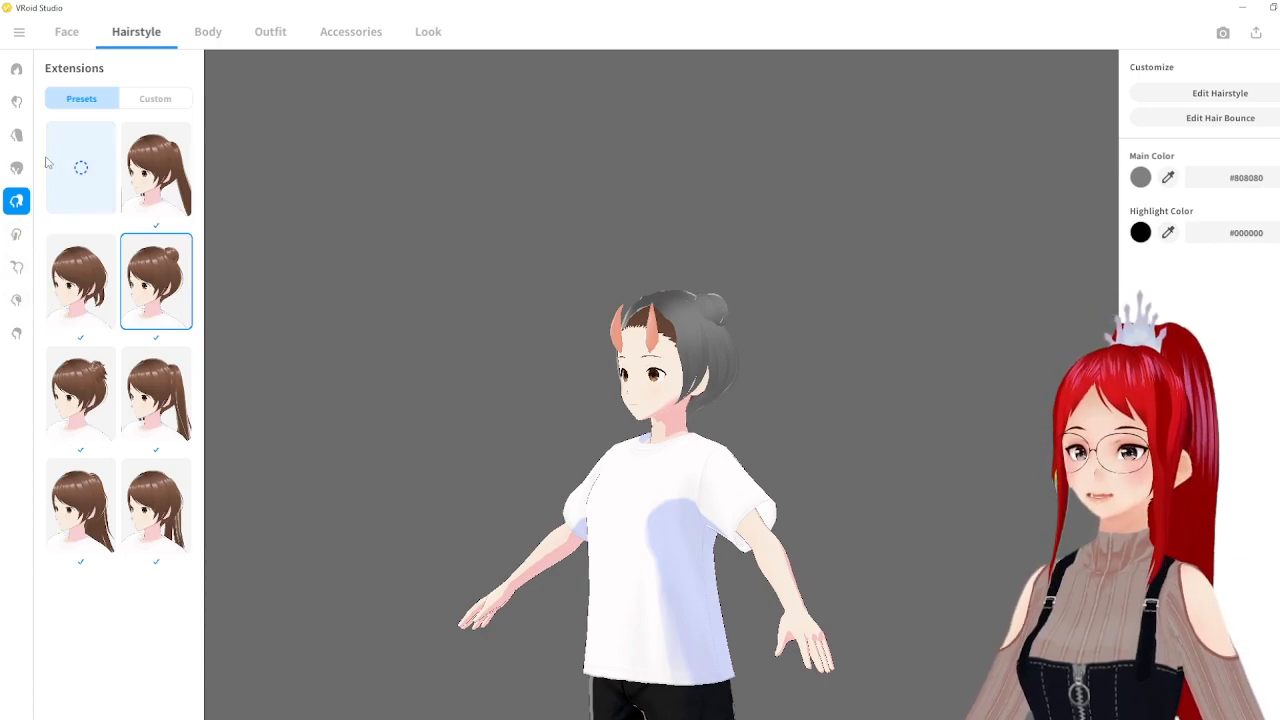
click(16, 68)
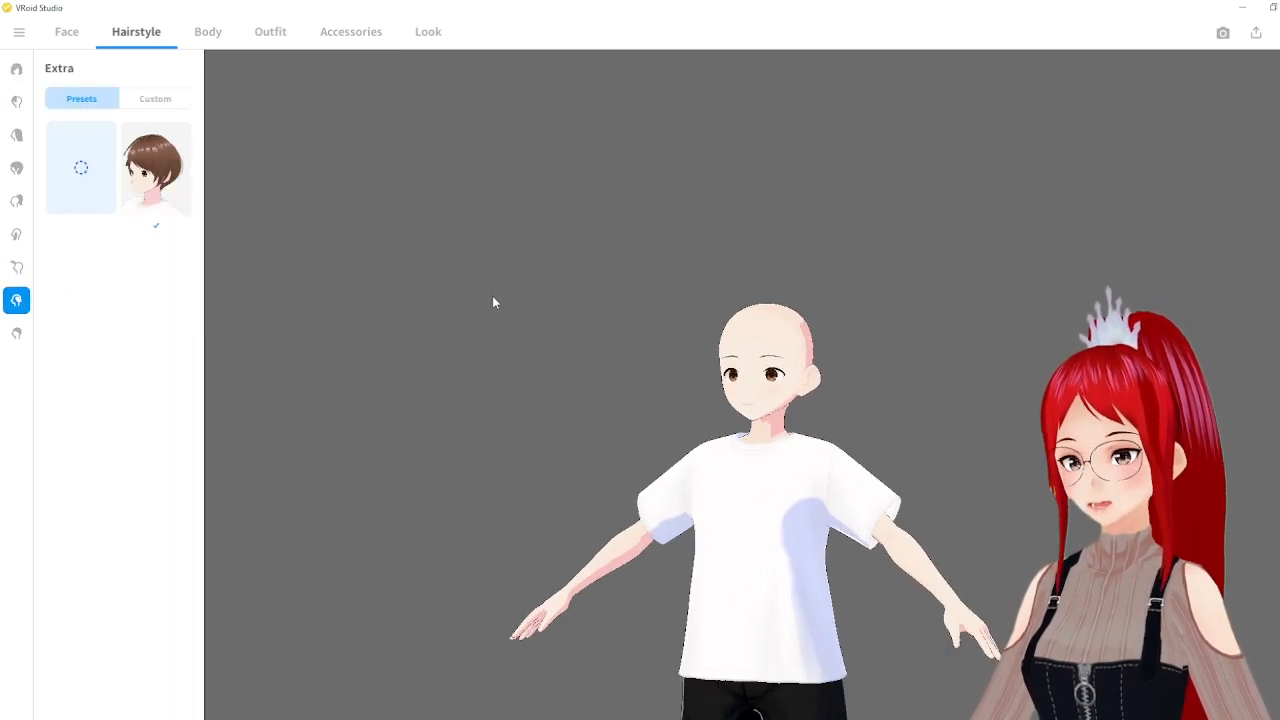
Add custom front horns and a braided side hair preset to the pink twin-tail avatar.
click(155, 98)
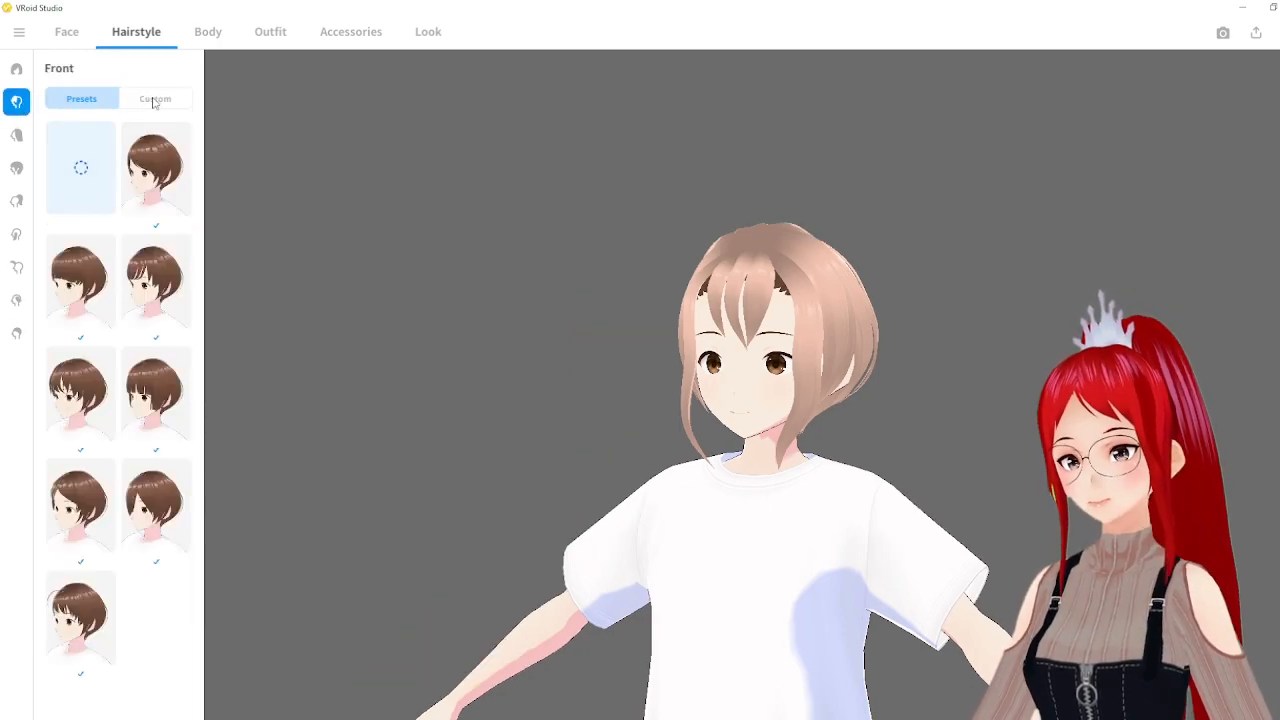
click(155, 98)
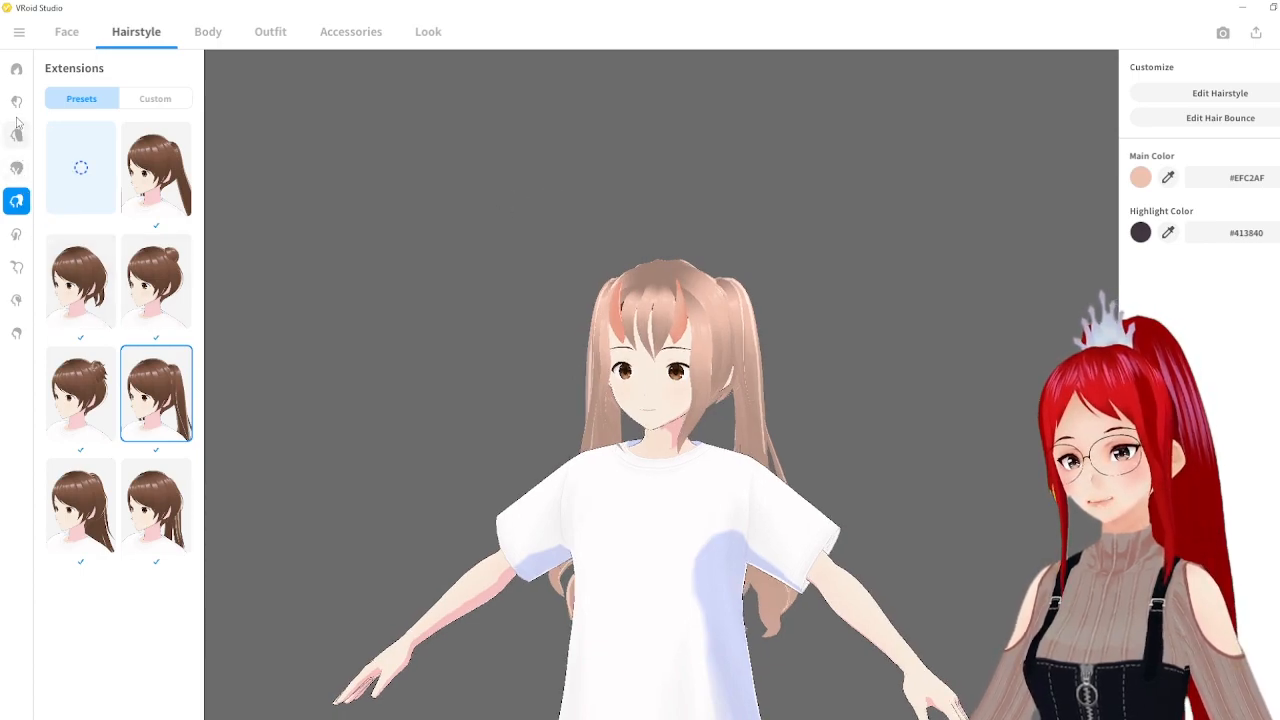
click(16, 234)
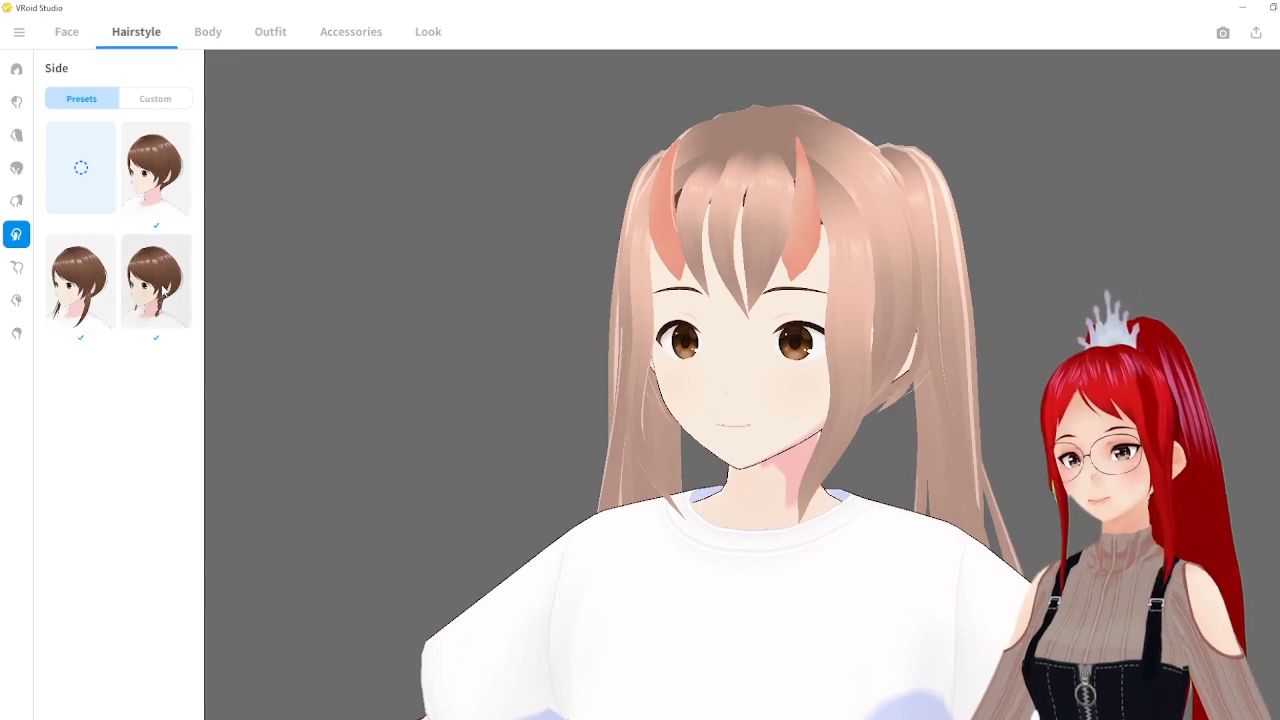
click(156, 281)
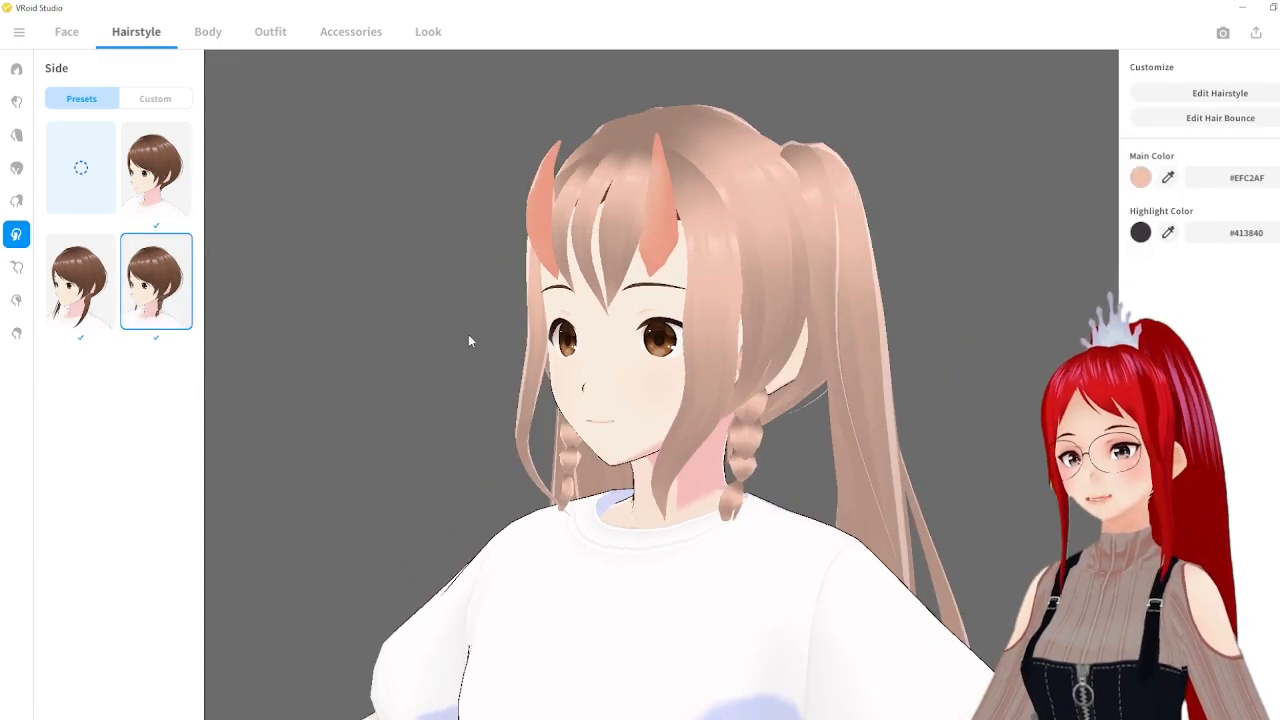